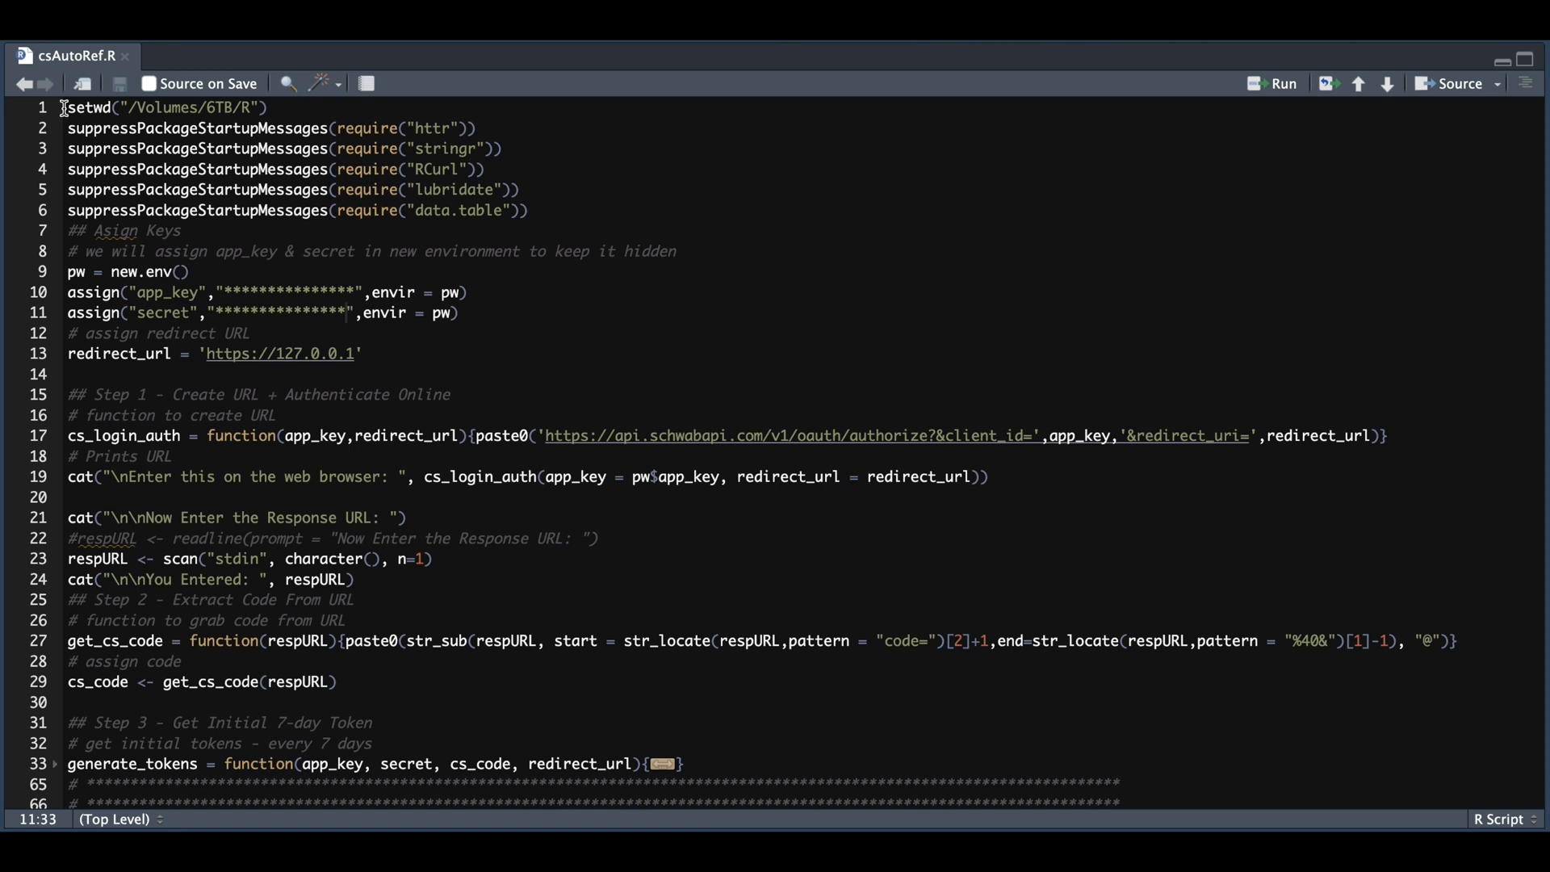
{"action": "mouse_move", "coordinate": [65, 135]}
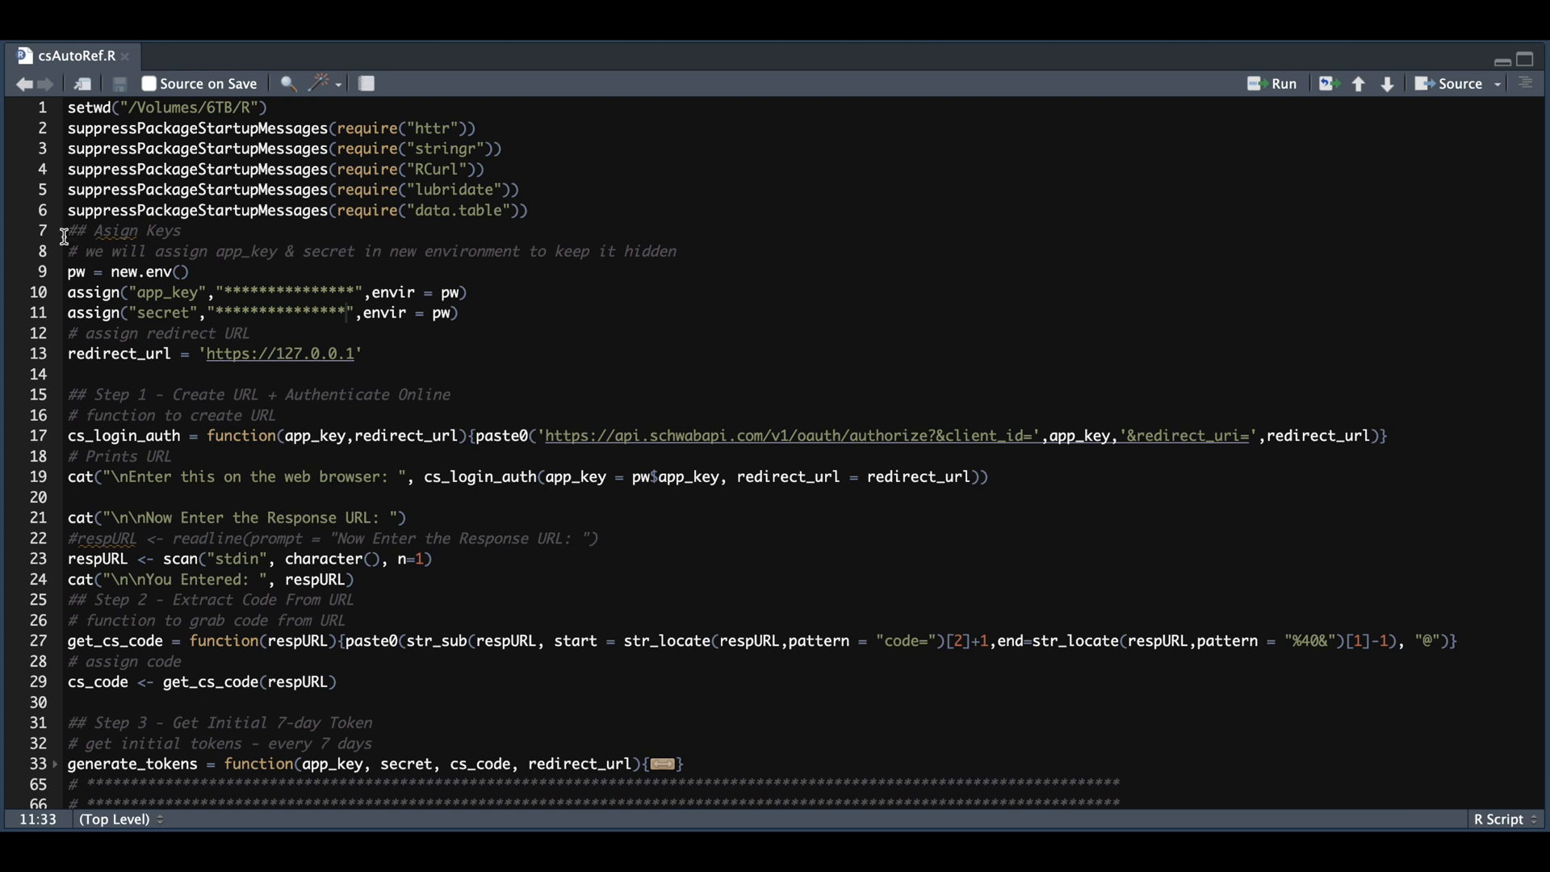
{"action": "mouse_move", "coordinate": [168, 323]}
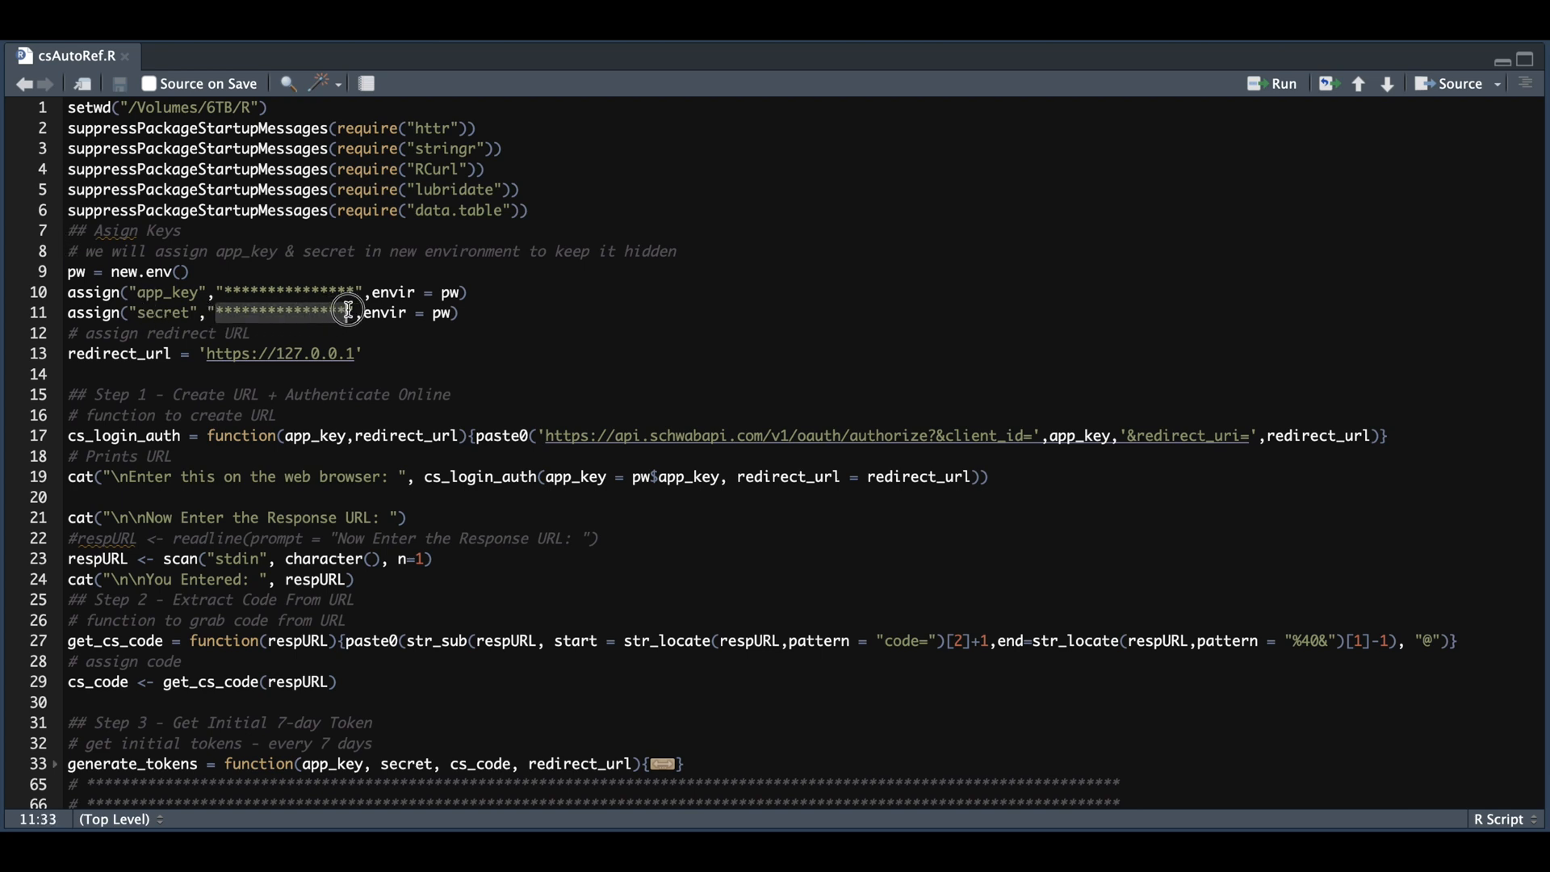
{"action": "mouse_move", "coordinate": [227, 376]}
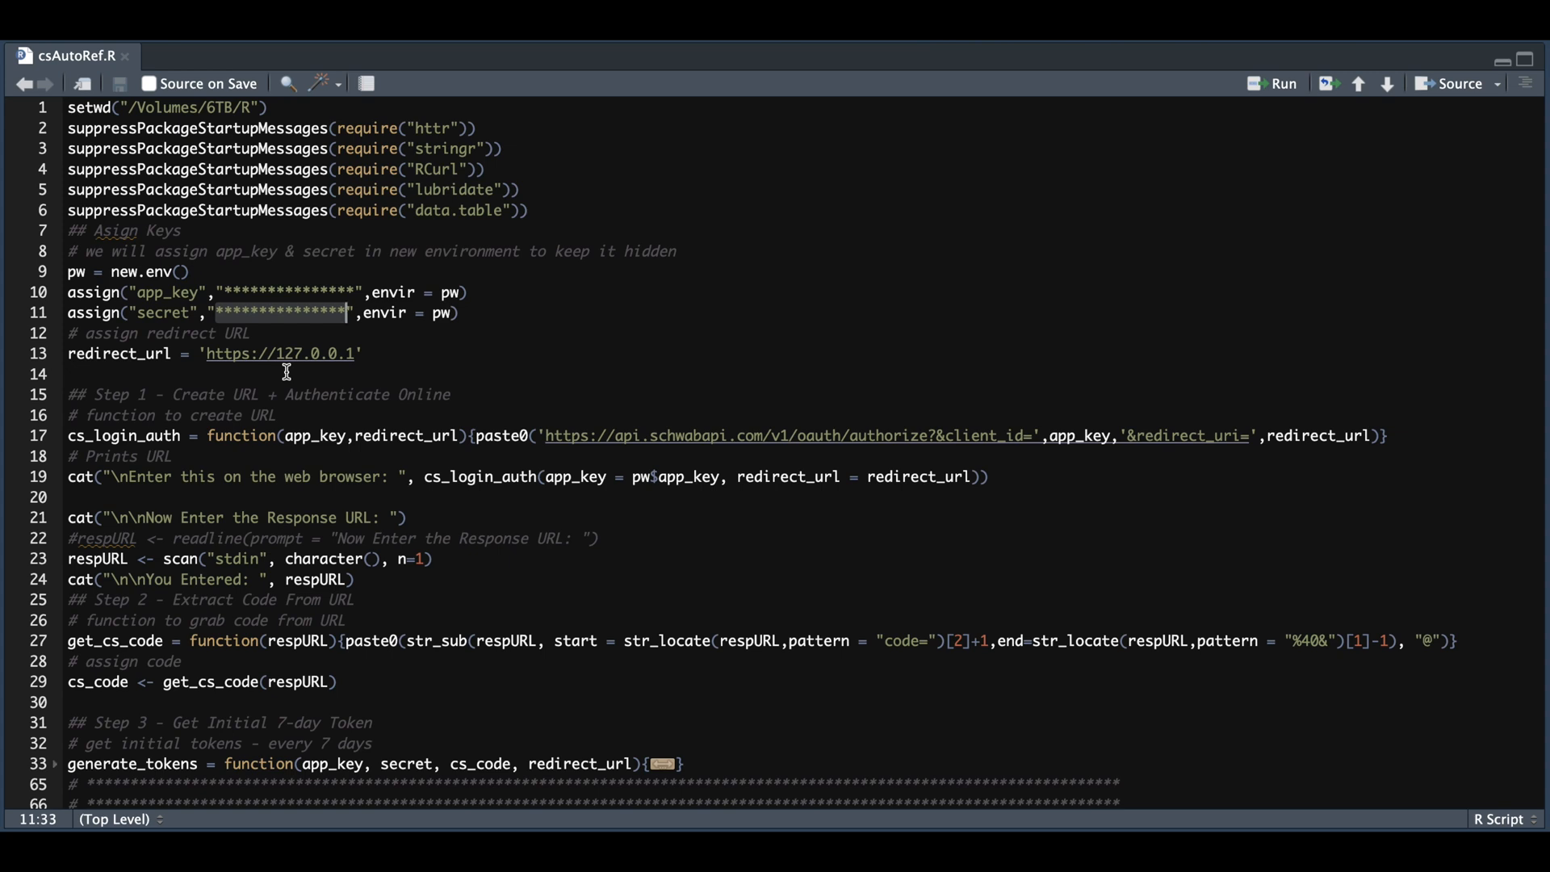
{"action": "mouse_move", "coordinate": [126, 394]}
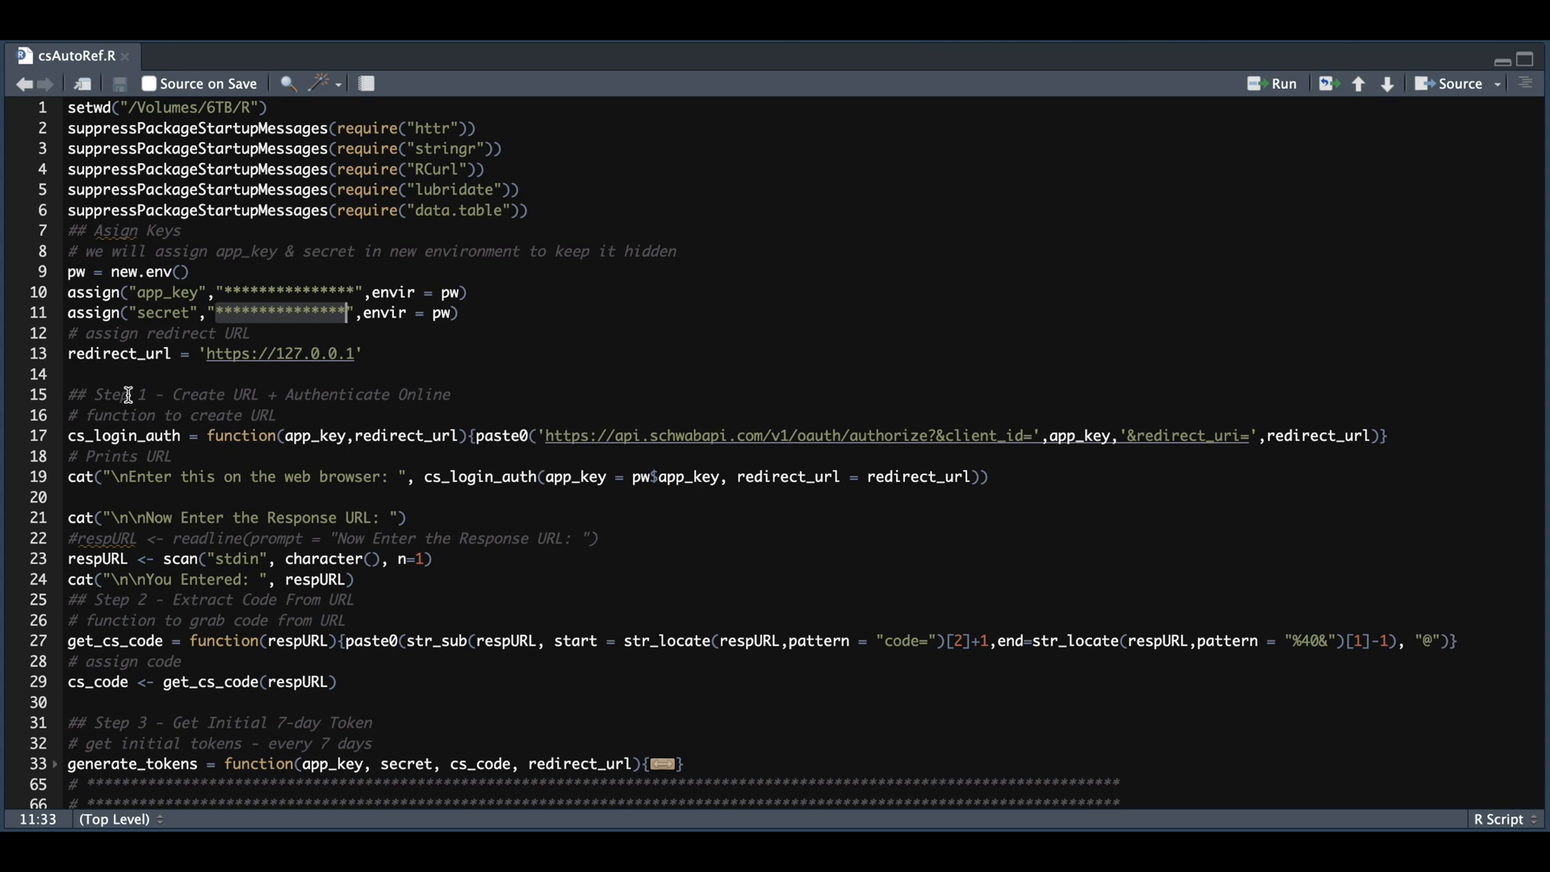
{"action": "mouse_move", "coordinate": [116, 434]}
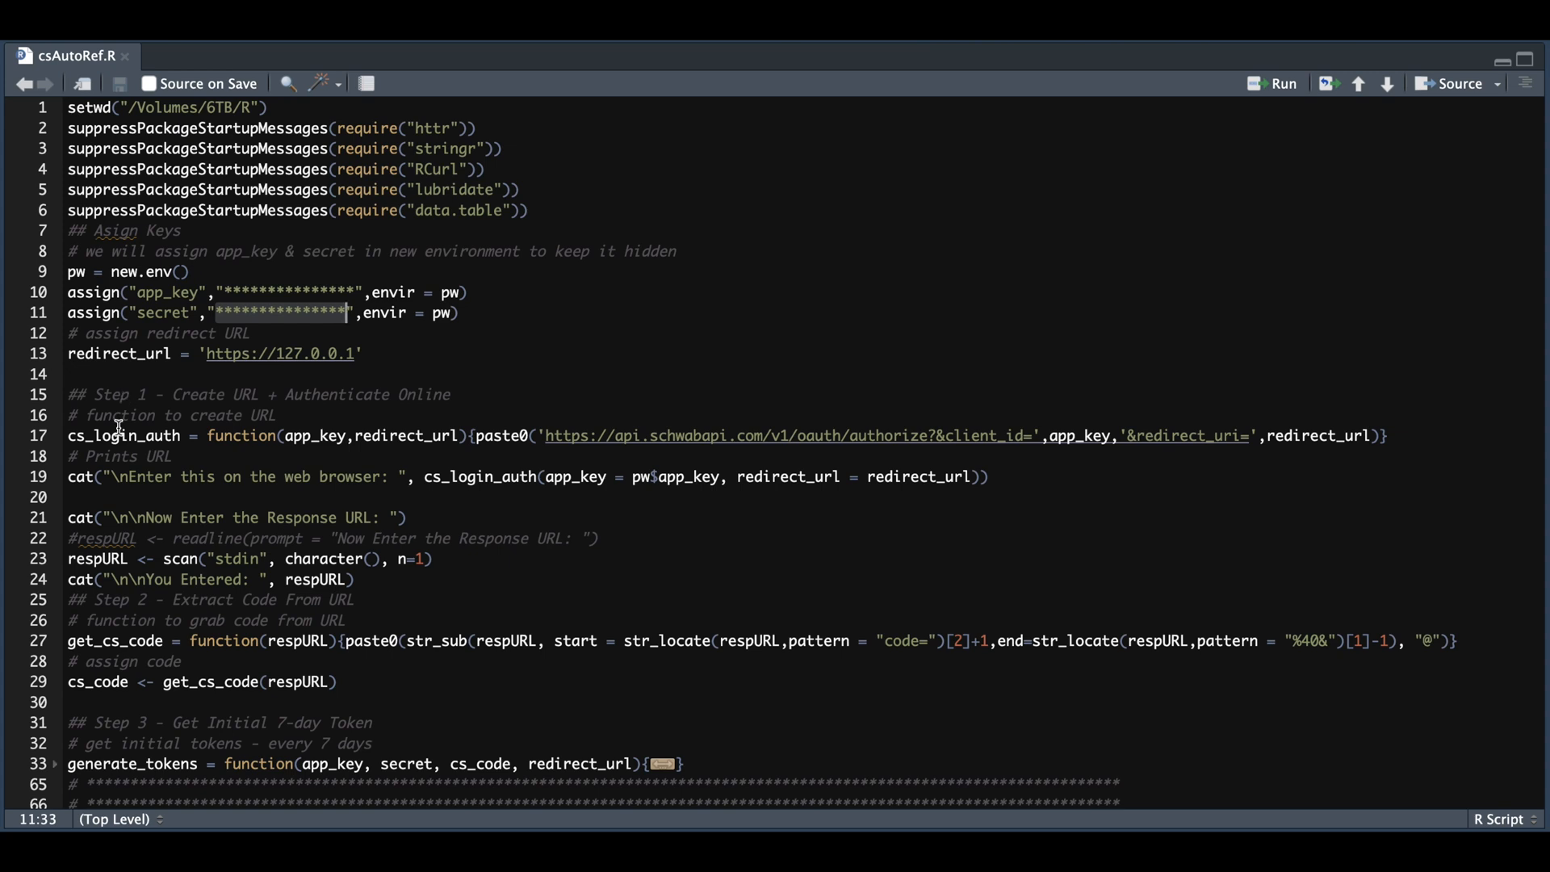
{"action": "mouse_move", "coordinate": [99, 633]}
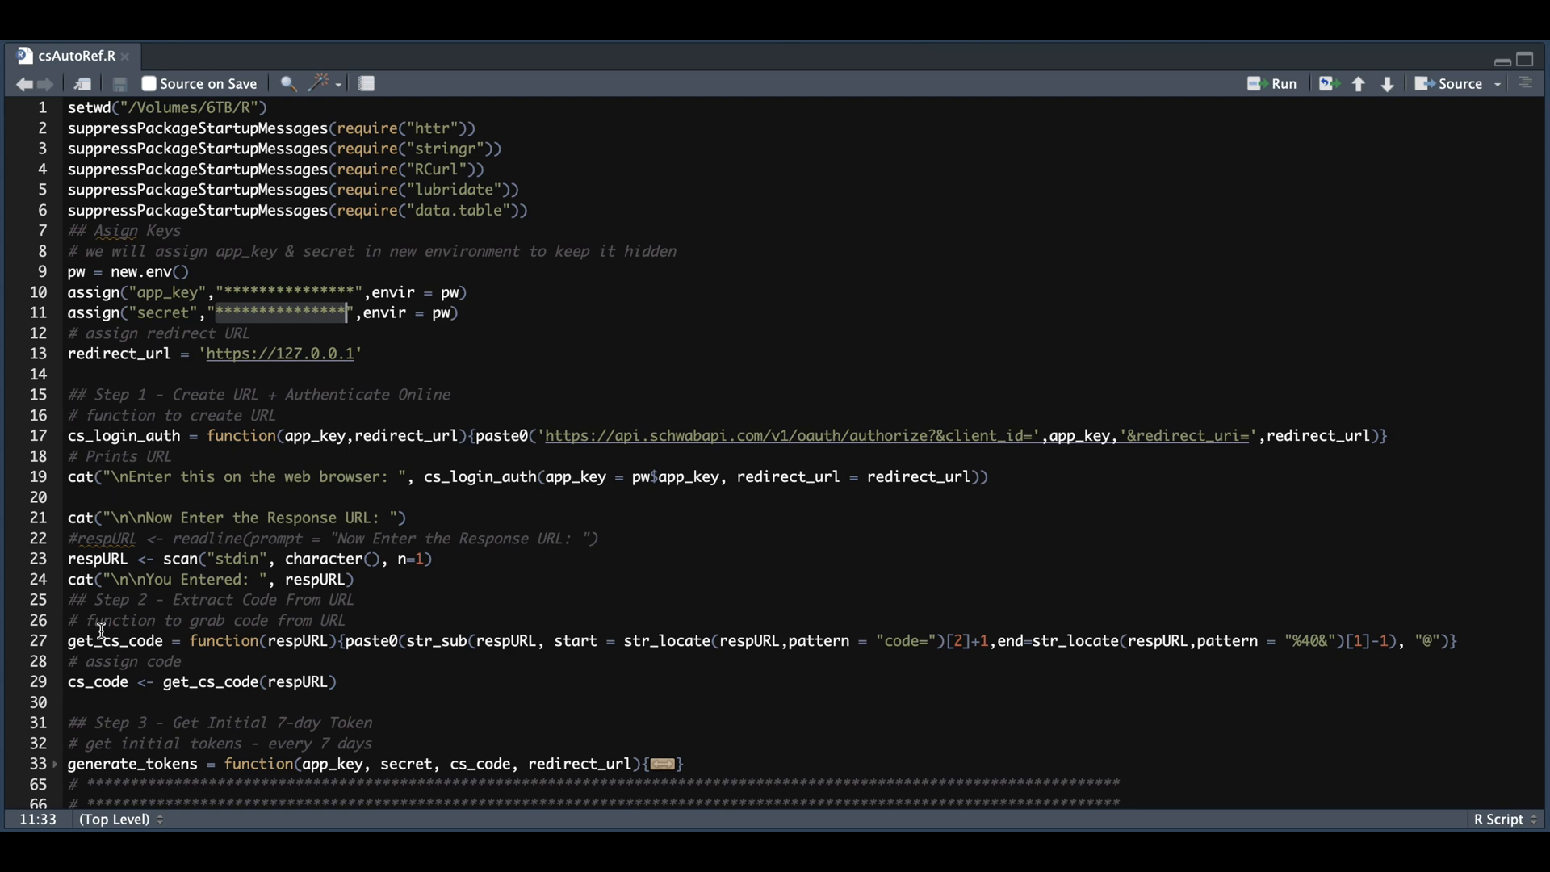
{"action": "mouse_move", "coordinate": [142, 435]}
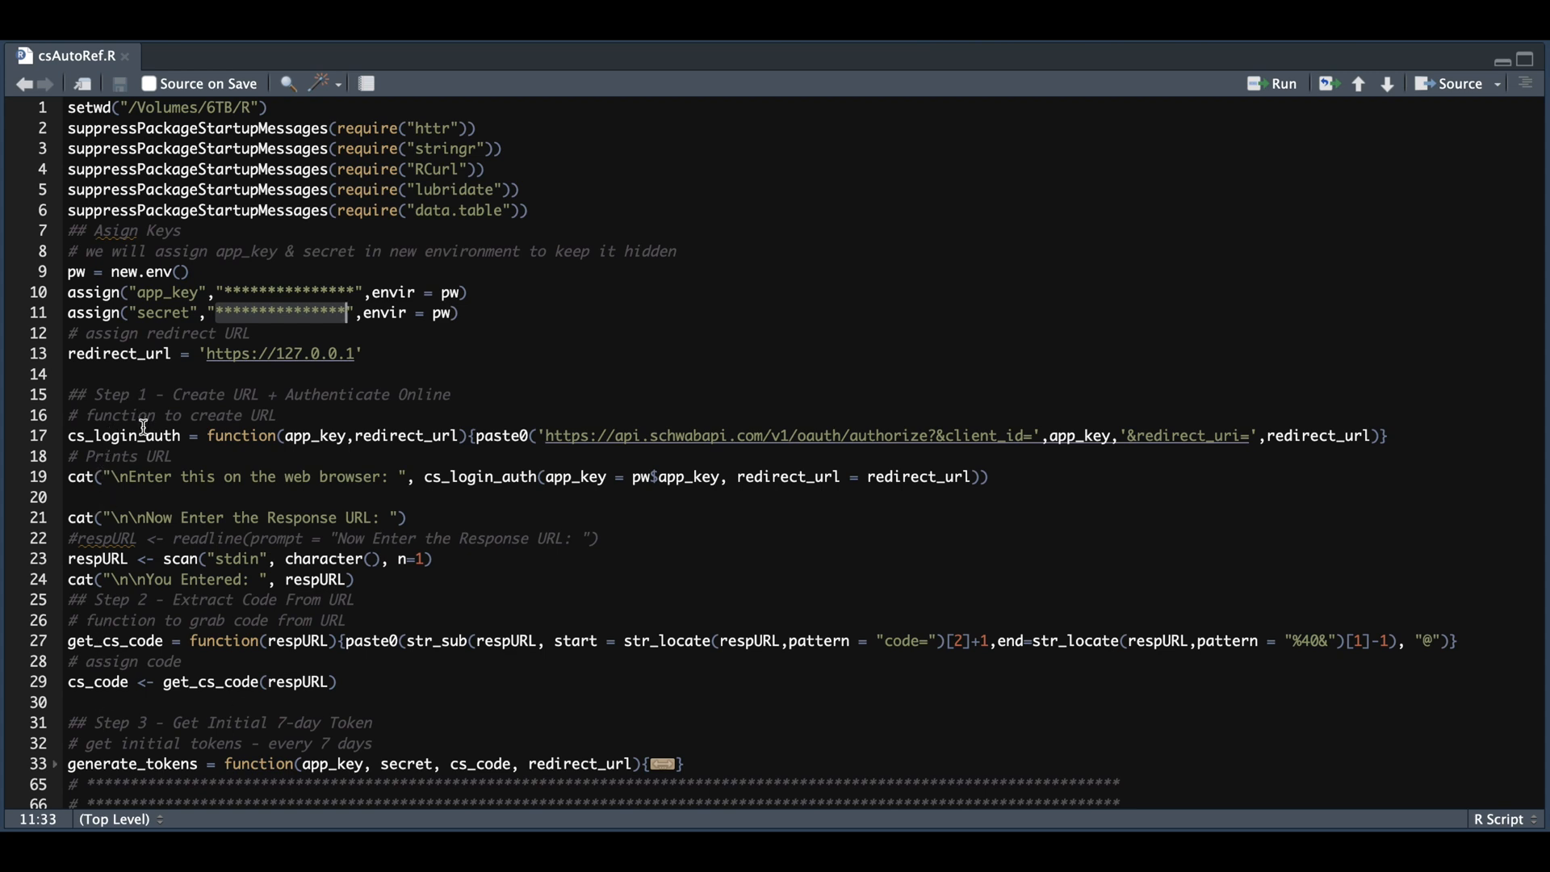
{"action": "mouse_move", "coordinate": [434, 450]}
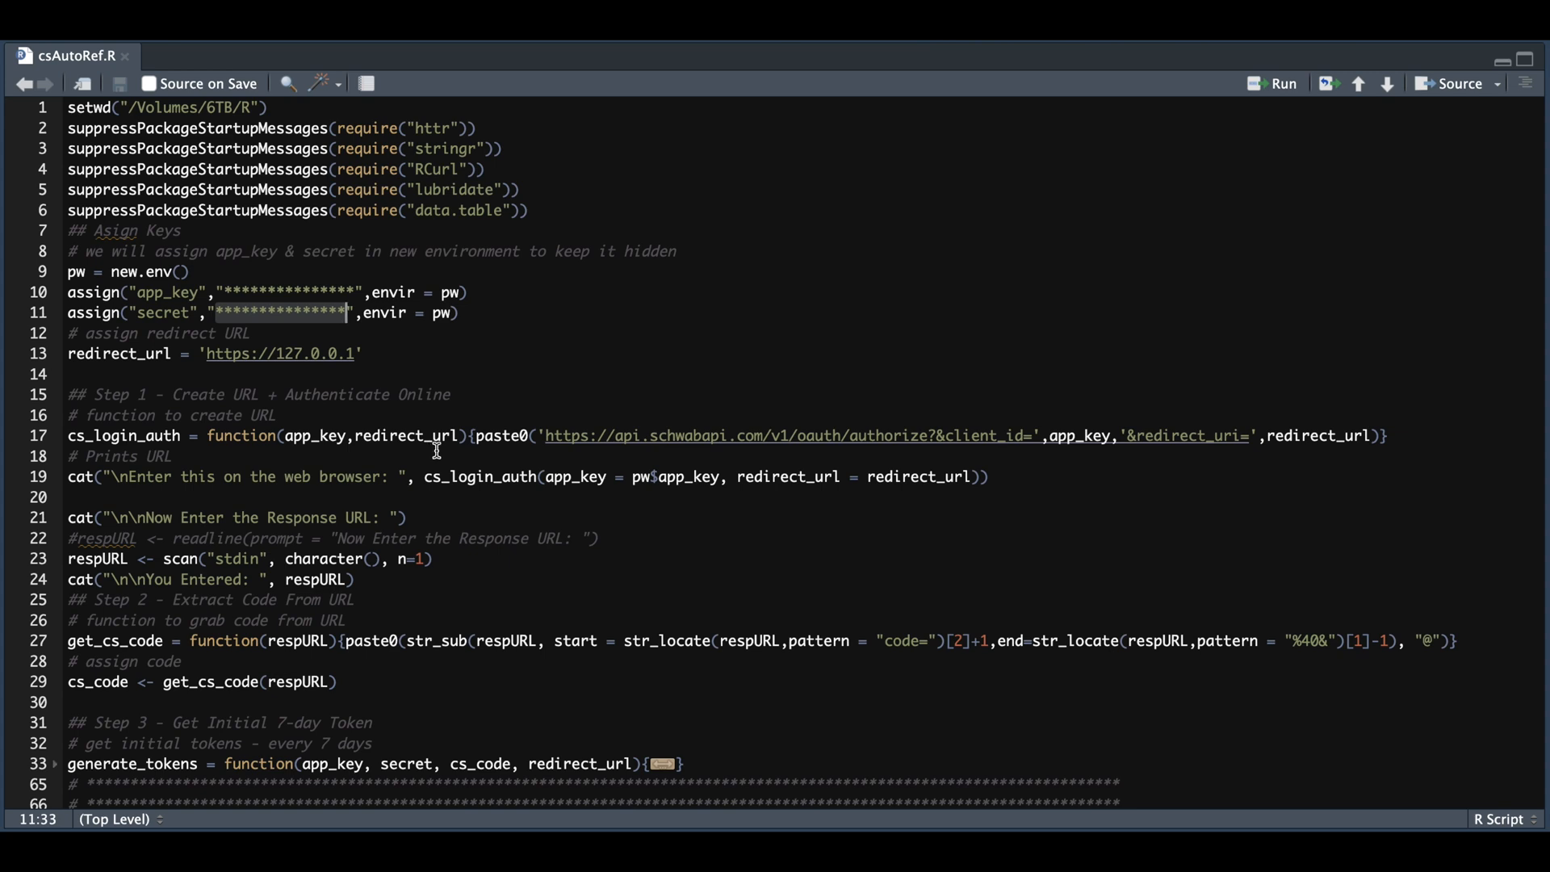
{"action": "mouse_move", "coordinate": [1337, 458]}
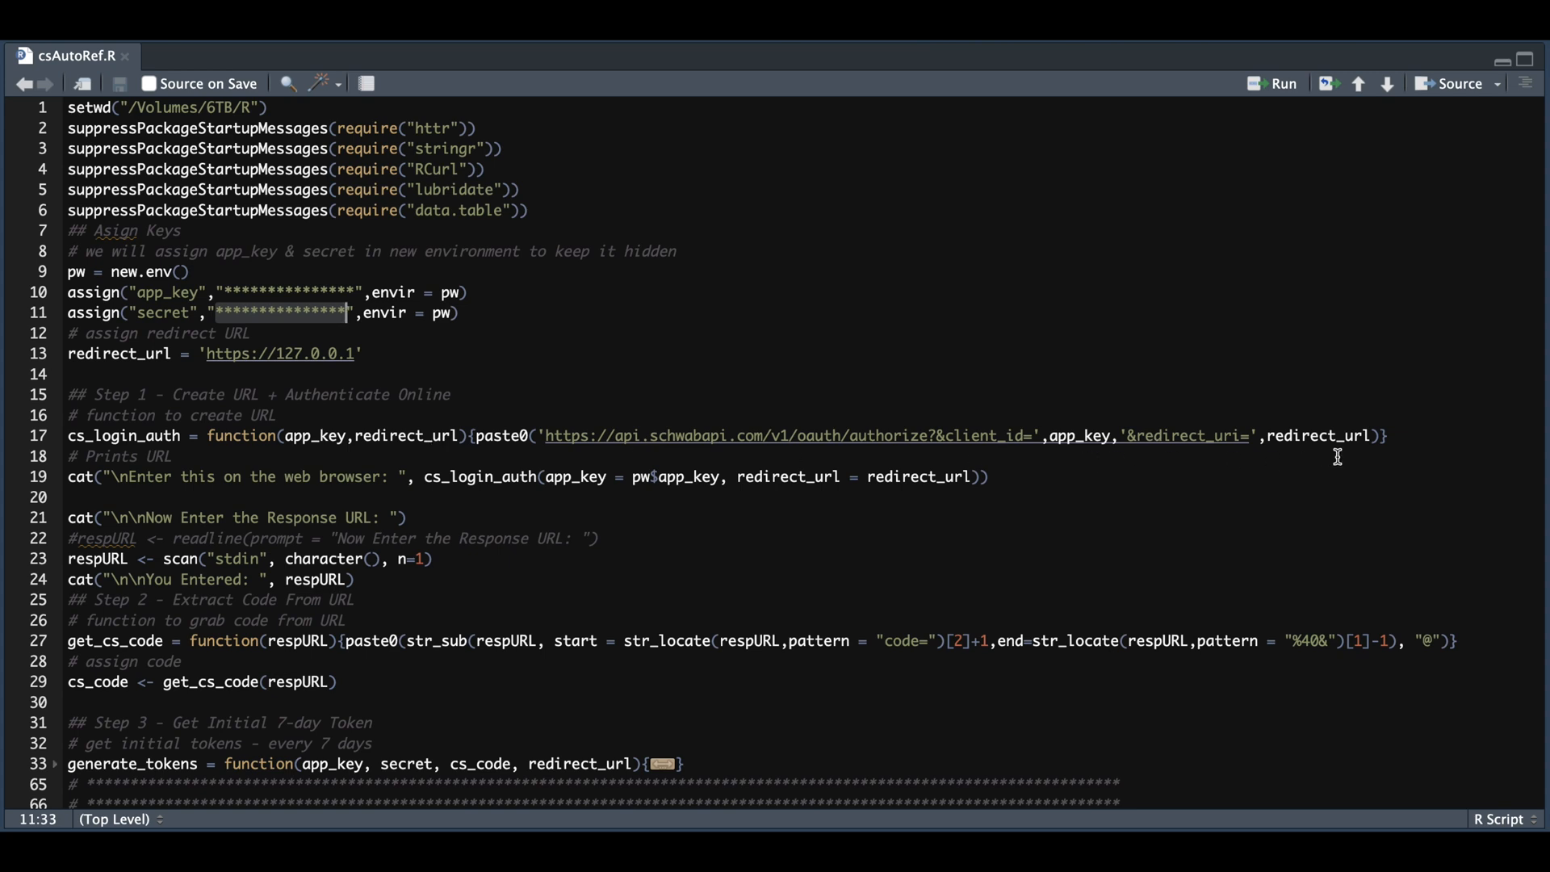
{"action": "mouse_move", "coordinate": [288, 487]}
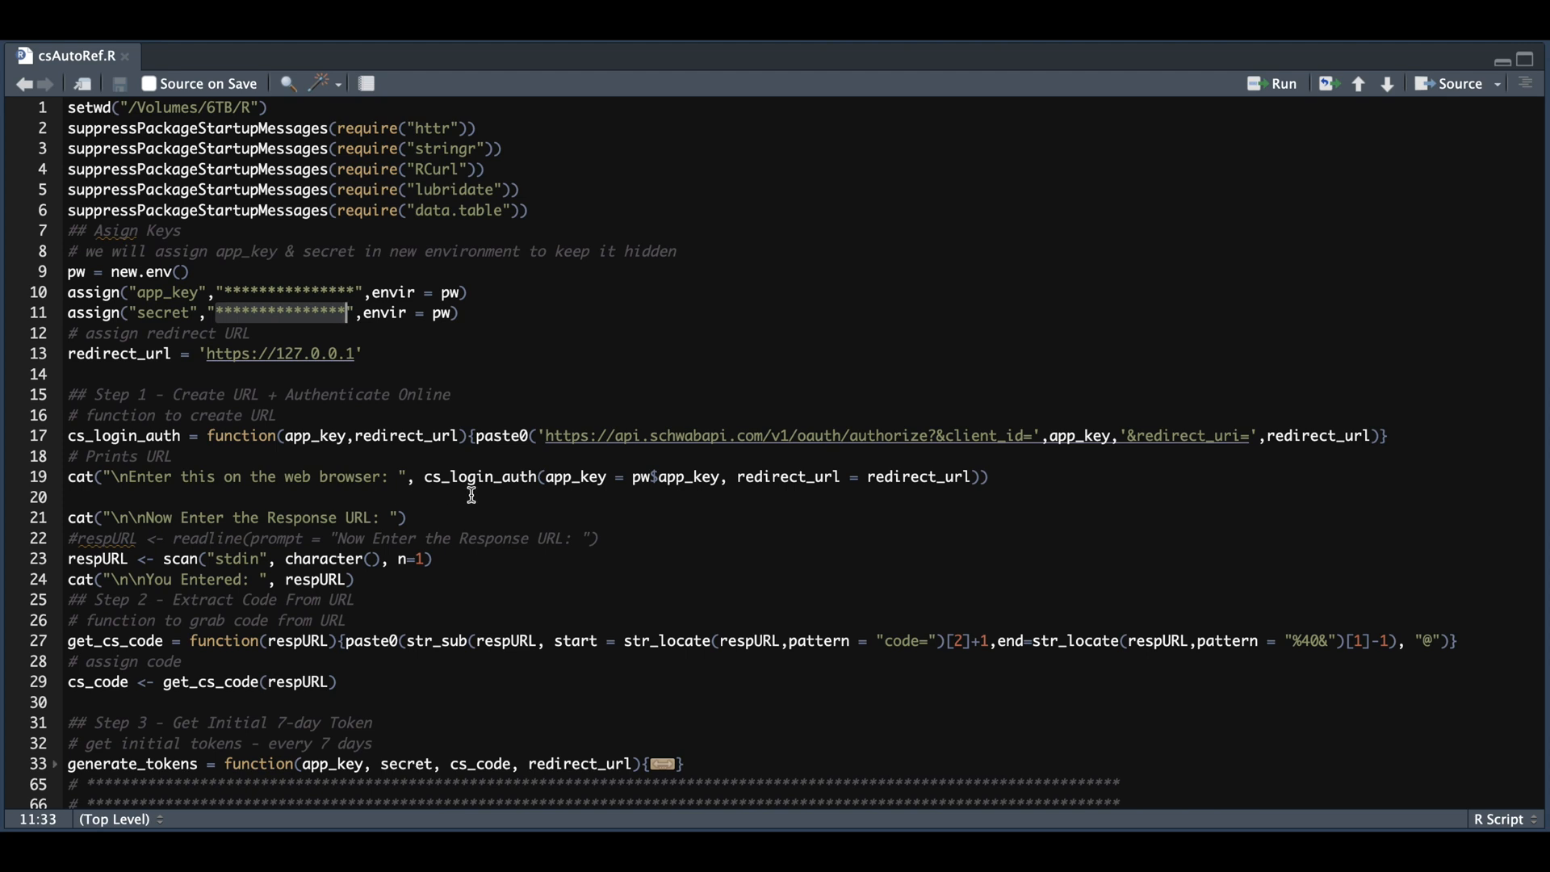
{"action": "mouse_move", "coordinate": [501, 511]}
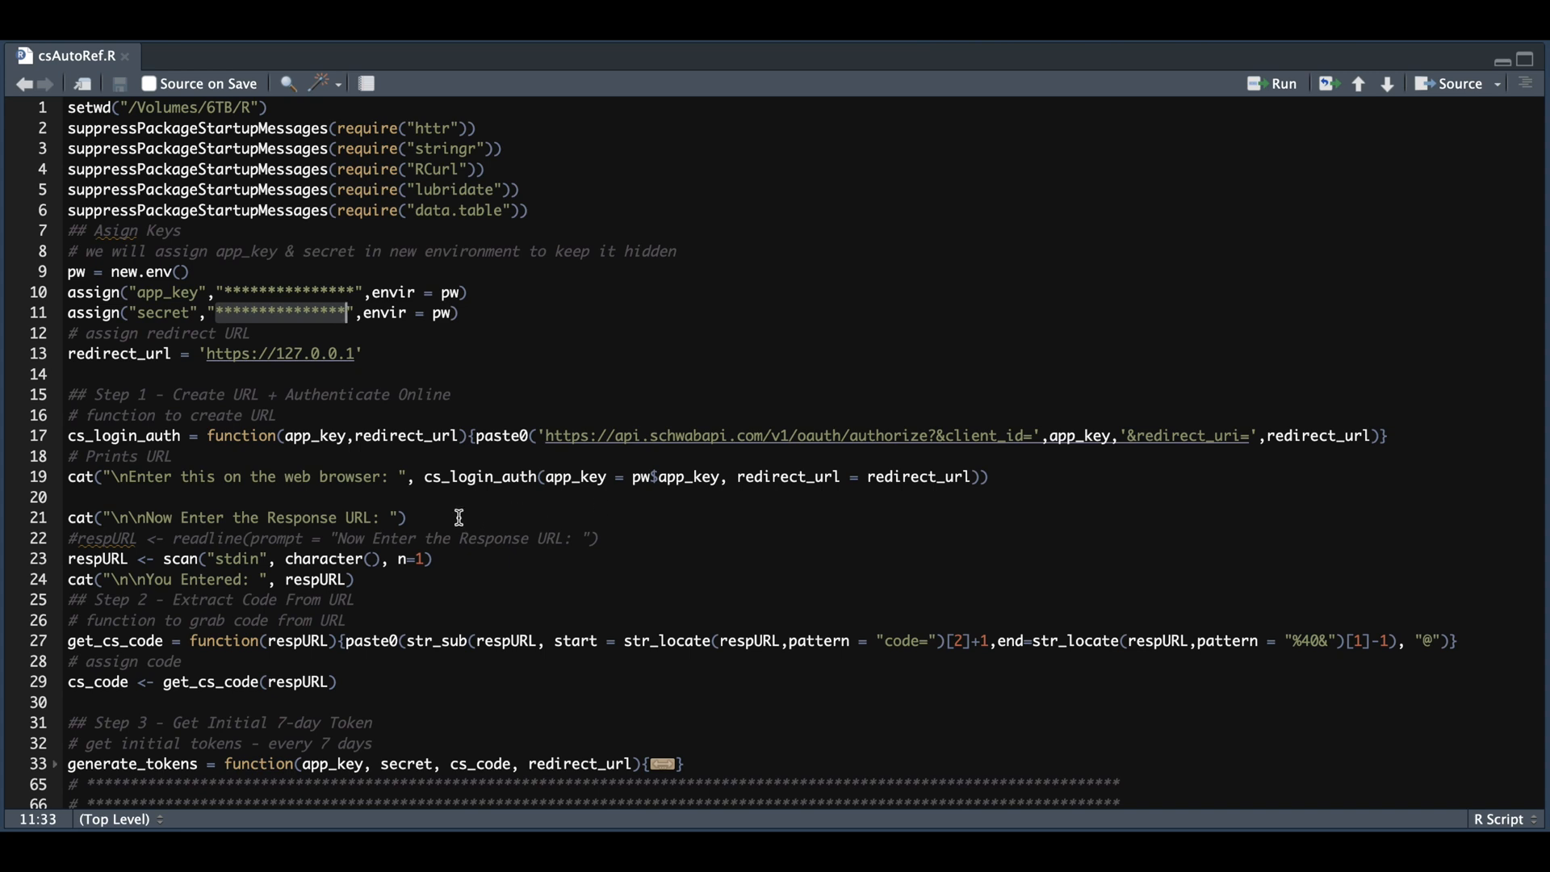
{"action": "mouse_move", "coordinate": [475, 518]}
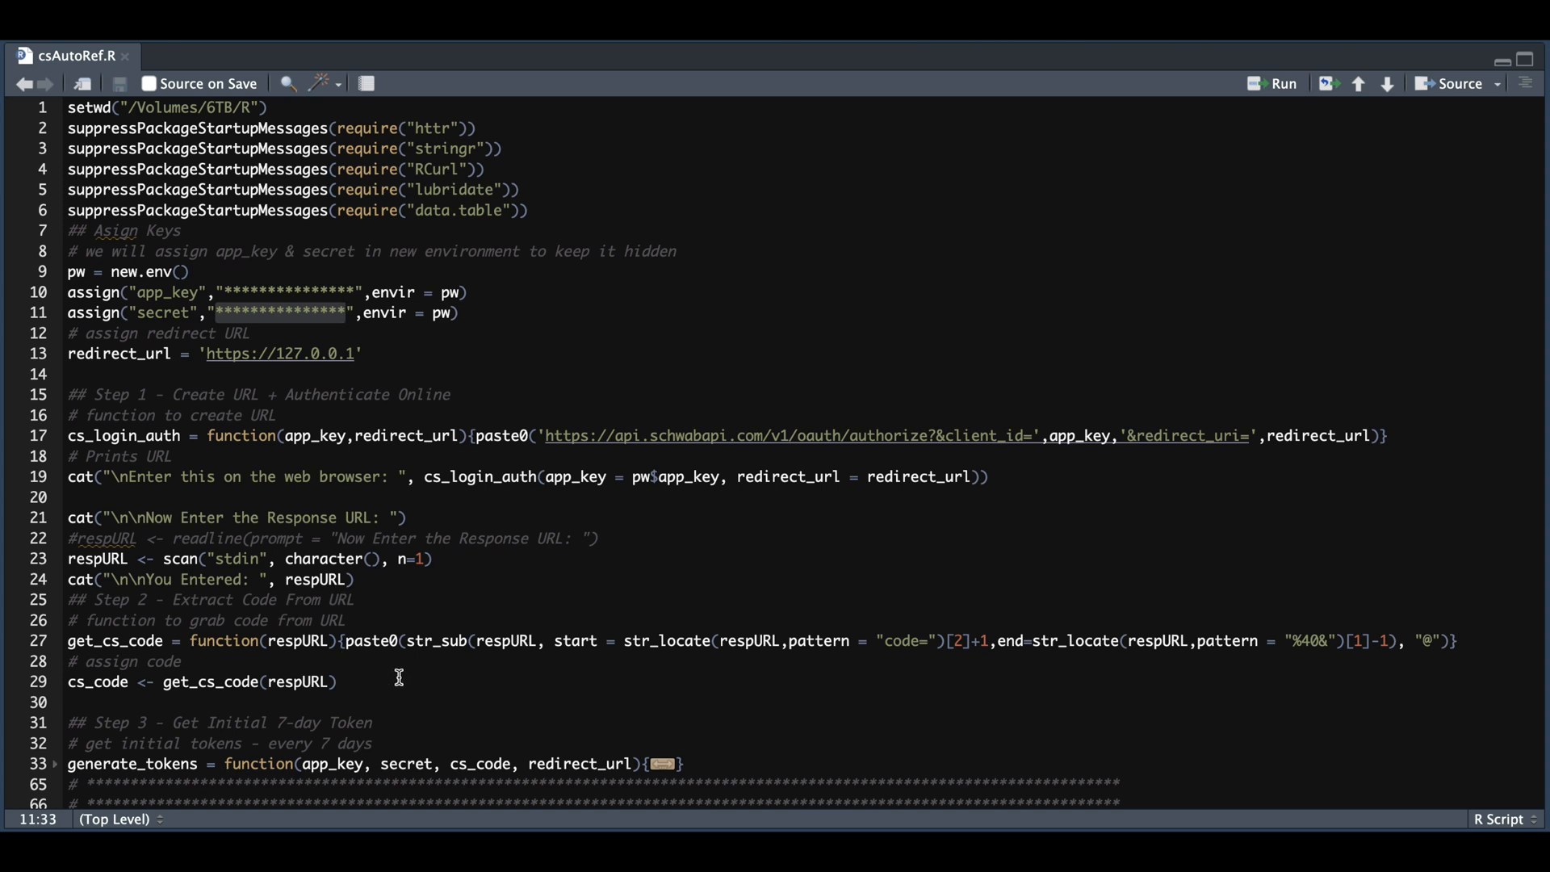
- Scroll to reveal the generate_tokens call that uses stored keys and saves the response
{"action": "scroll", "scroll_direction": "down", "scroll_amount": 3}
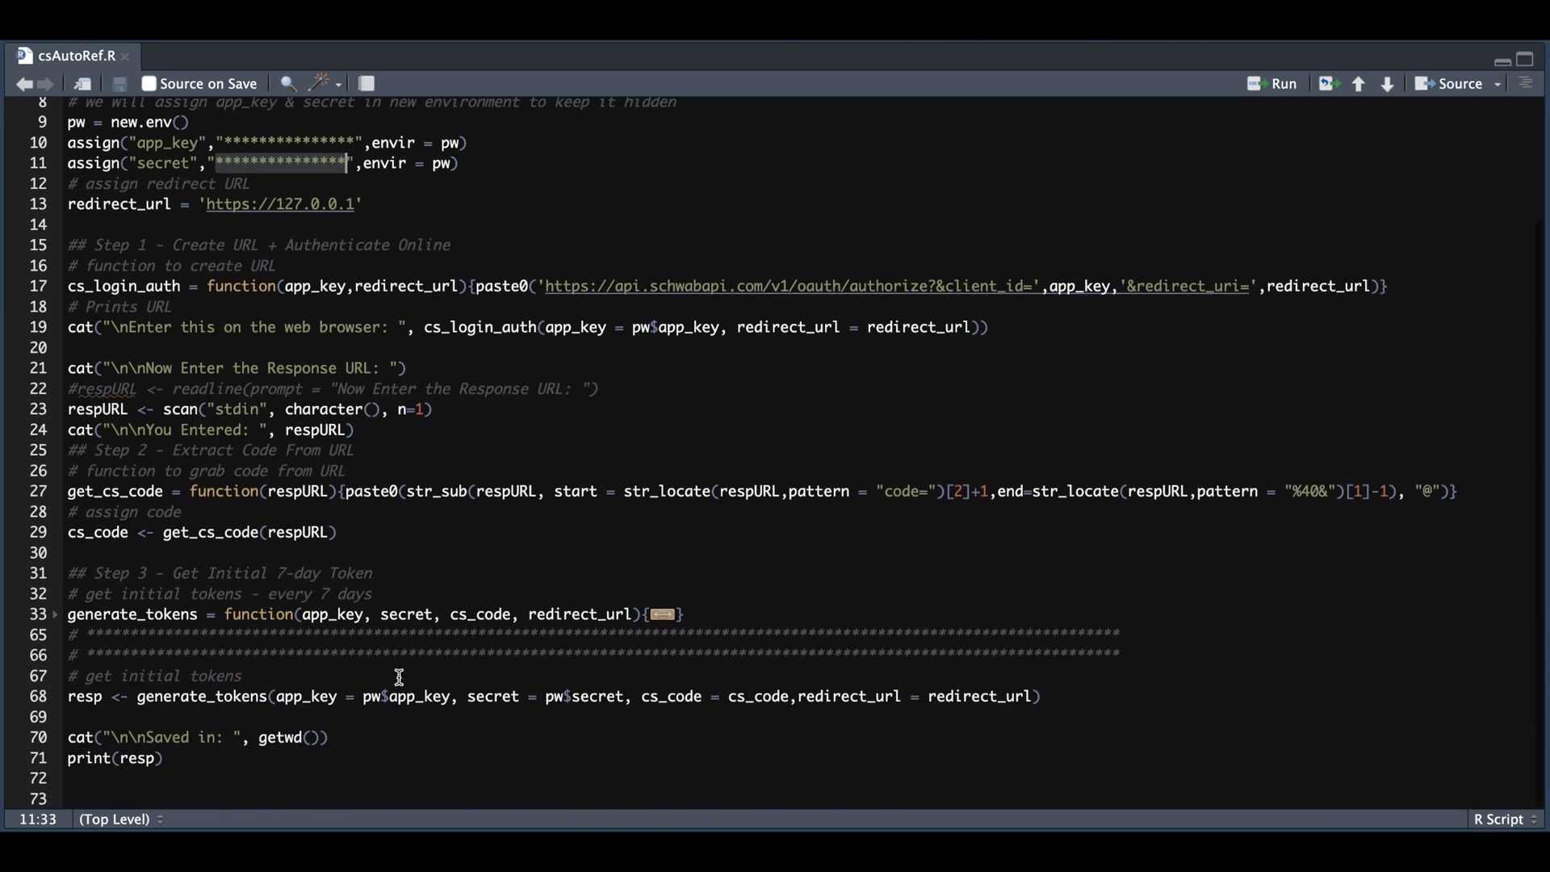
{"action": "mouse_move", "coordinate": [336, 632]}
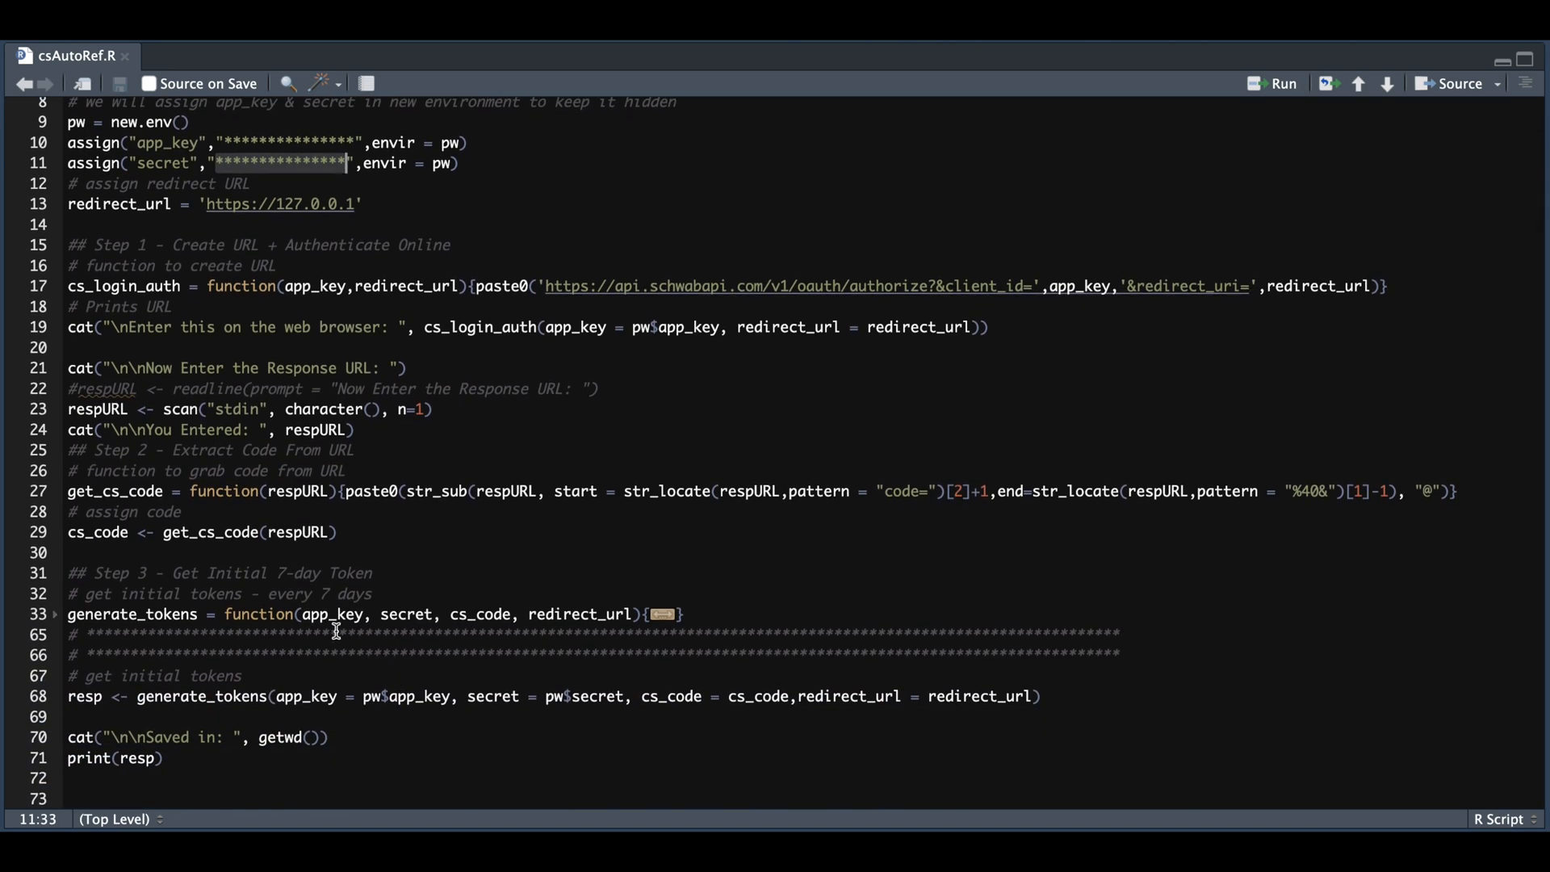
{"action": "mouse_move", "coordinate": [294, 531]}
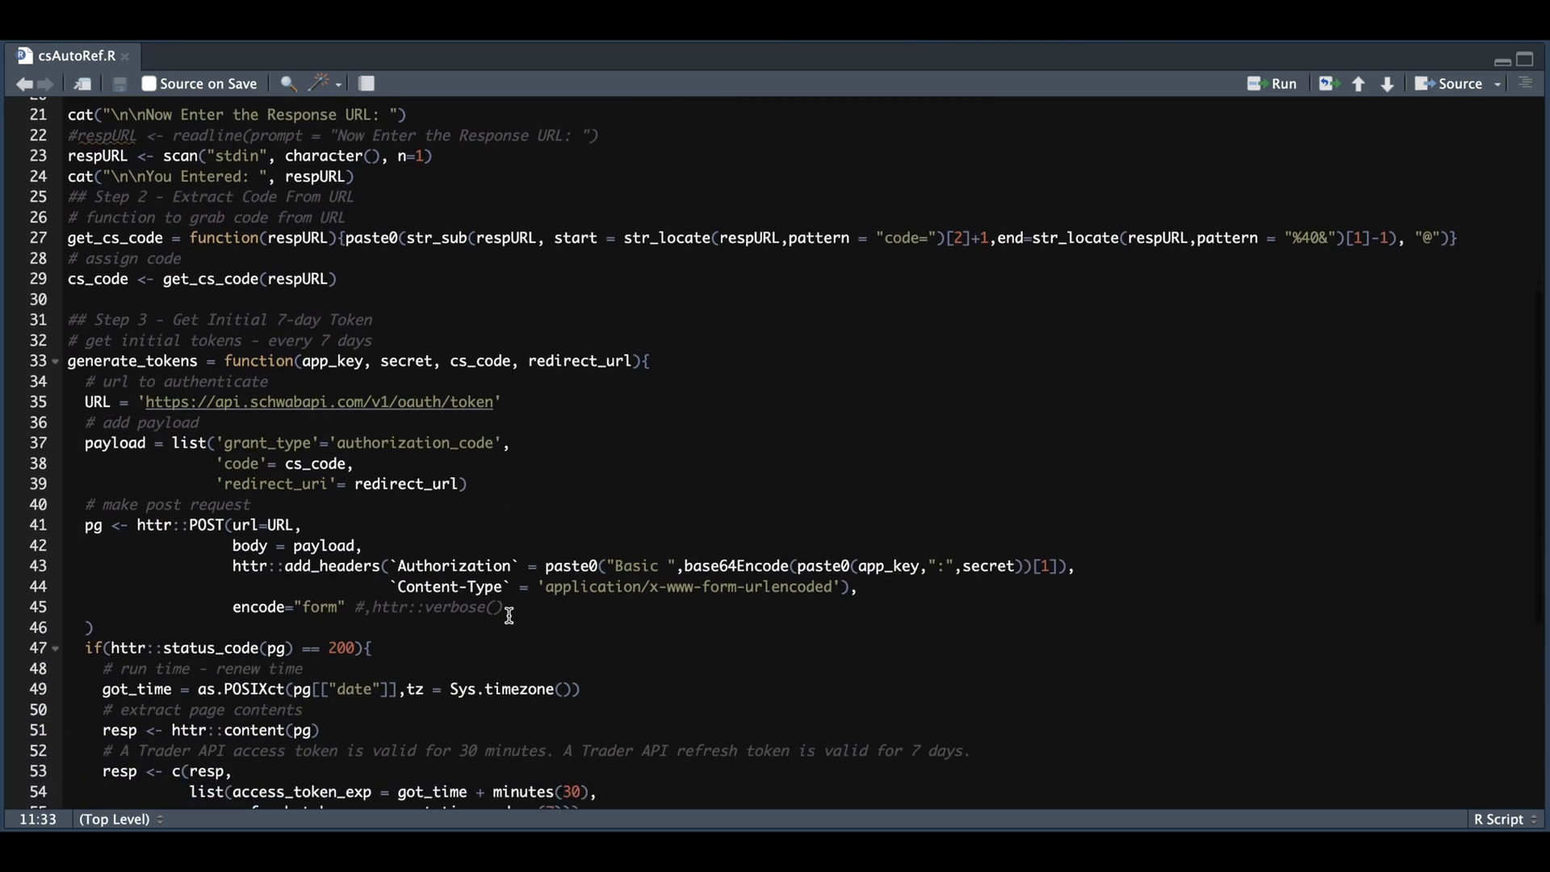
{"action": "scroll", "scroll_direction": "down", "scroll_amount": 3}
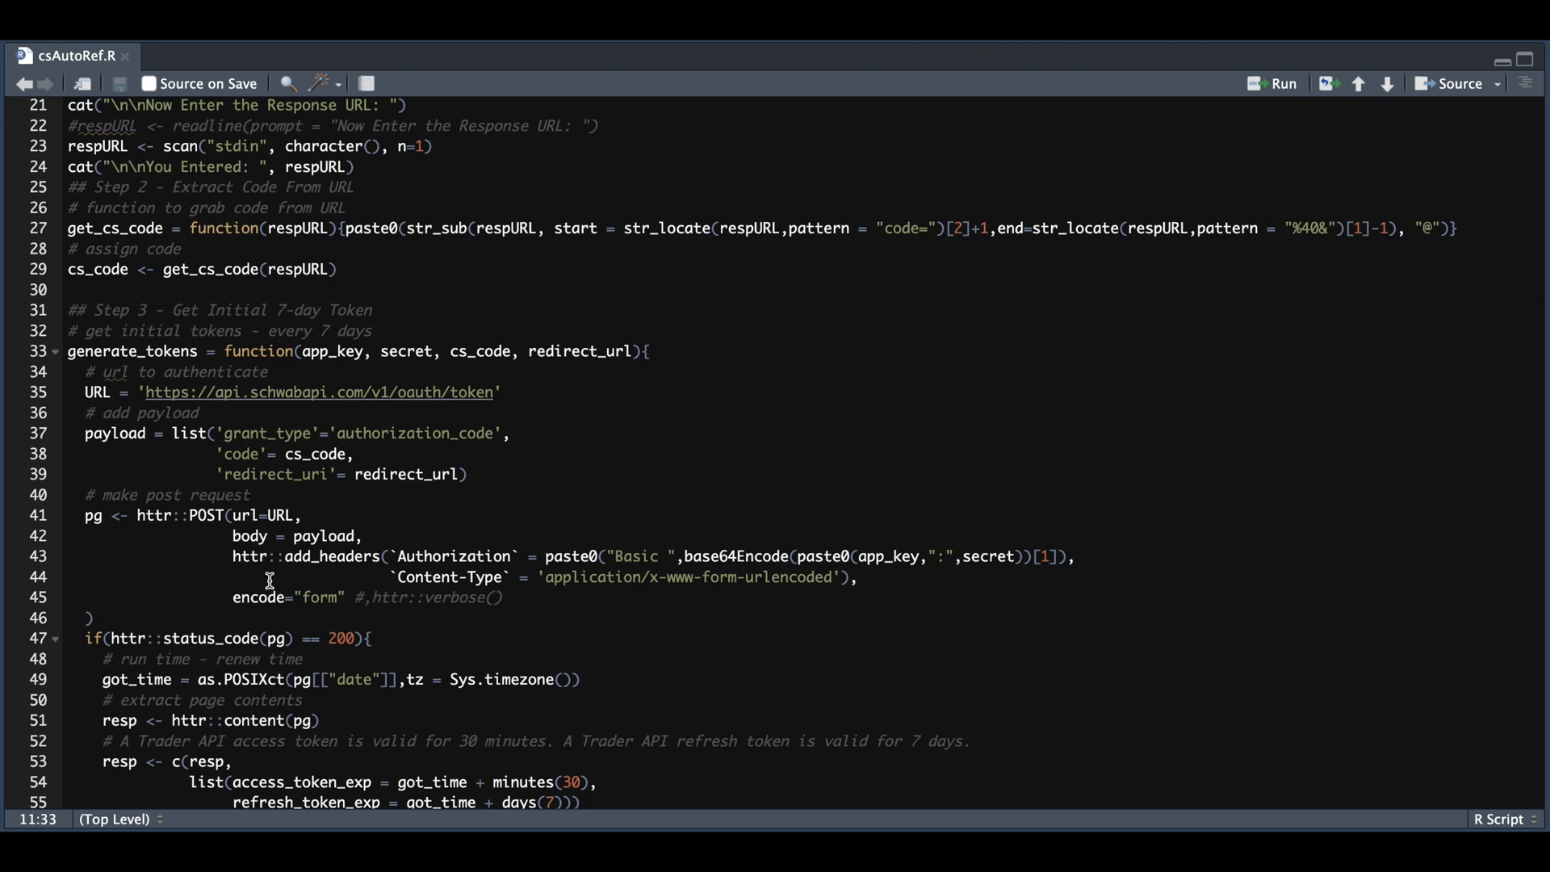
{"action": "scroll", "scroll_direction": "down", "scroll_amount": 3}
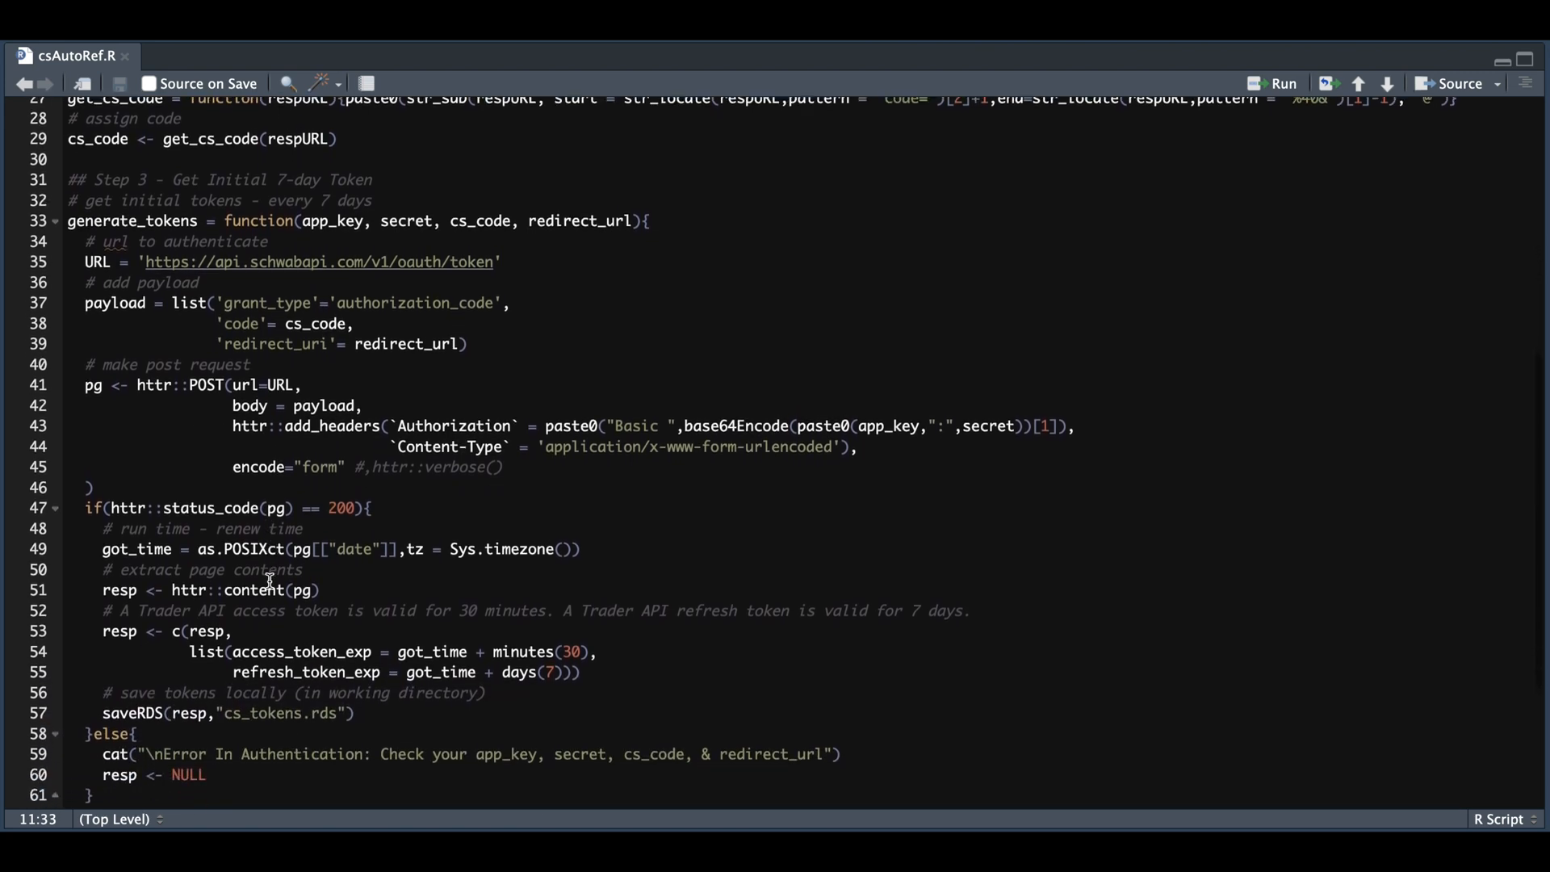
{"action": "scroll", "scroll_direction": "down", "scroll_amount": 3}
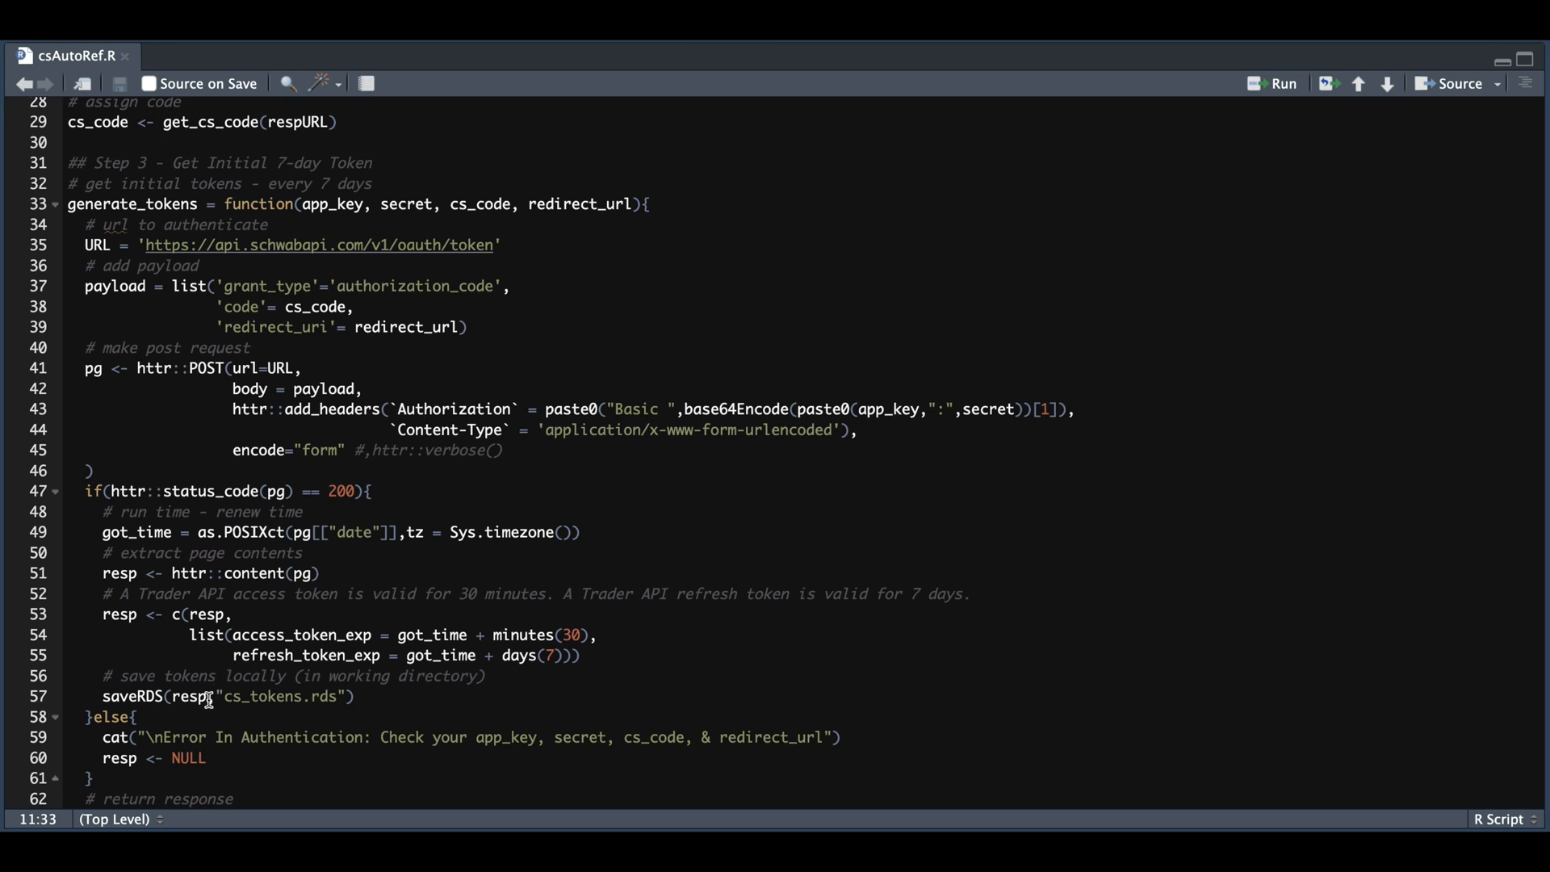
{"action": "mouse_move", "coordinate": [347, 714]}
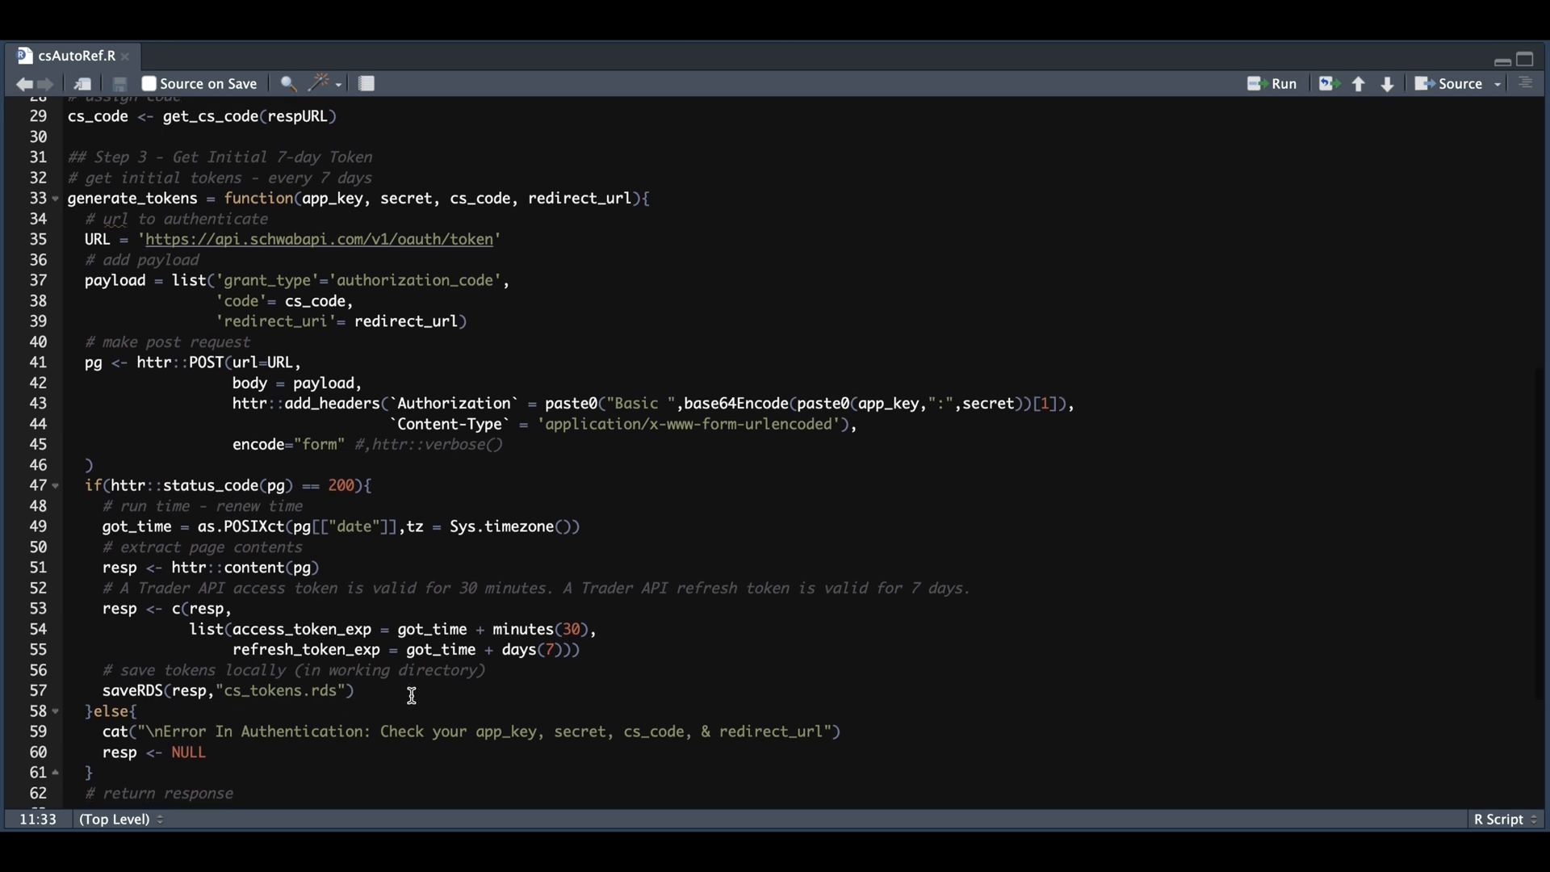
{"action": "scroll", "scroll_direction": "up", "scroll_amount": 3}
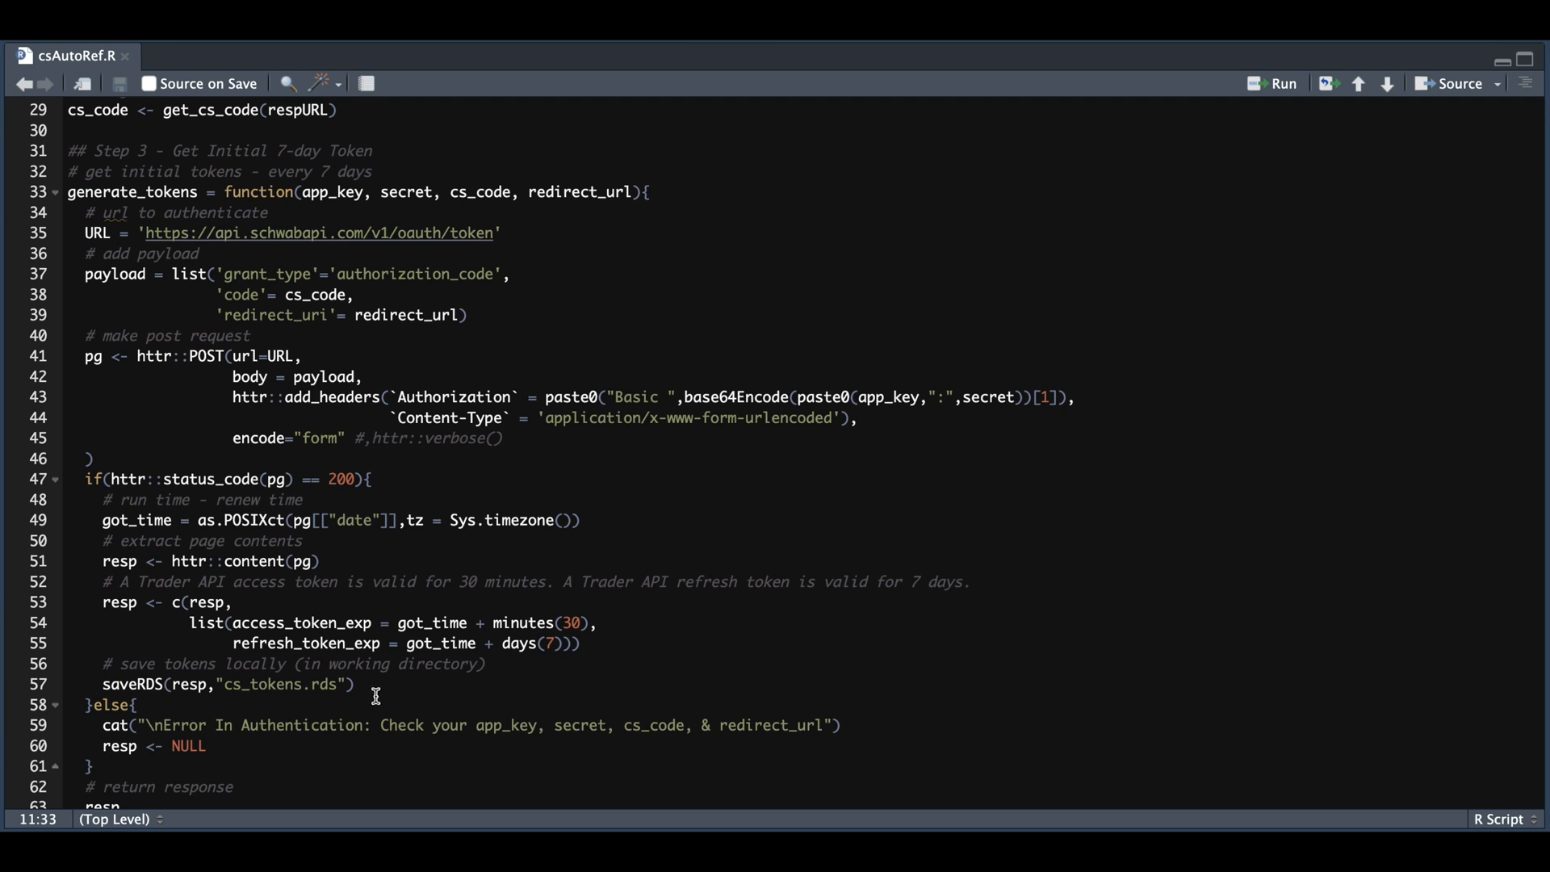
{"action": "scroll", "scroll_direction": "down", "scroll_amount": 3}
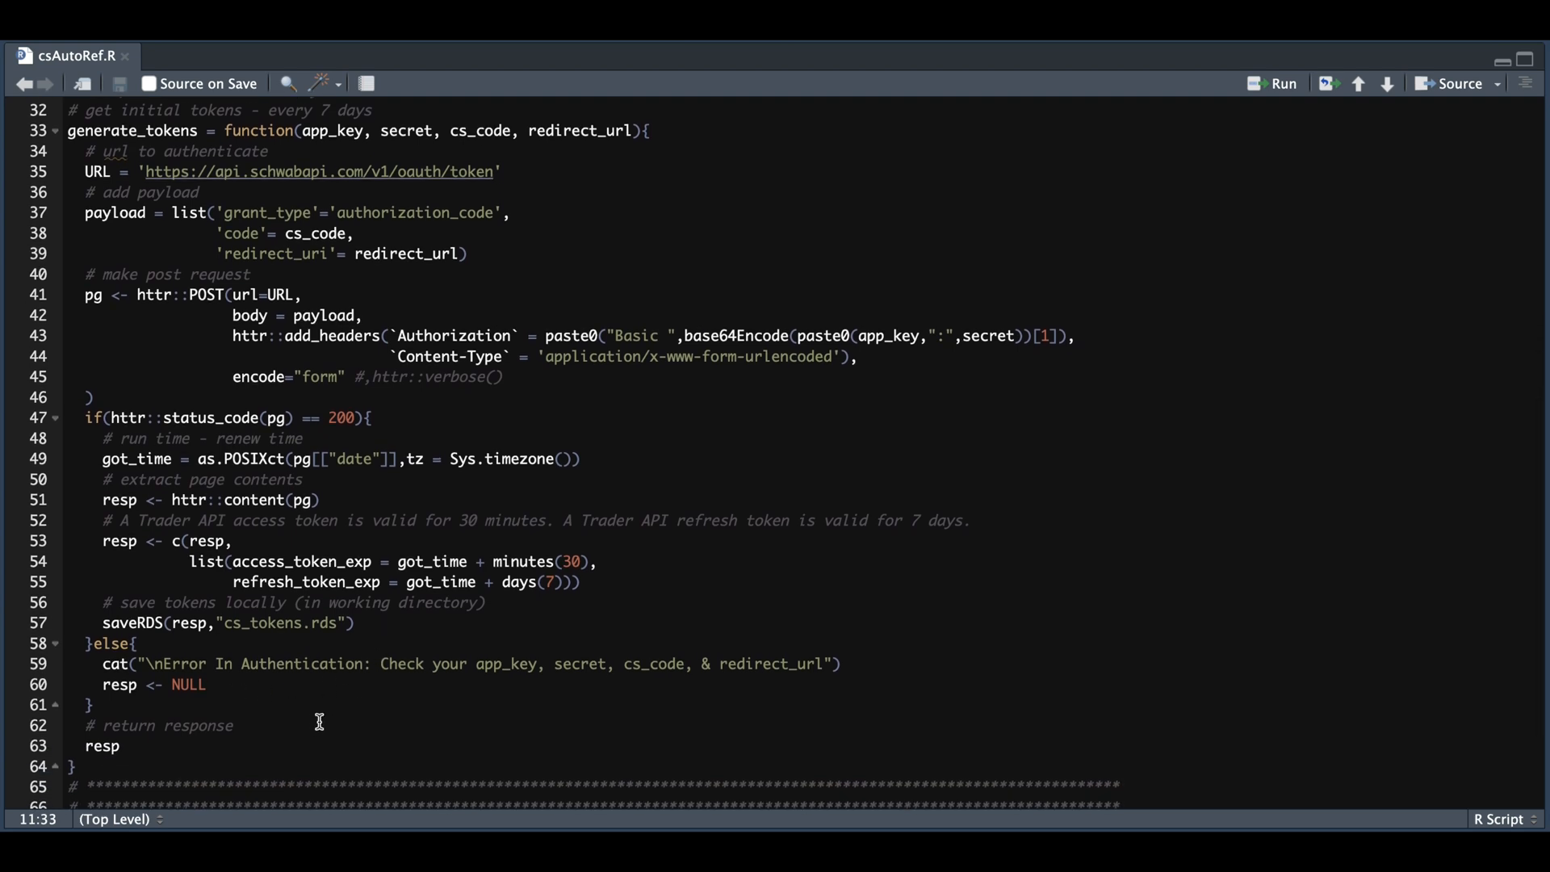
{"action": "mouse_move", "coordinate": [370, 680]}
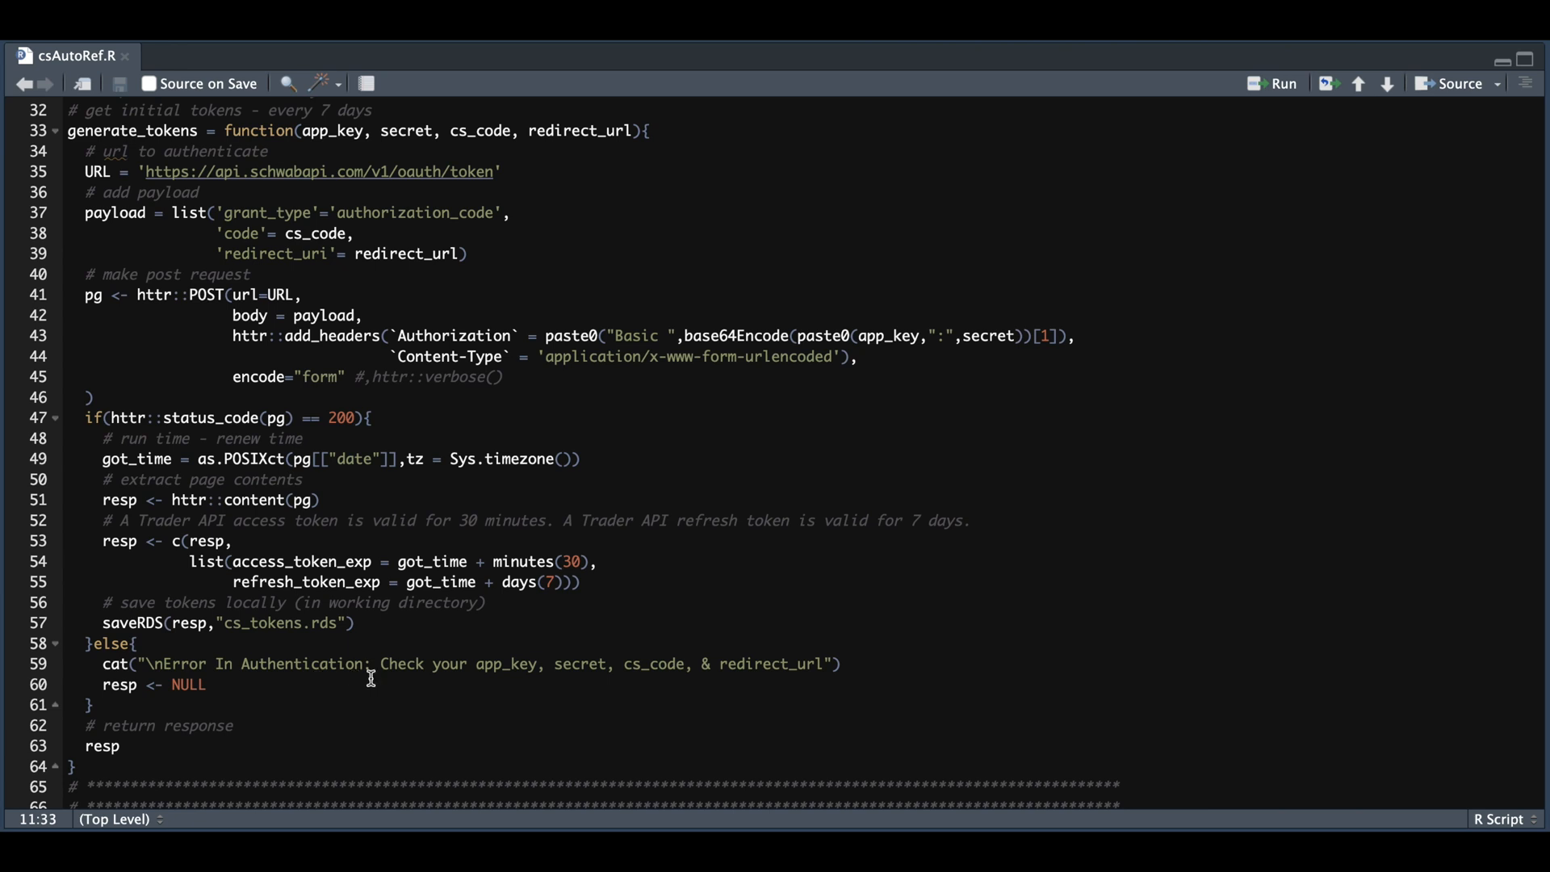
{"action": "scroll", "scroll_direction": "down", "scroll_amount": 3}
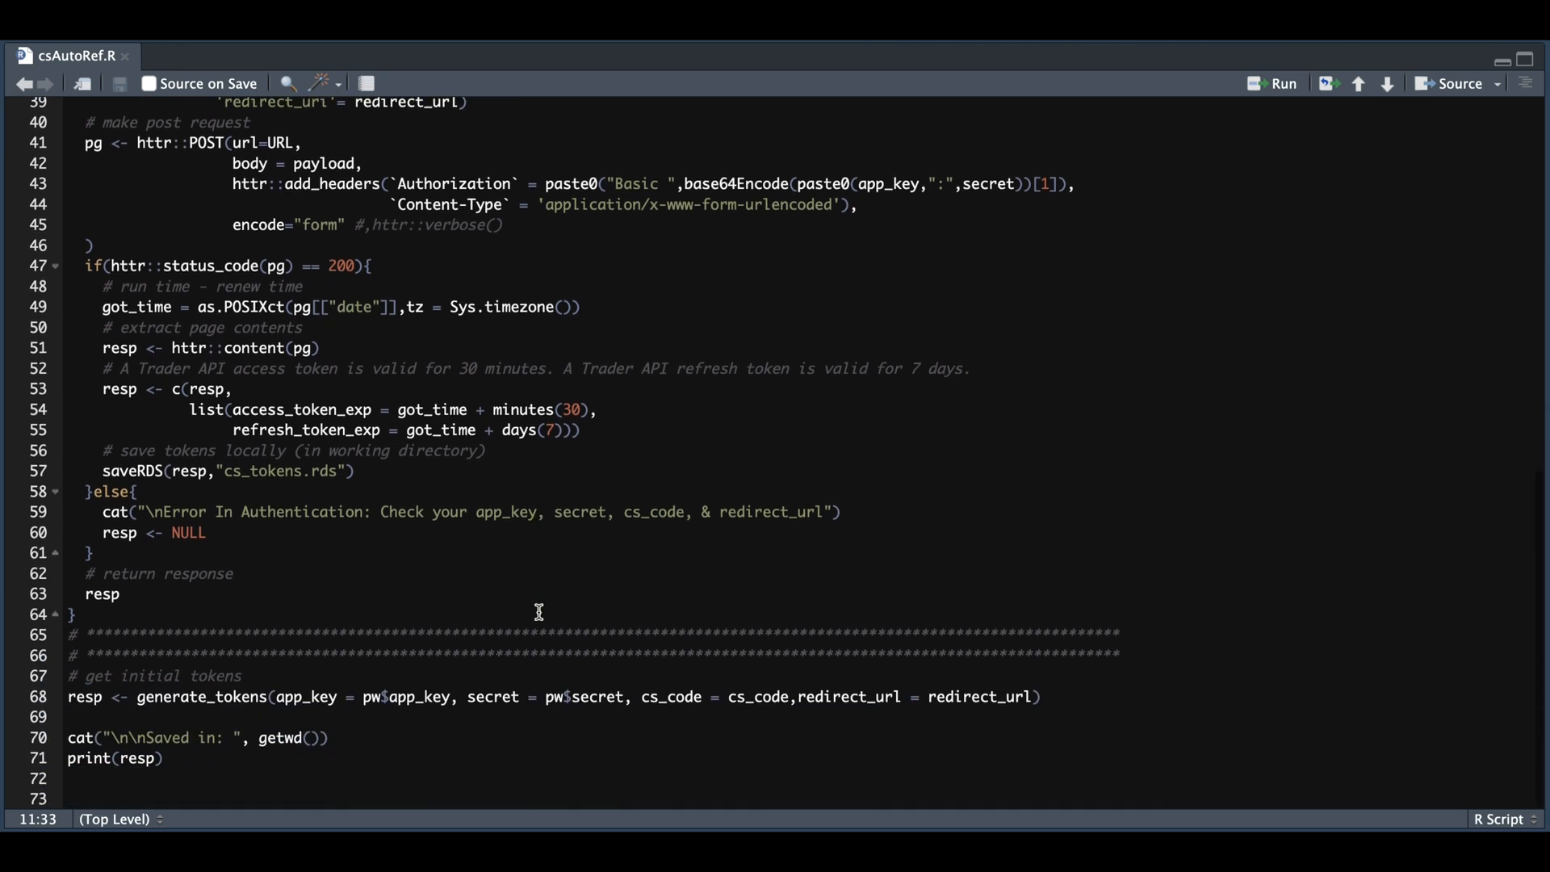
{"action": "mouse_move", "coordinate": [349, 730]}
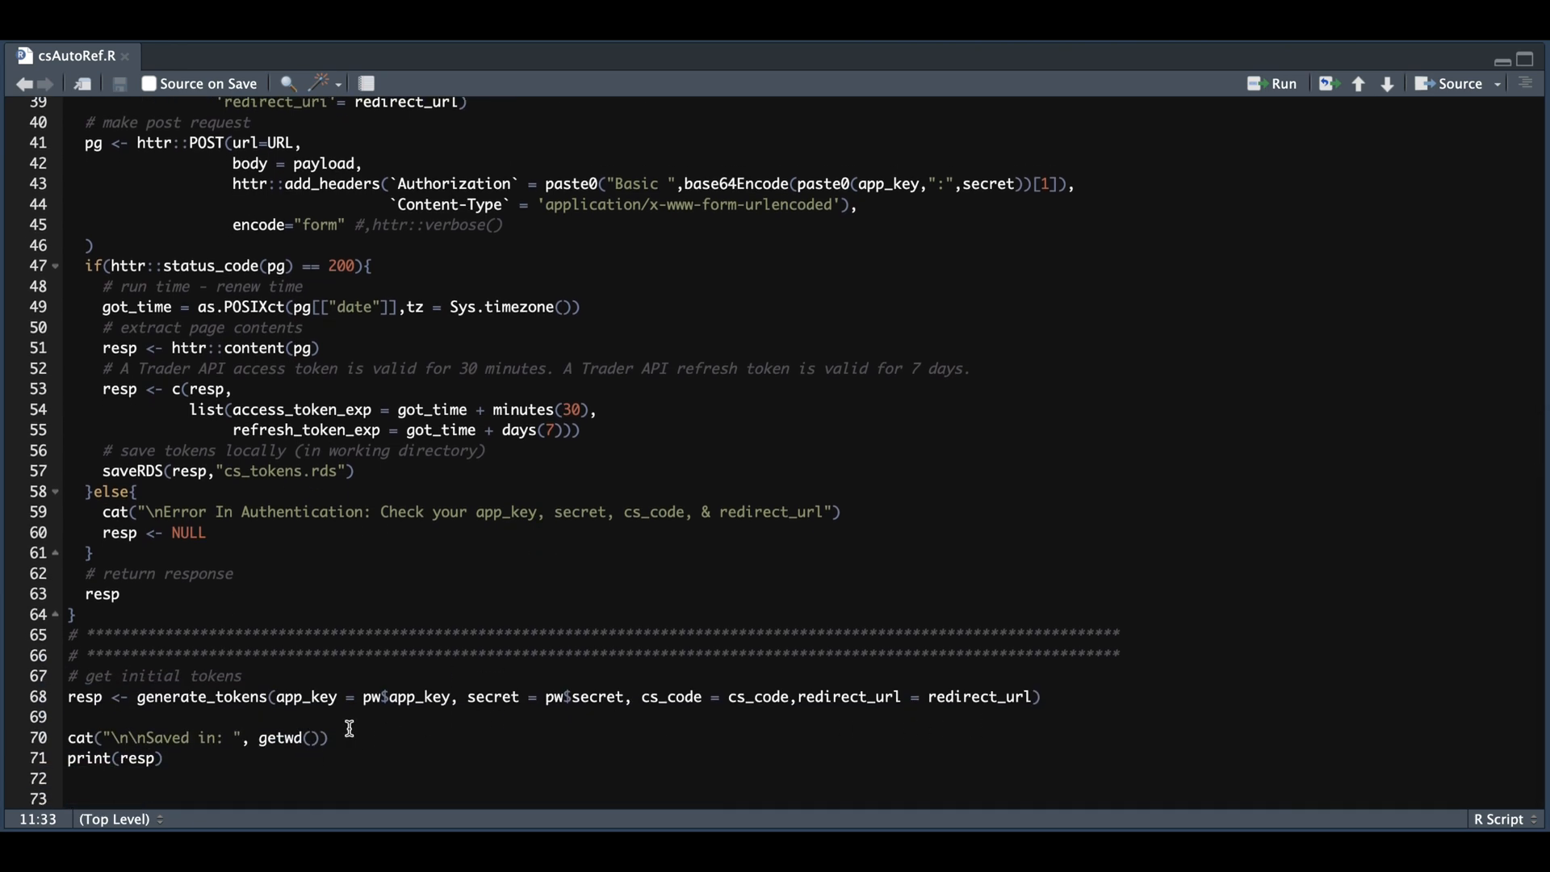
{"action": "mouse_move", "coordinate": [349, 739]}
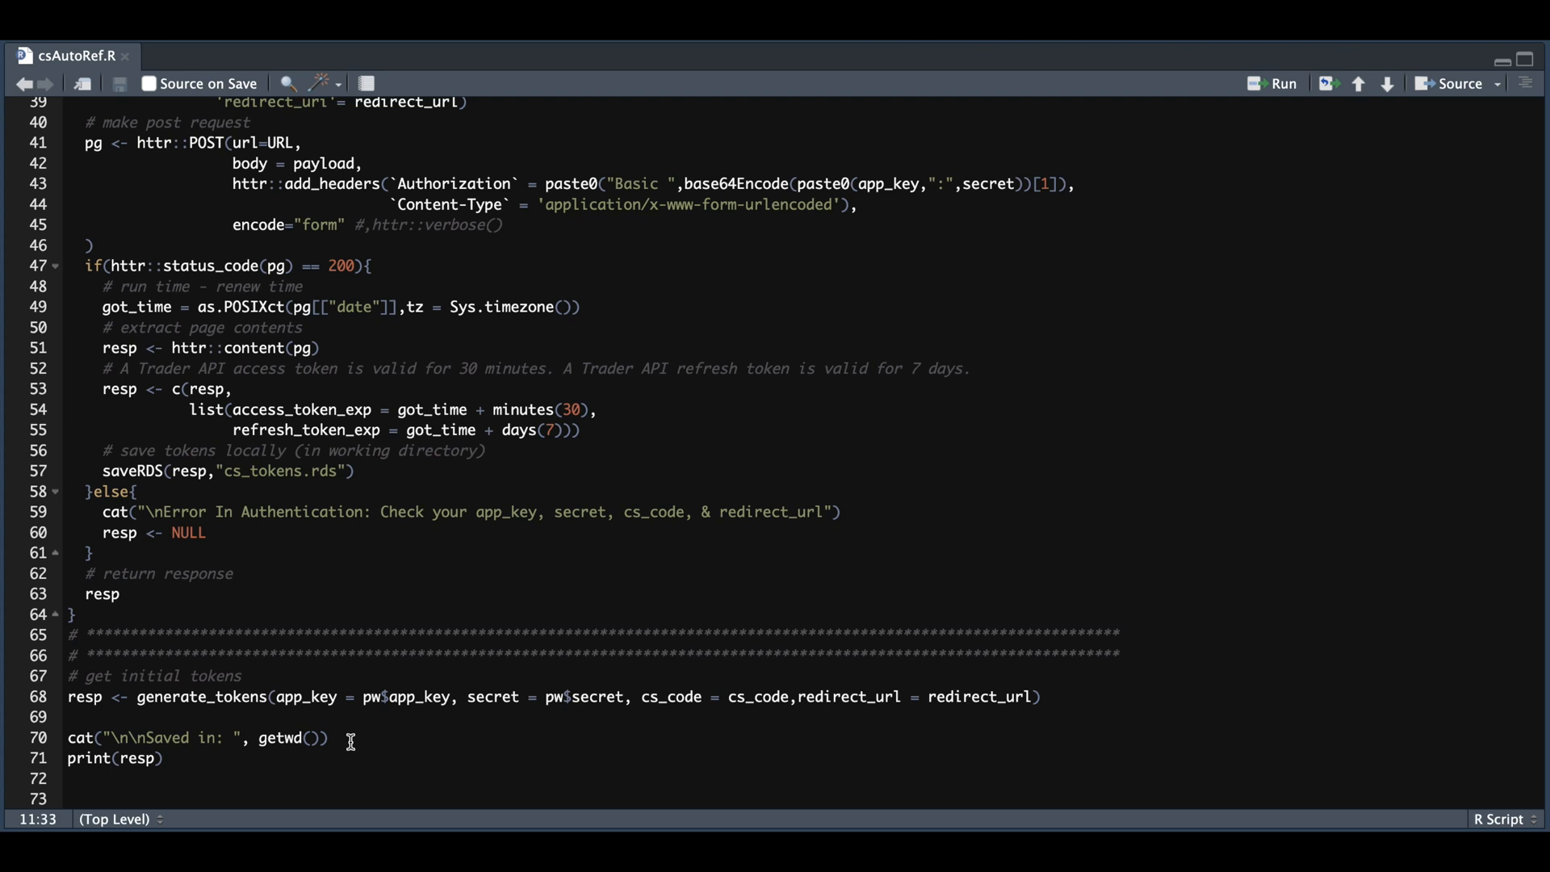
{"action": "mouse_move", "coordinate": [185, 771]}
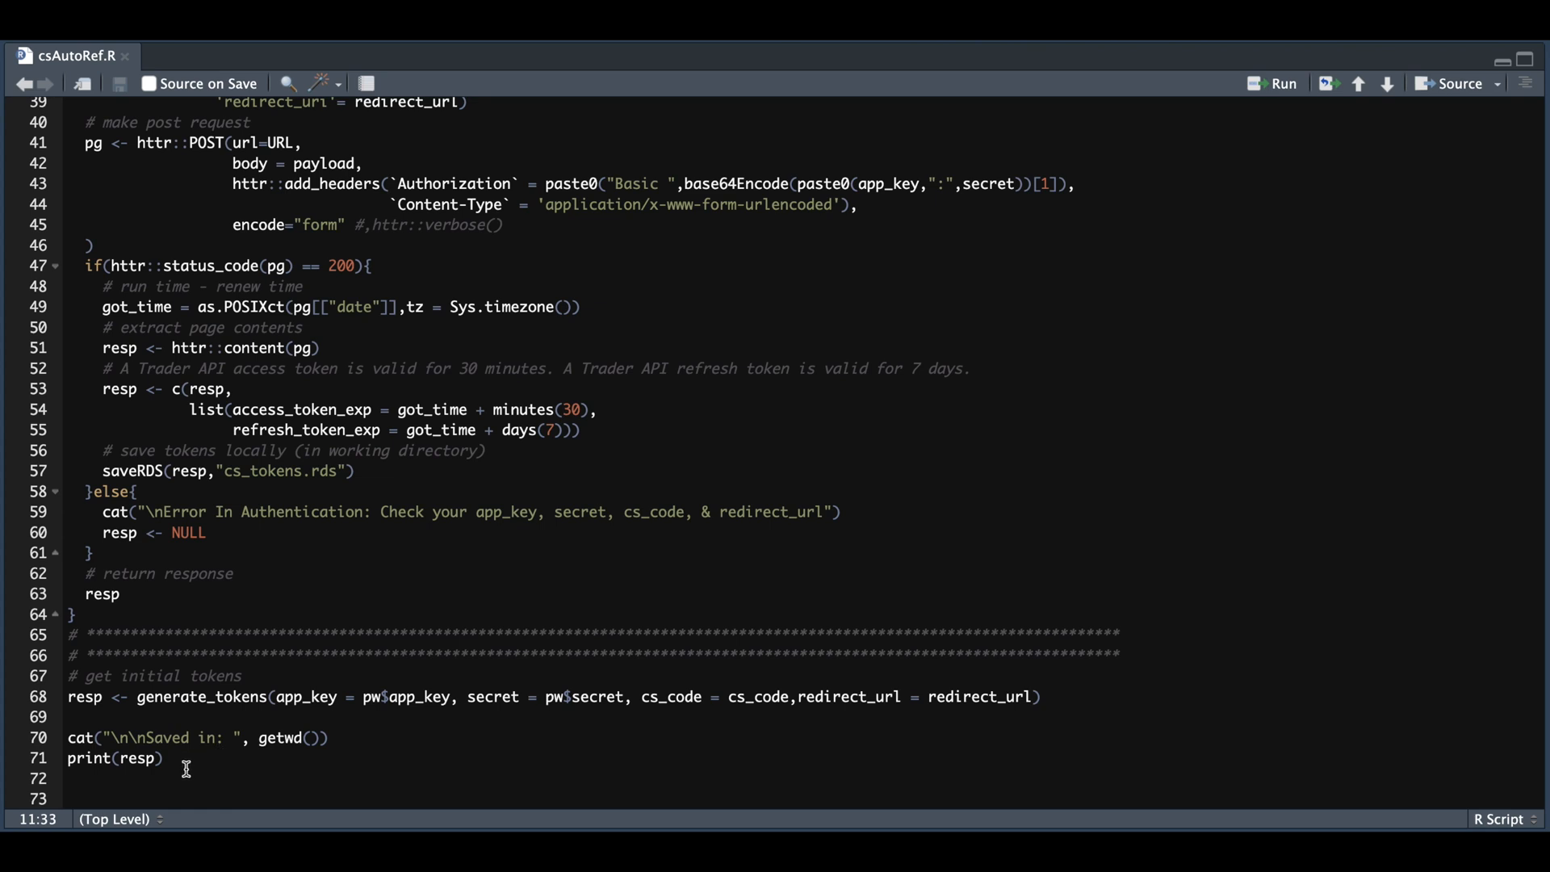
{"action": "mouse_move", "coordinate": [253, 709]}
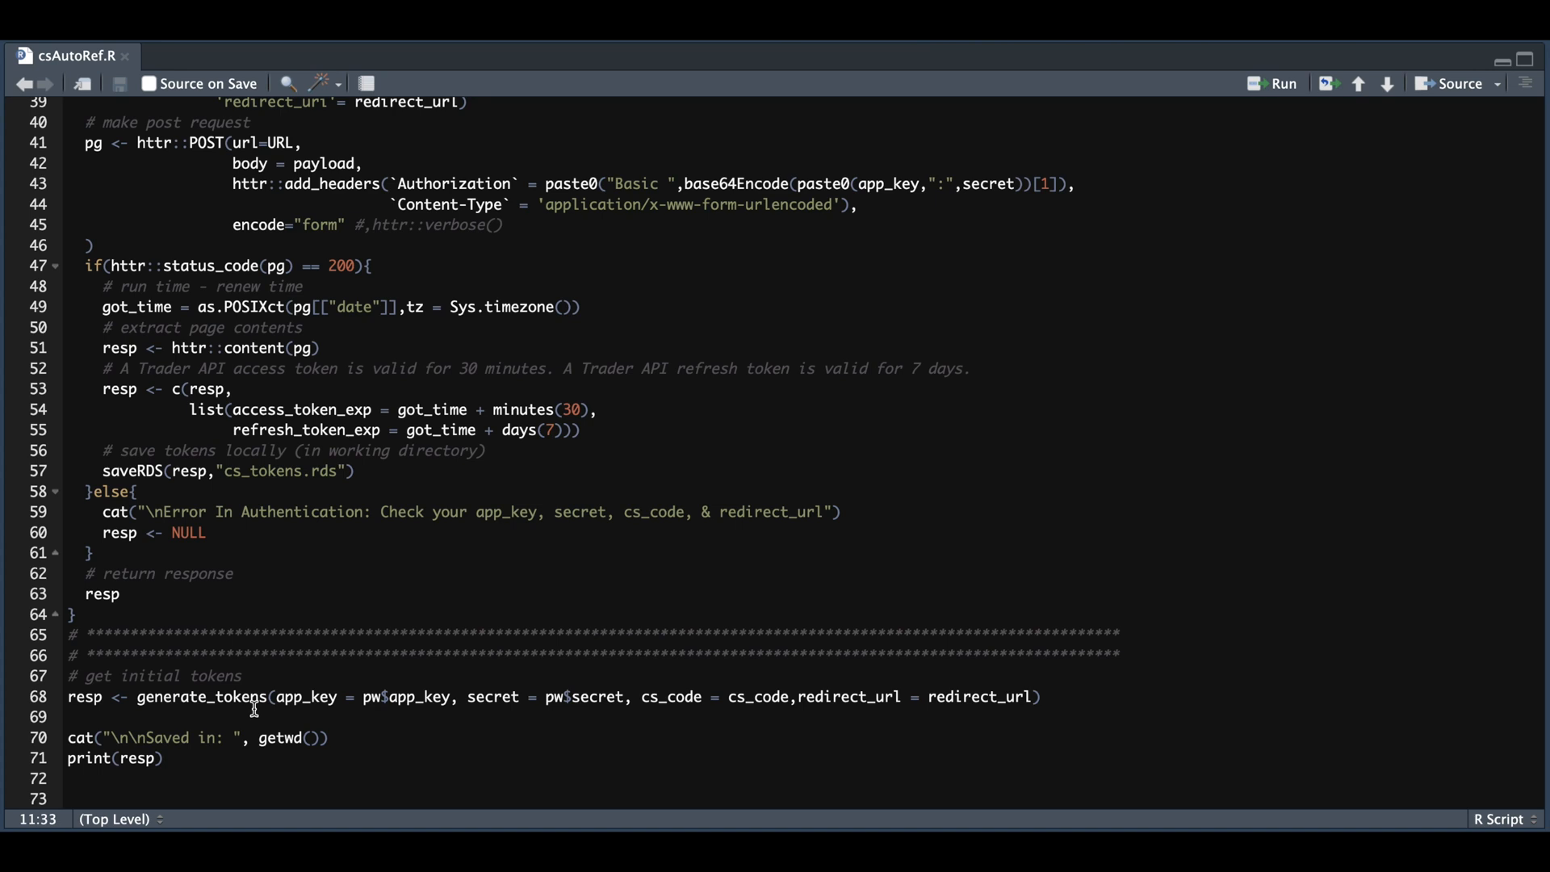
{"action": "mouse_move", "coordinate": [966, 756]}
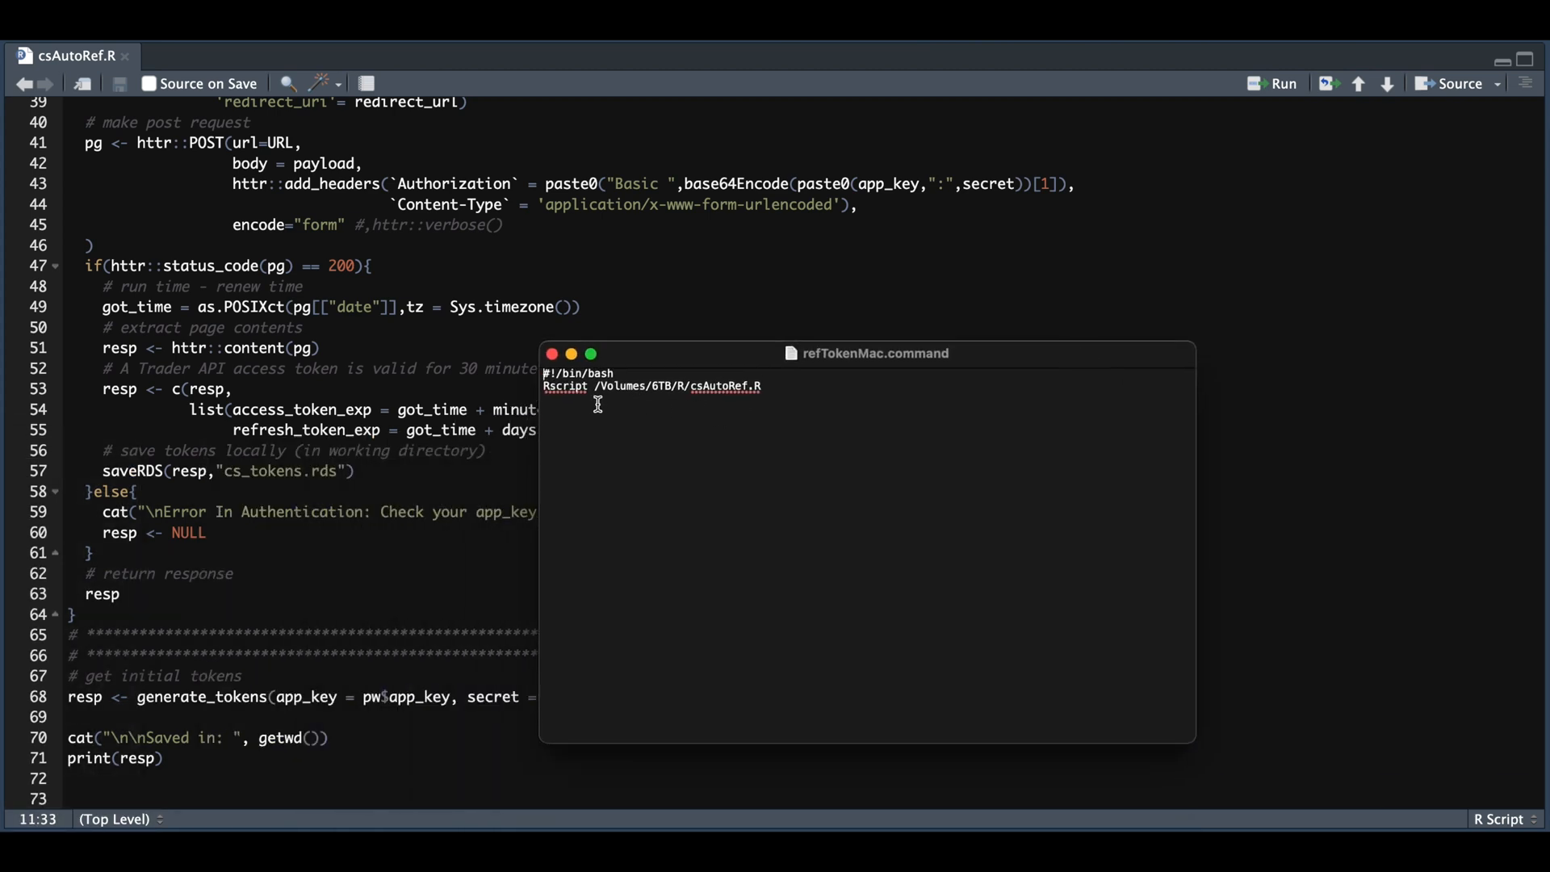
{"action": "mouse_move", "coordinate": [693, 415]}
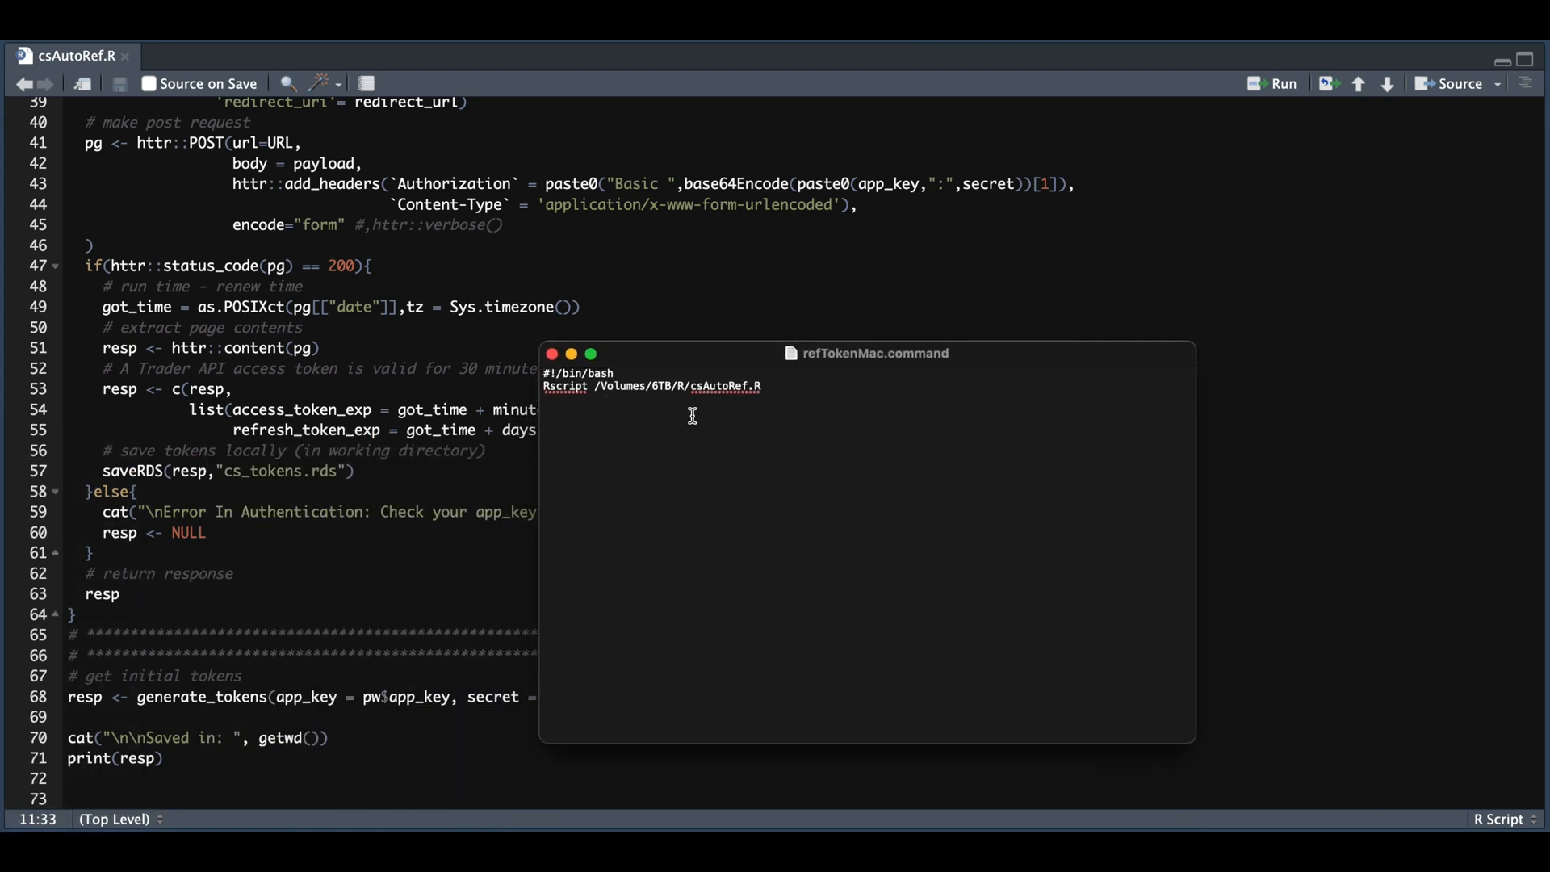
{"action": "mouse_move", "coordinate": [888, 372]}
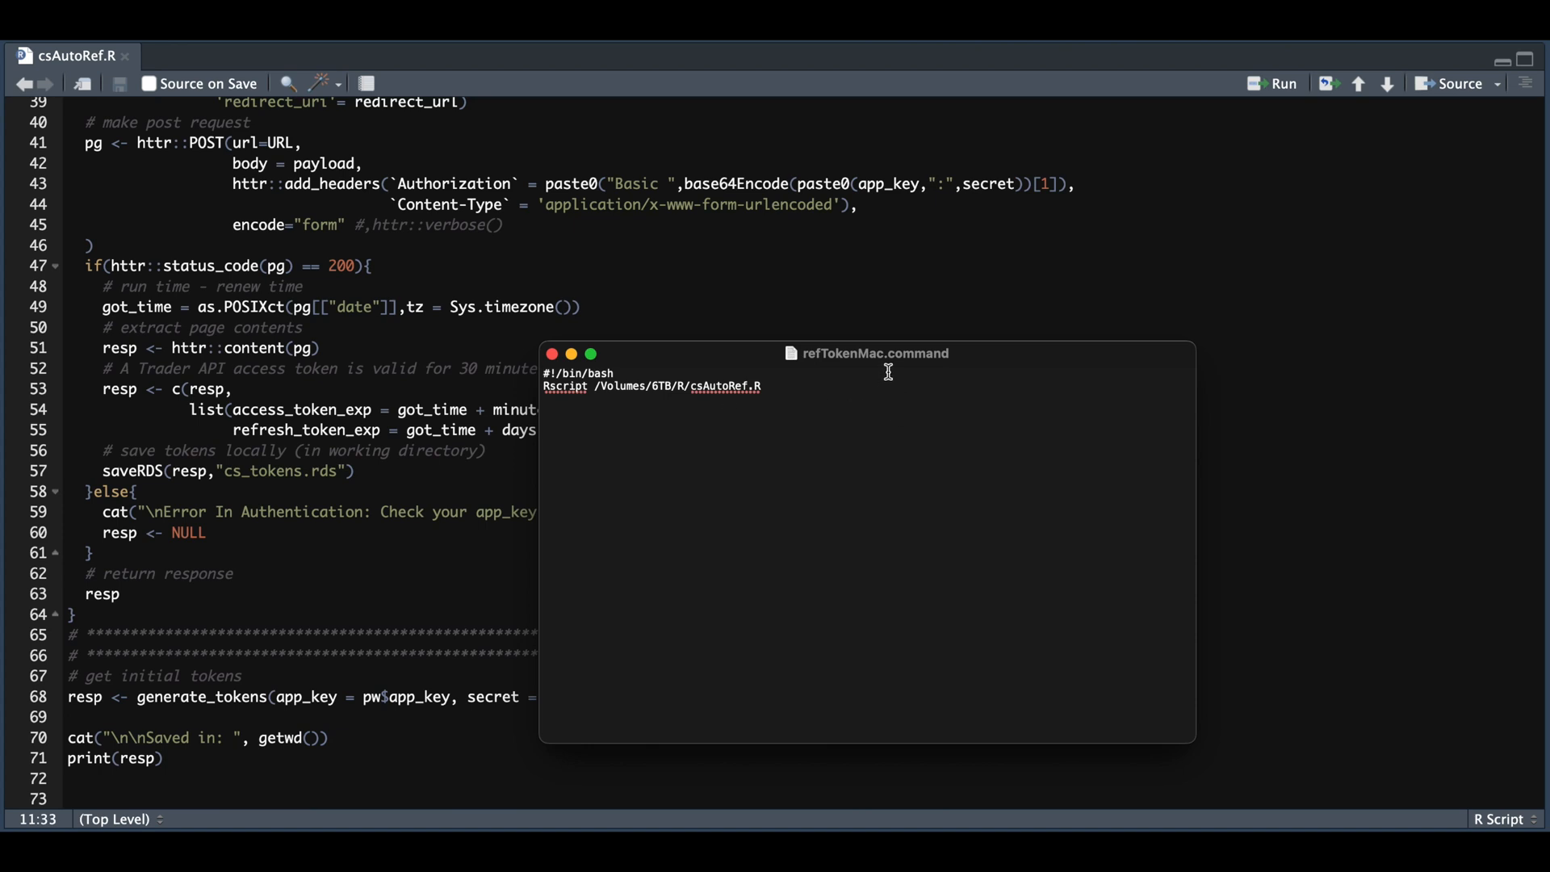
{"action": "mouse_move", "coordinate": [814, 417]}
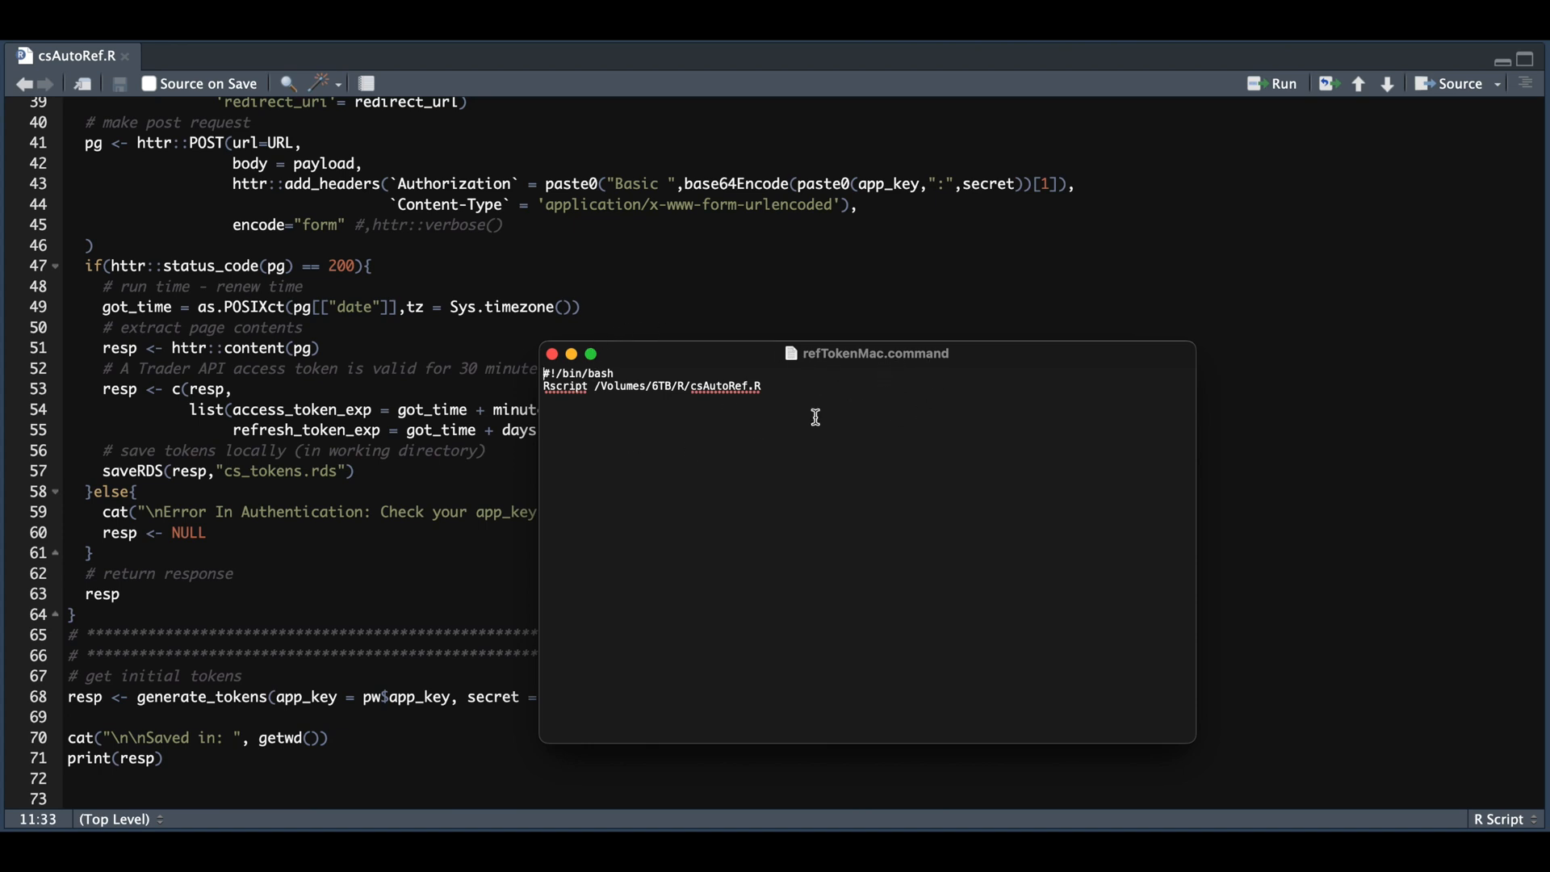
- Close refTokenMac.command after confirming its bash line runs csAutoRef.R via Rscript
{"action": "left_click", "coordinate": [553, 354]}
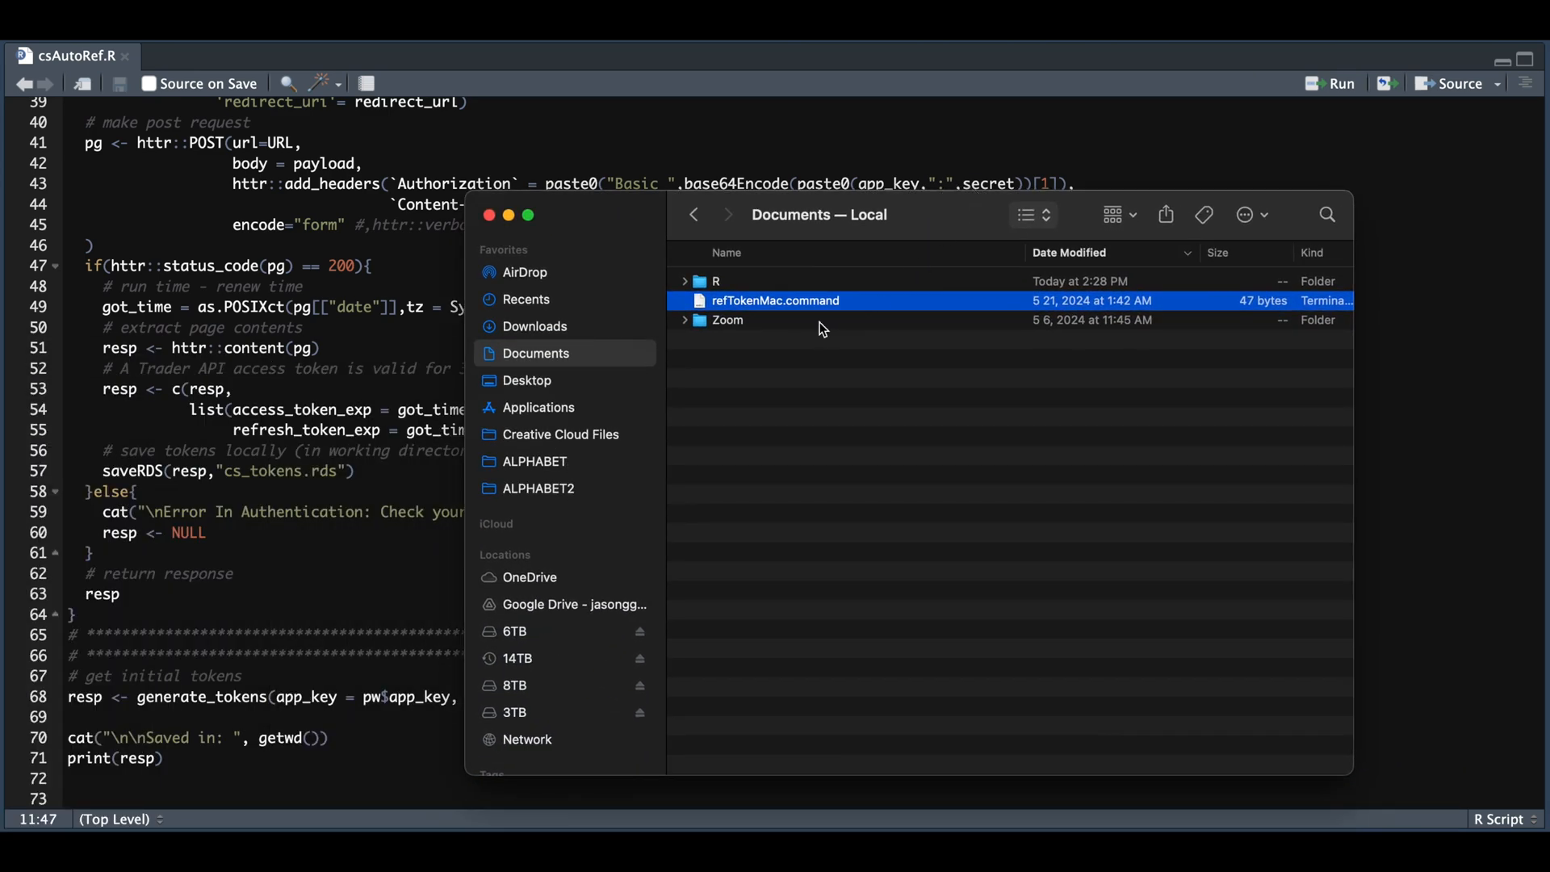
{"action": "mouse_move", "coordinate": [926, 465]}
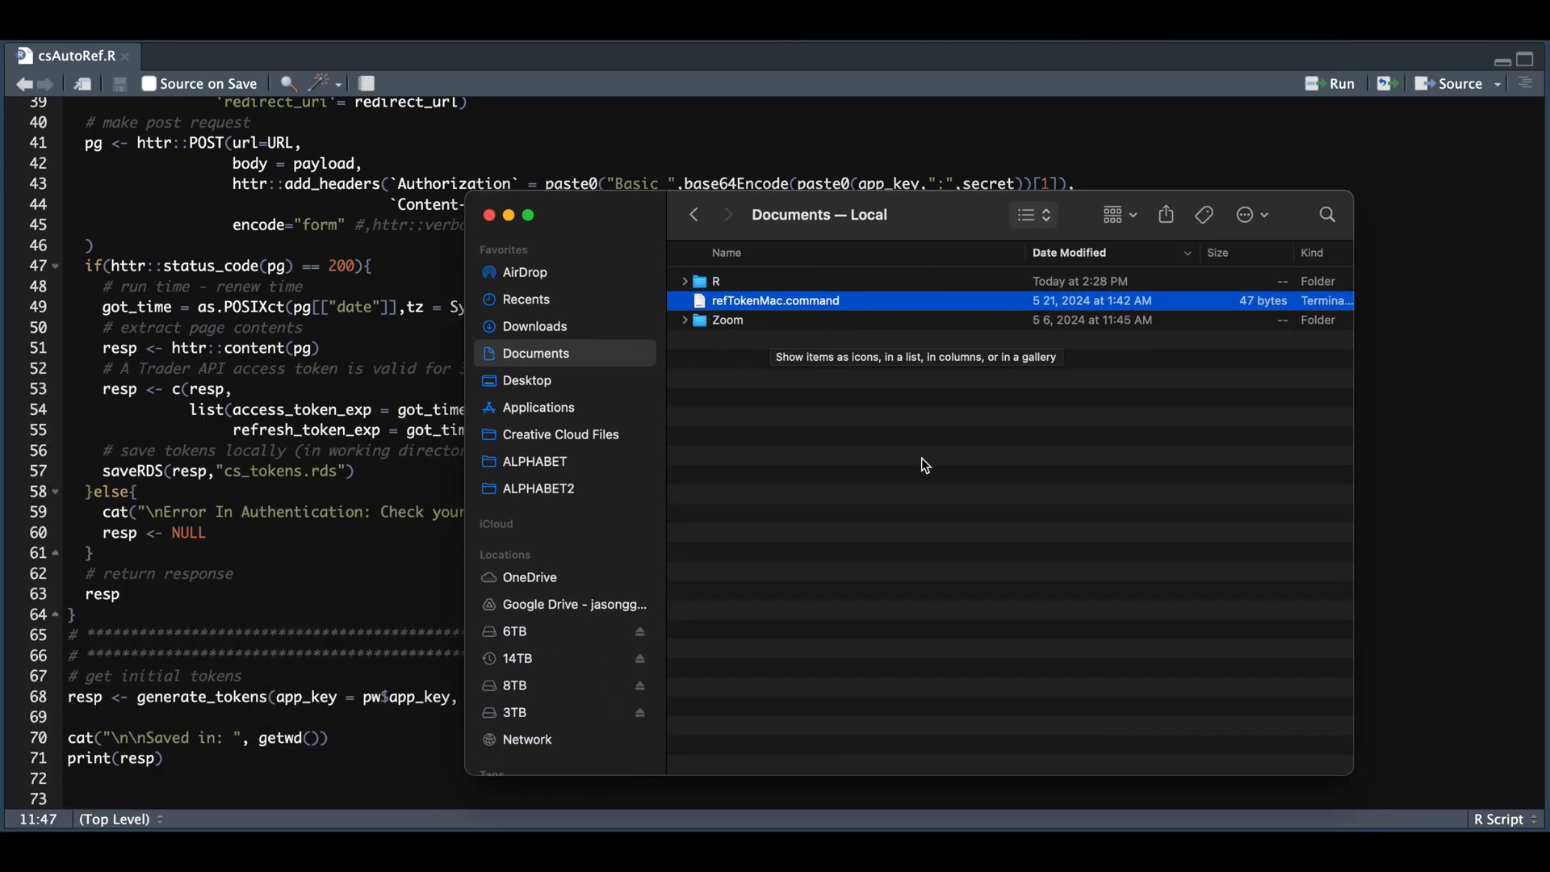
{"action": "mouse_move", "coordinate": [600, 329]}
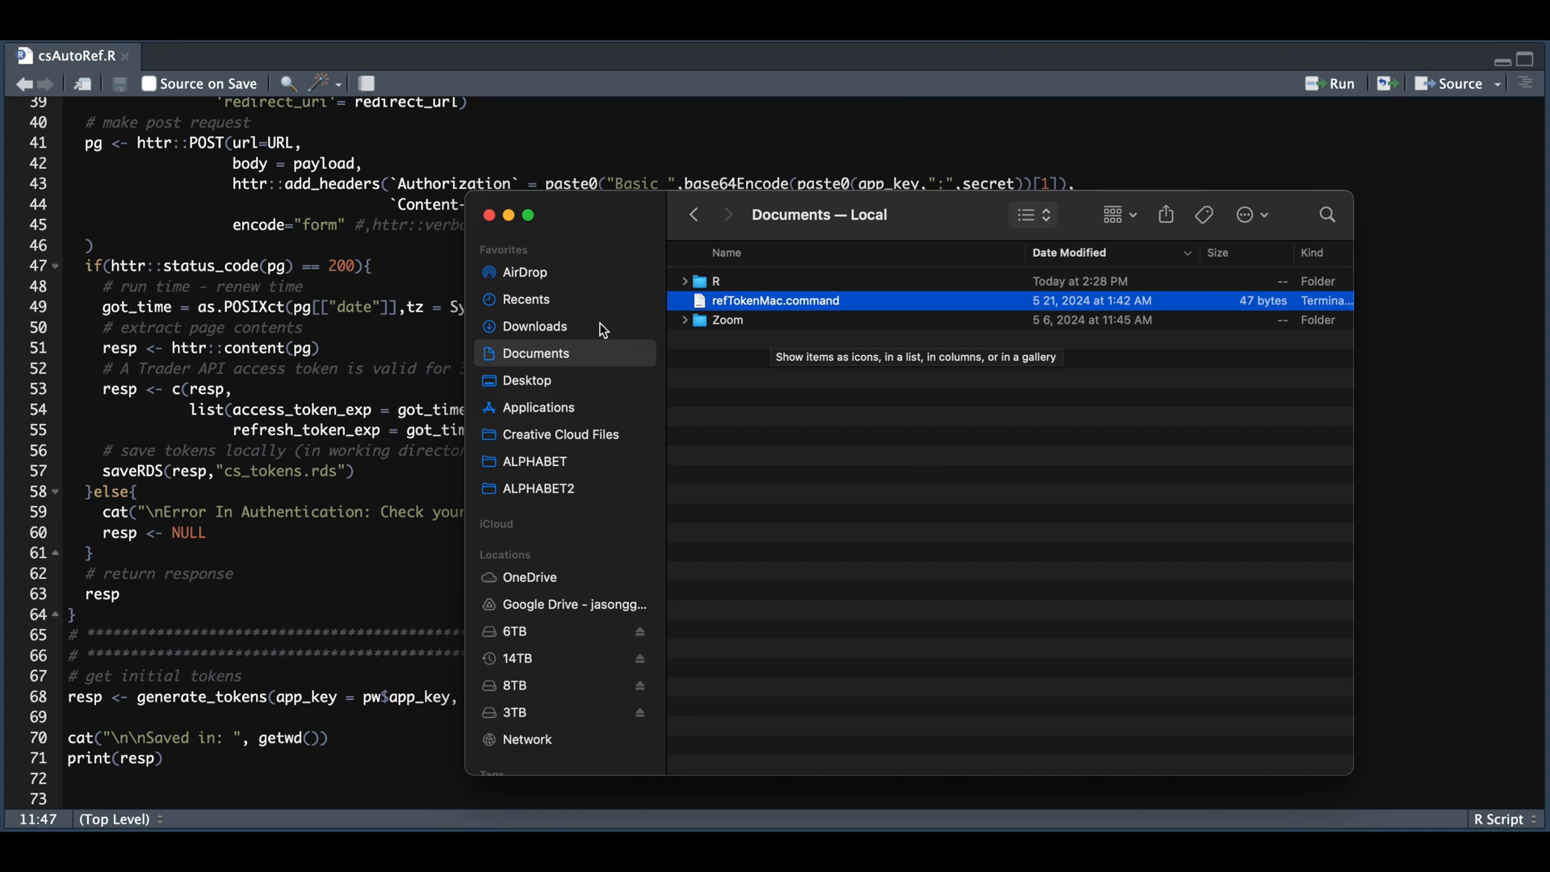
{"action": "mouse_move", "coordinate": [878, 439]}
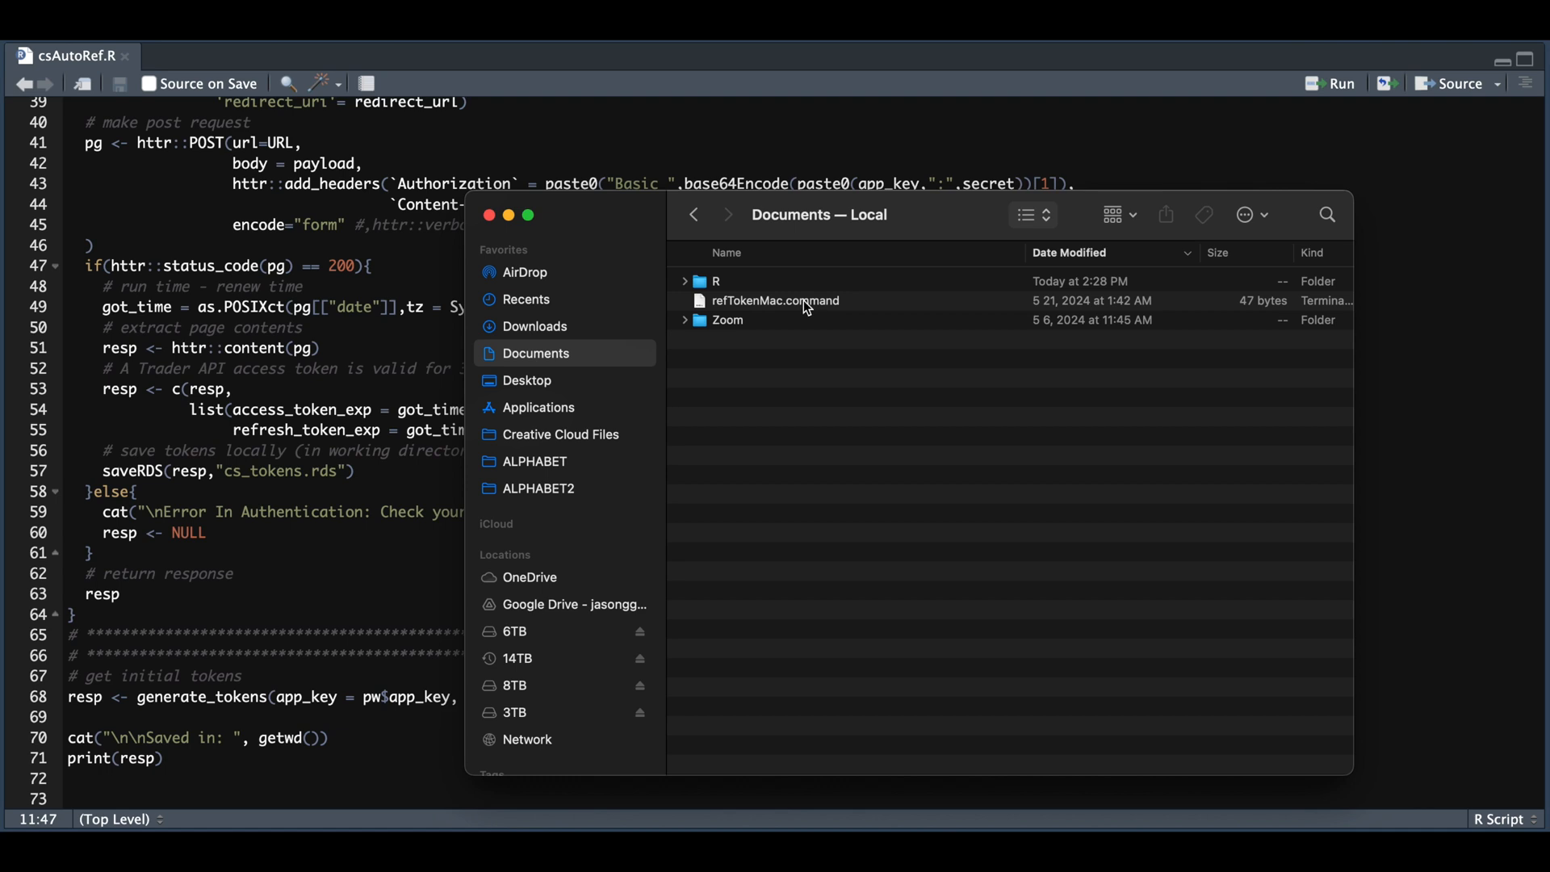
{"action": "mouse_move", "coordinate": [814, 305]}
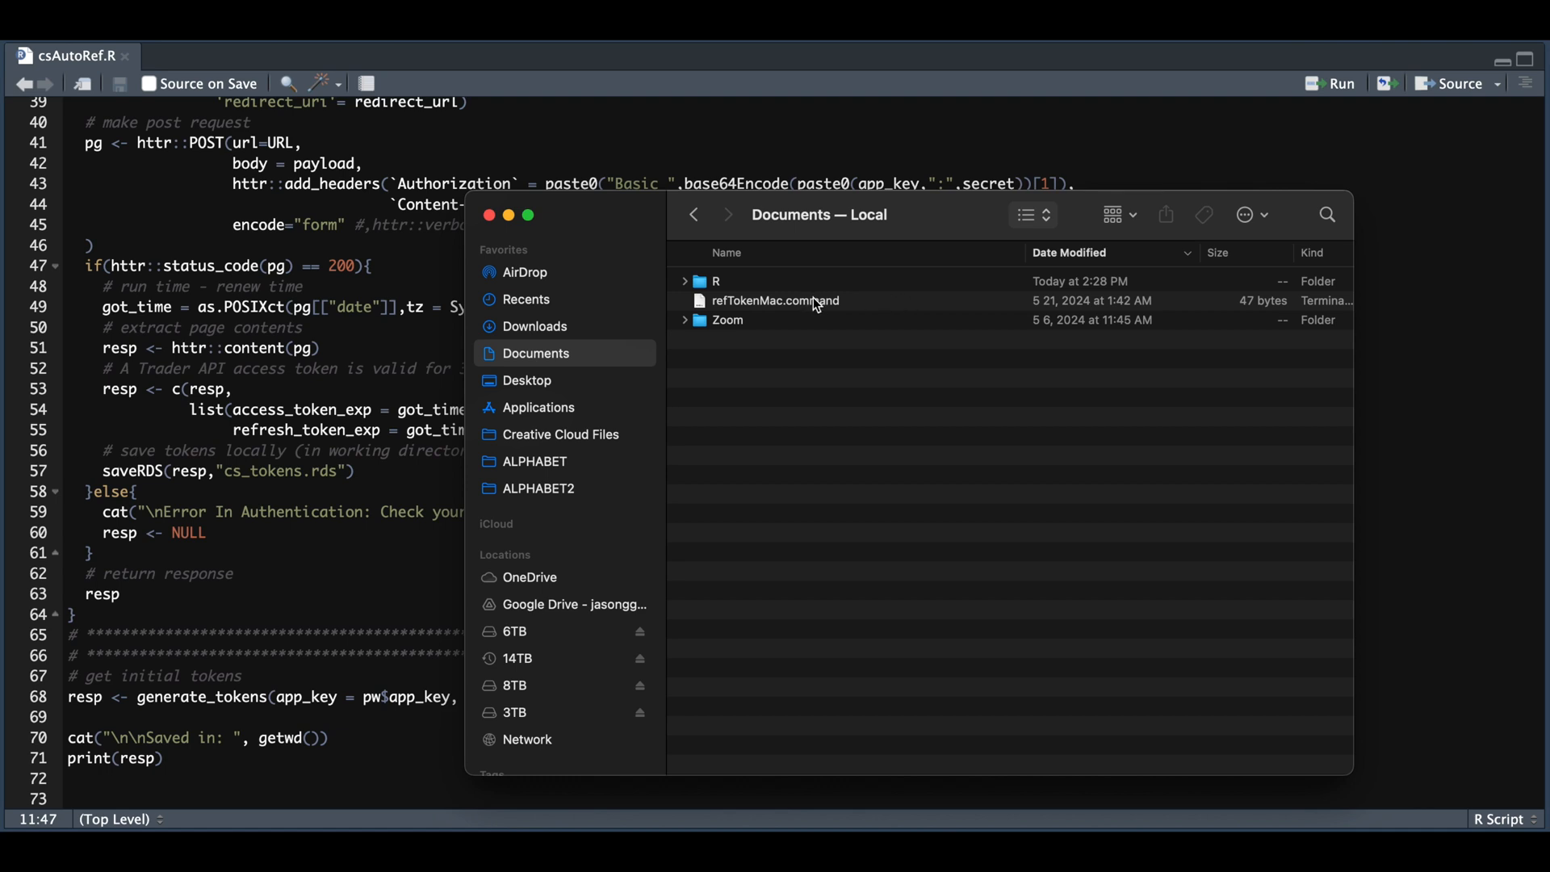
- Run refTokenMac.command from Documents so Terminal launches the token script
{"action": "double_click", "coordinate": [773, 300]}
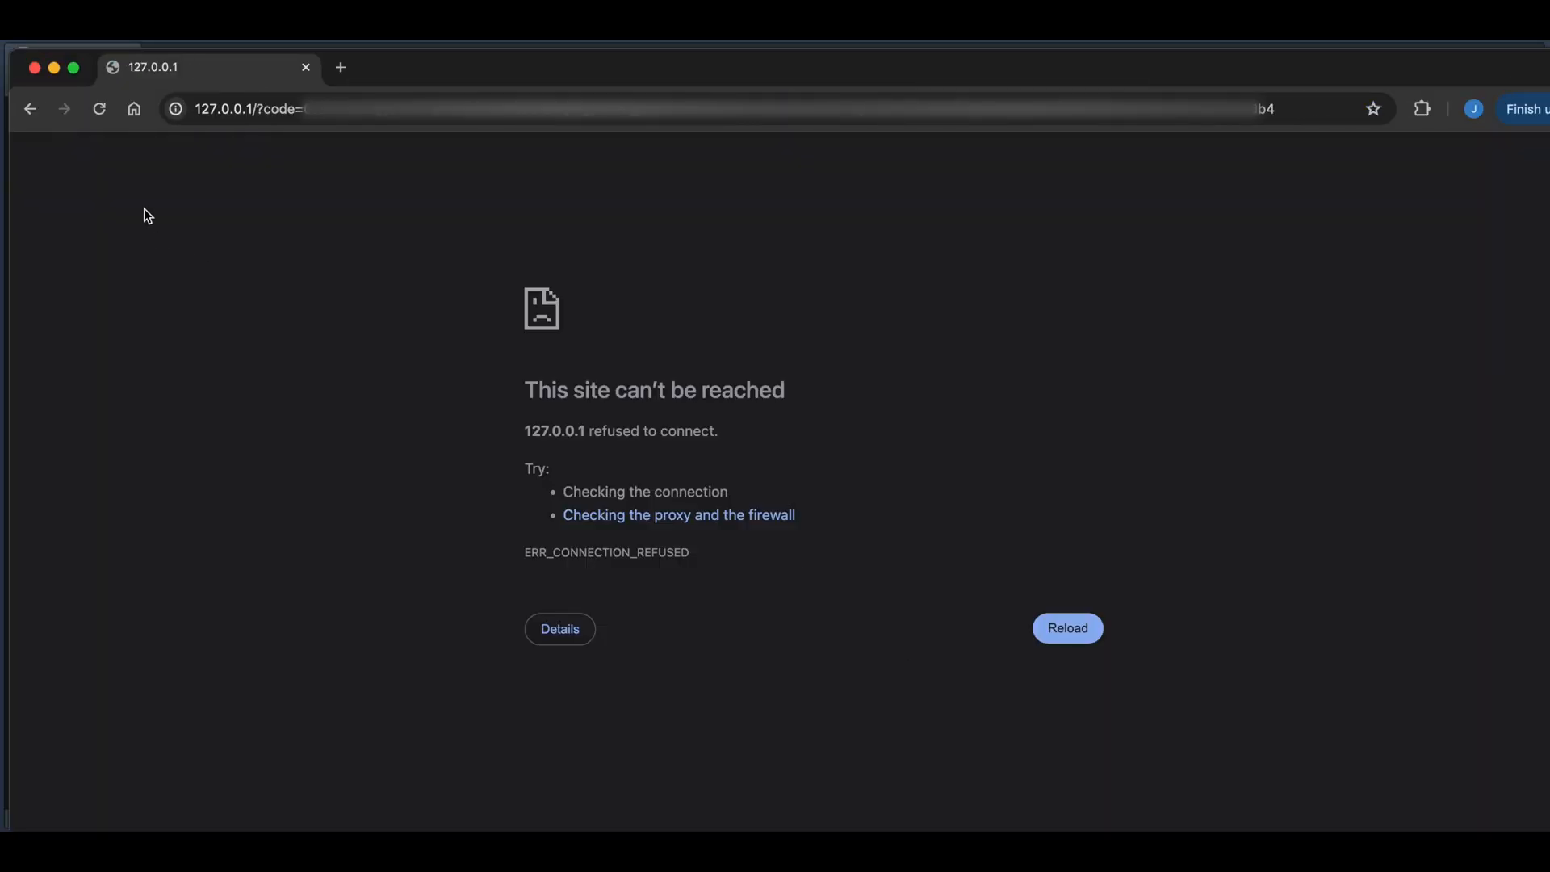
{"action": "mouse_move", "coordinate": [1306, 116]}
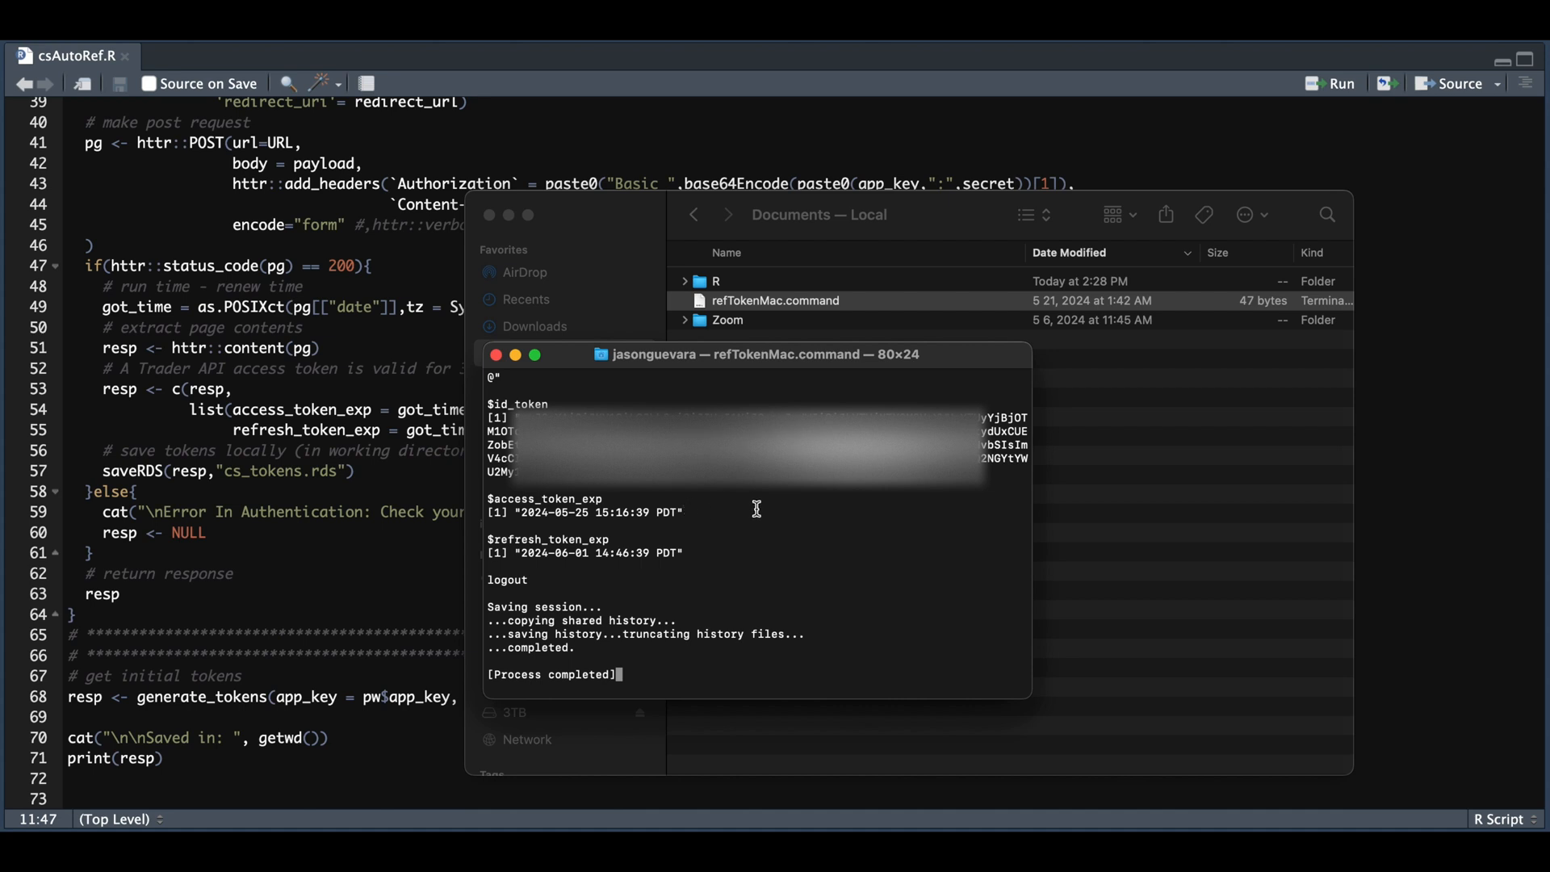
{"action": "mouse_move", "coordinate": [582, 567]}
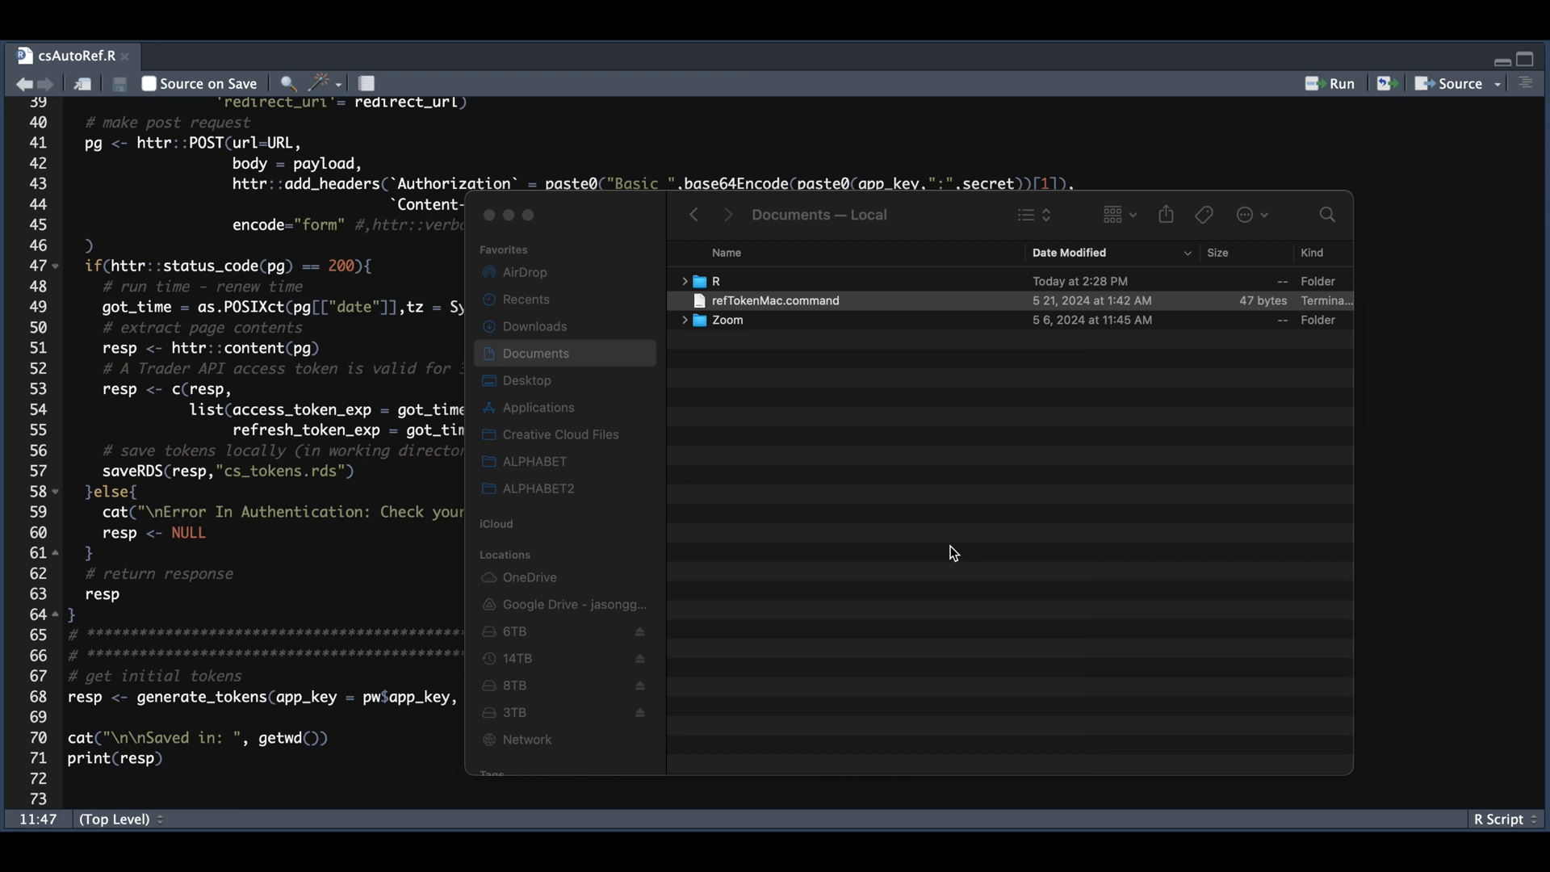
{"action": "mouse_move", "coordinate": [169, 475]}
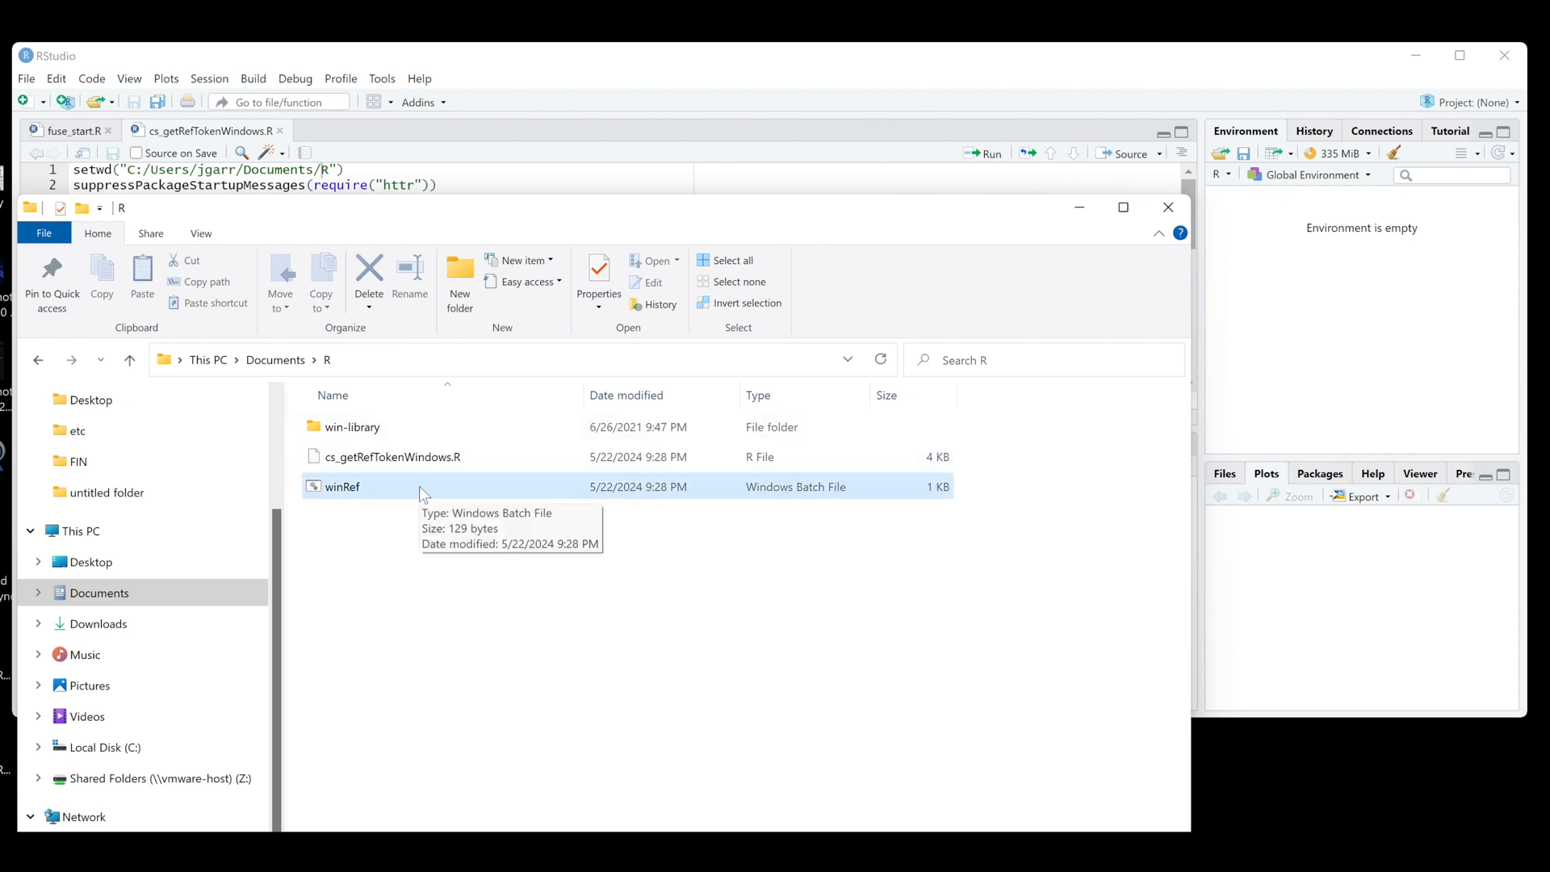
- Open the winRef batch file in Notepad via its Edit action in Documents\R
{"action": "right_click", "coordinate": [343, 486]}
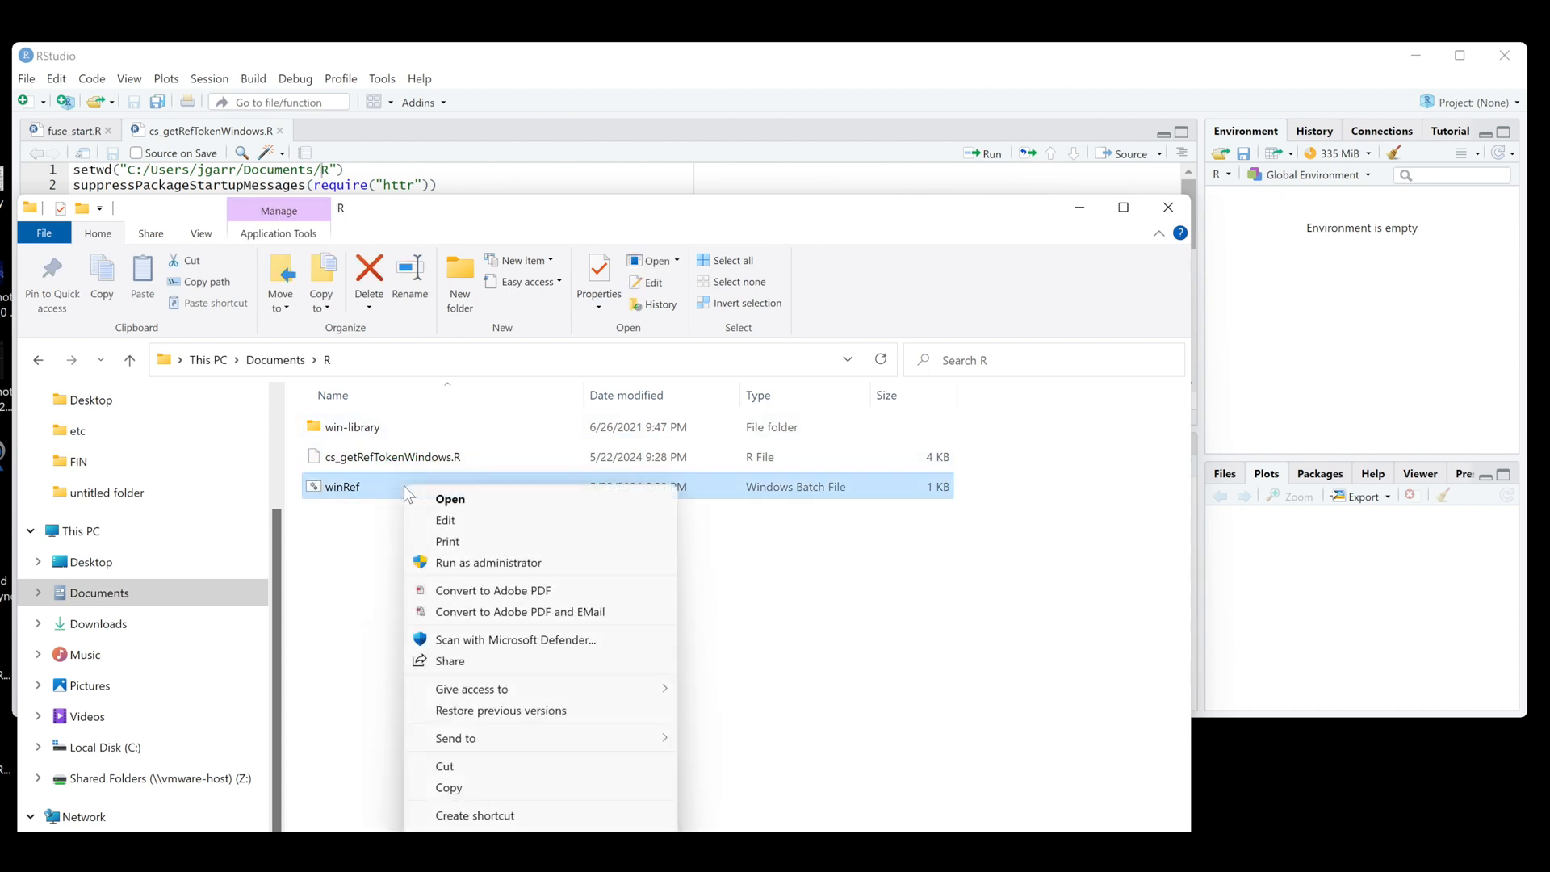
{"action": "left_click", "coordinate": [446, 520]}
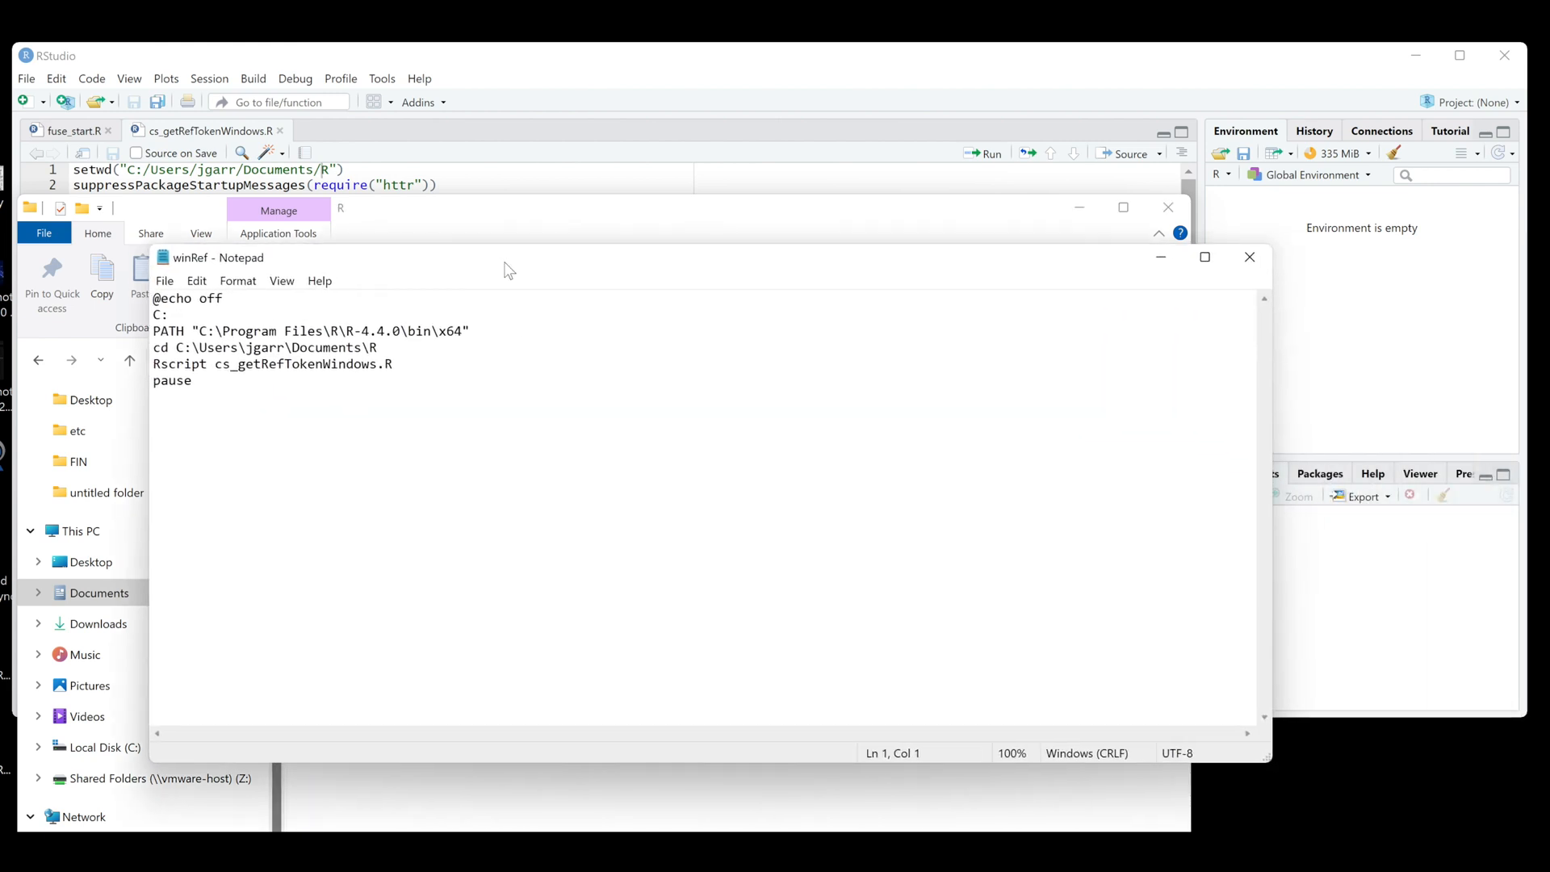
{"action": "mouse_move", "coordinate": [364, 347]}
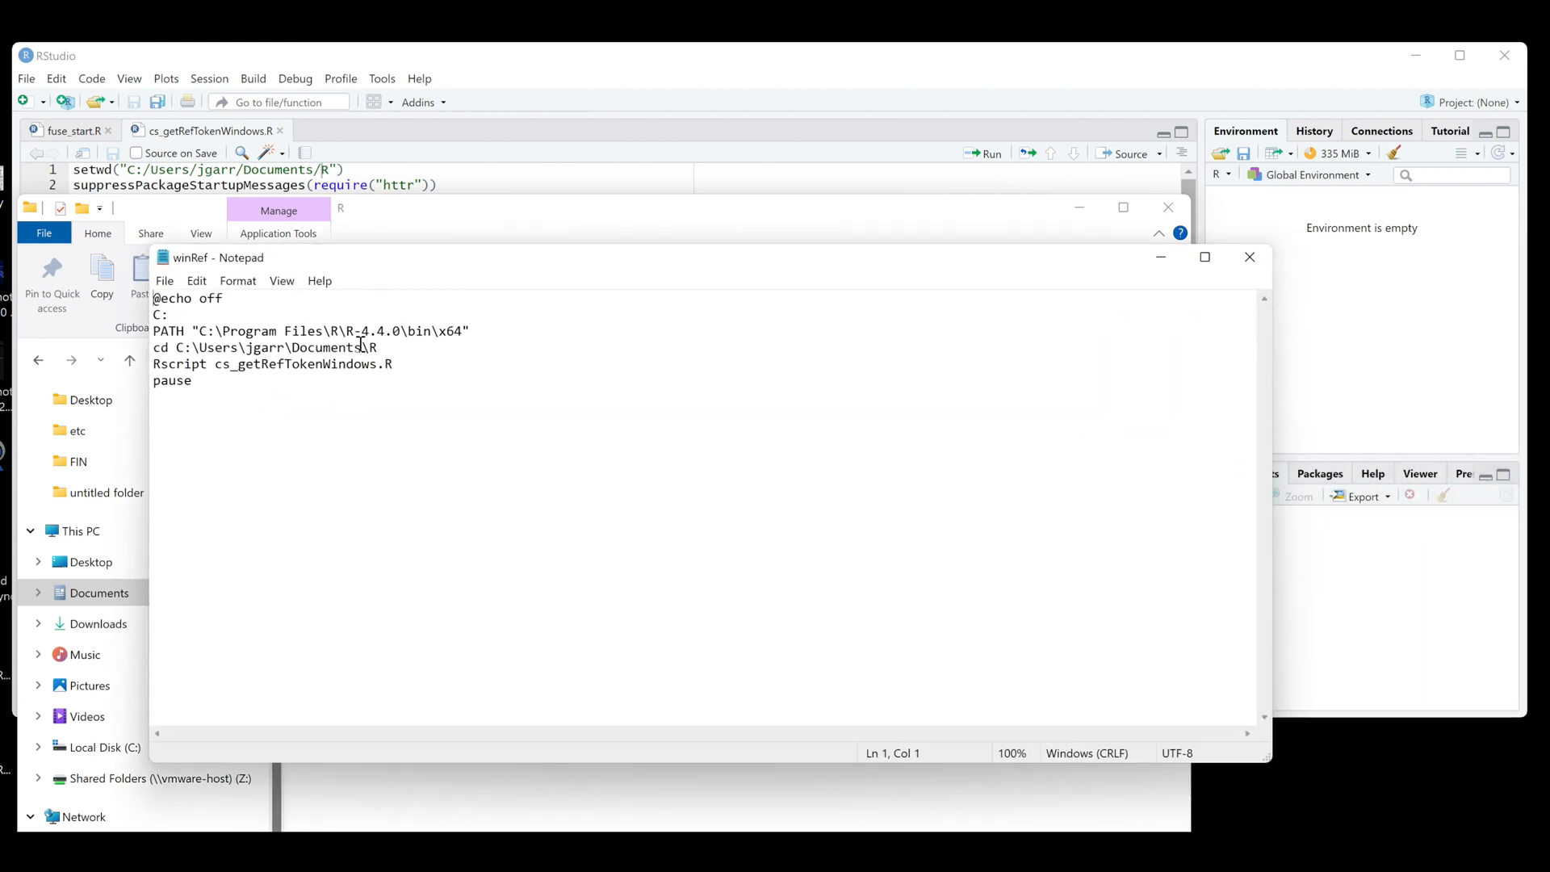
{"action": "mouse_move", "coordinate": [306, 329]}
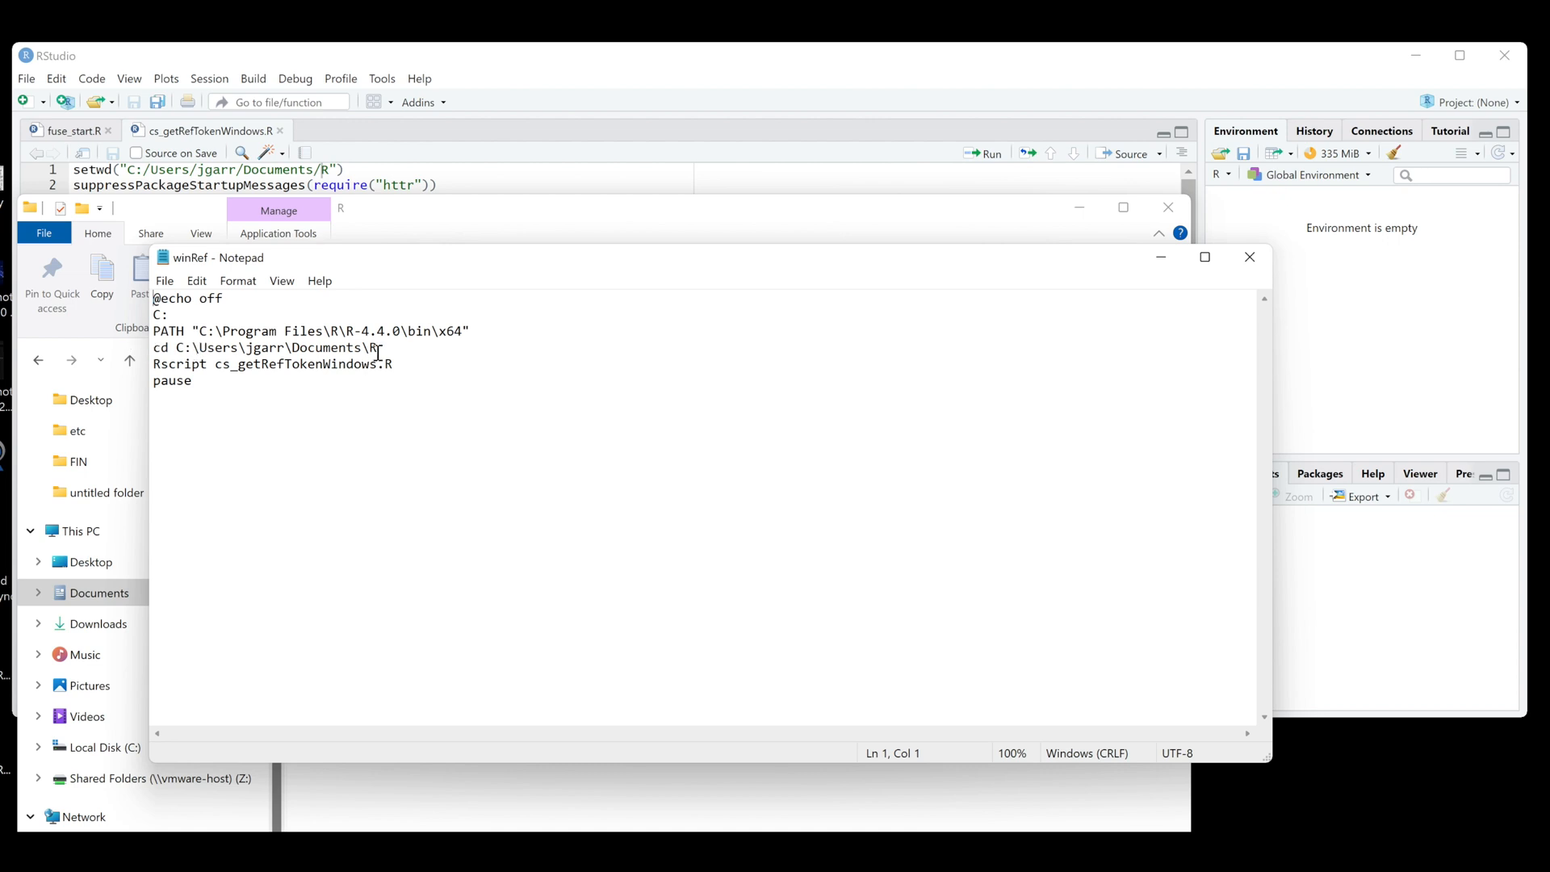
{"action": "mouse_move", "coordinate": [368, 386]}
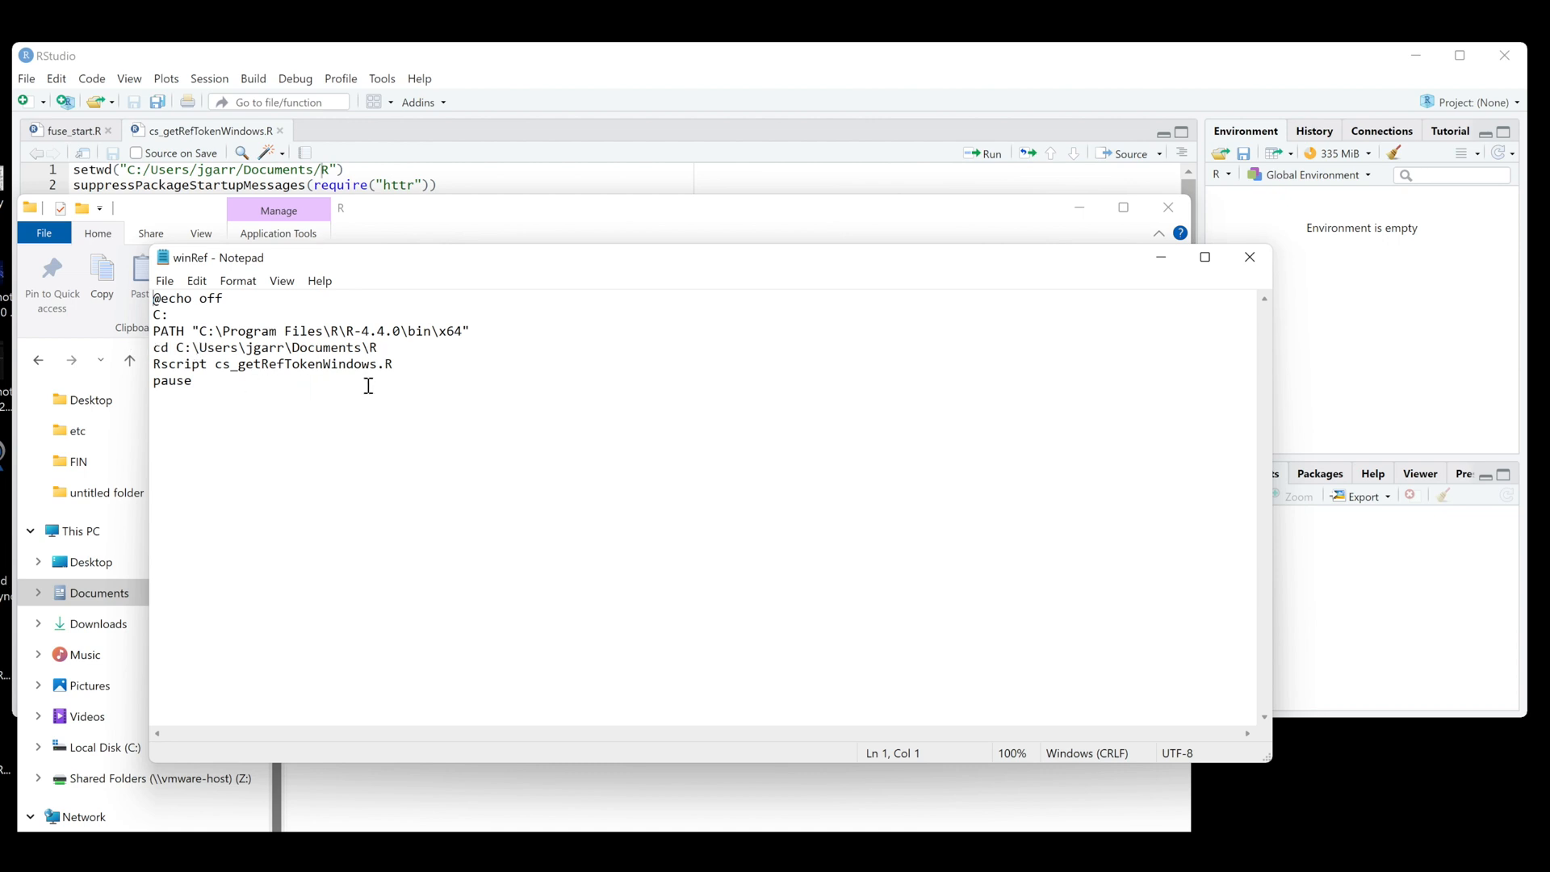
{"action": "mouse_move", "coordinate": [368, 395]}
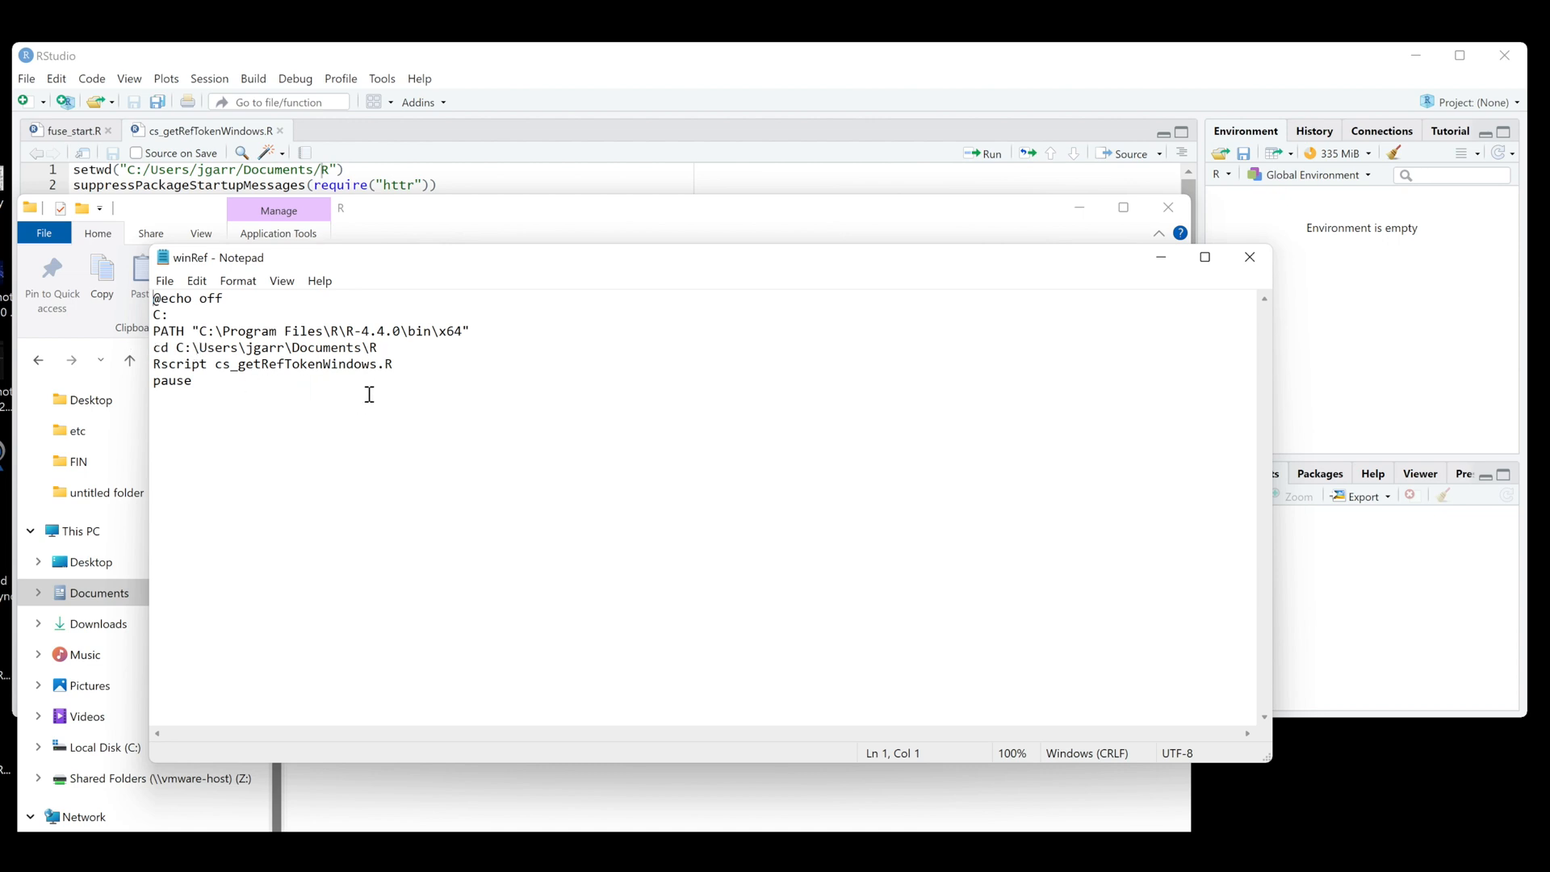
{"action": "mouse_move", "coordinate": [334, 385]}
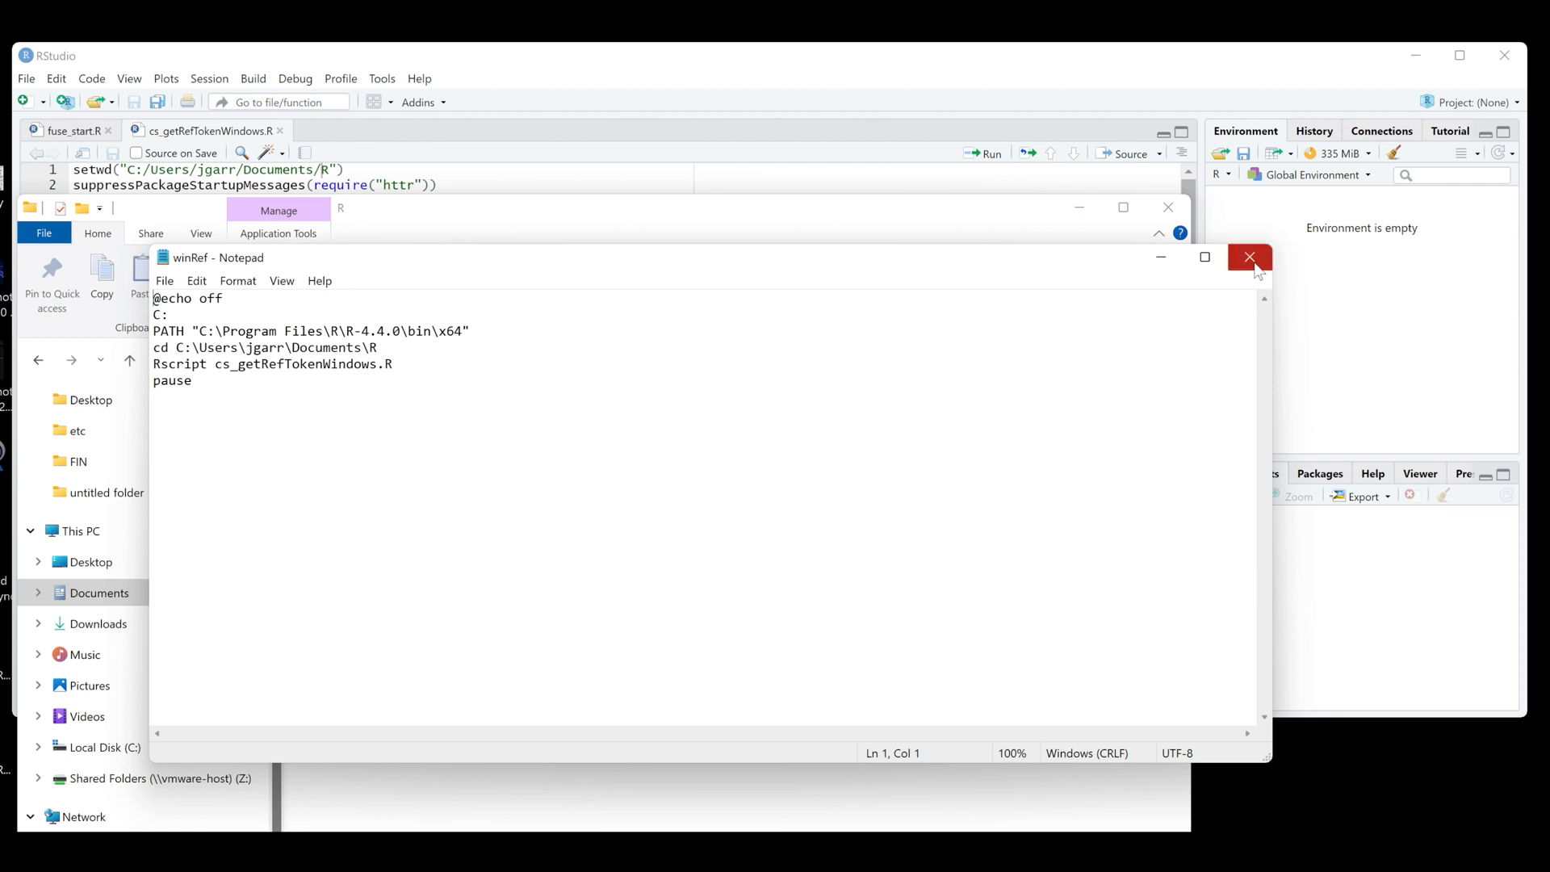
- Close winRef unchanged after reading its R path and cs_getRefTokenWindows.R lines
{"action": "left_click", "coordinate": [1250, 256]}
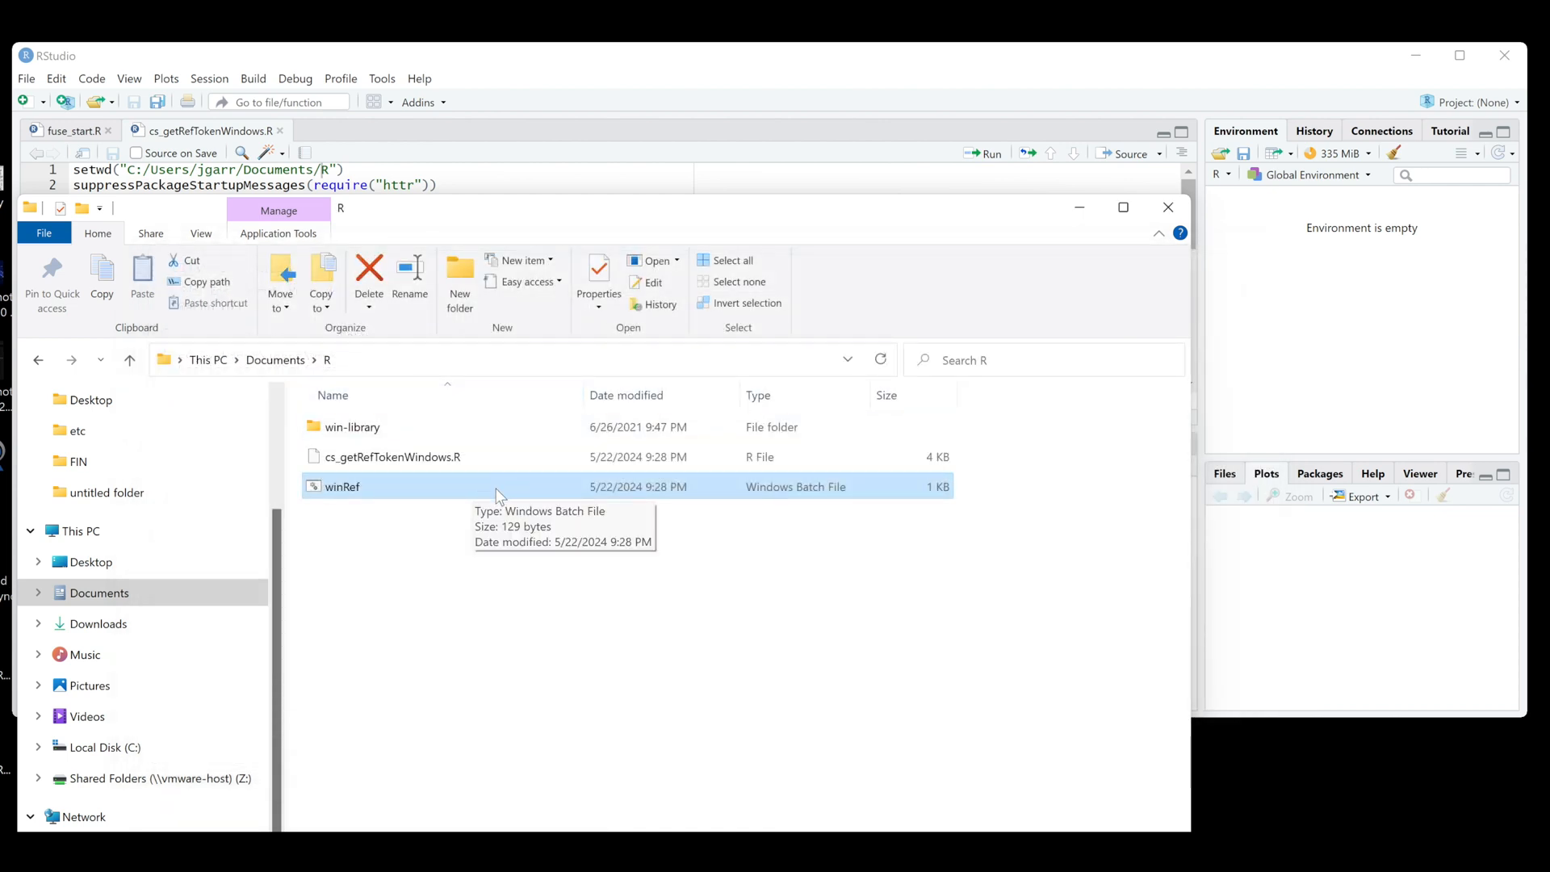
- Run winRef.bat and log in on the Schwab page to authorize the token request
{"action": "double_click", "coordinate": [342, 486]}
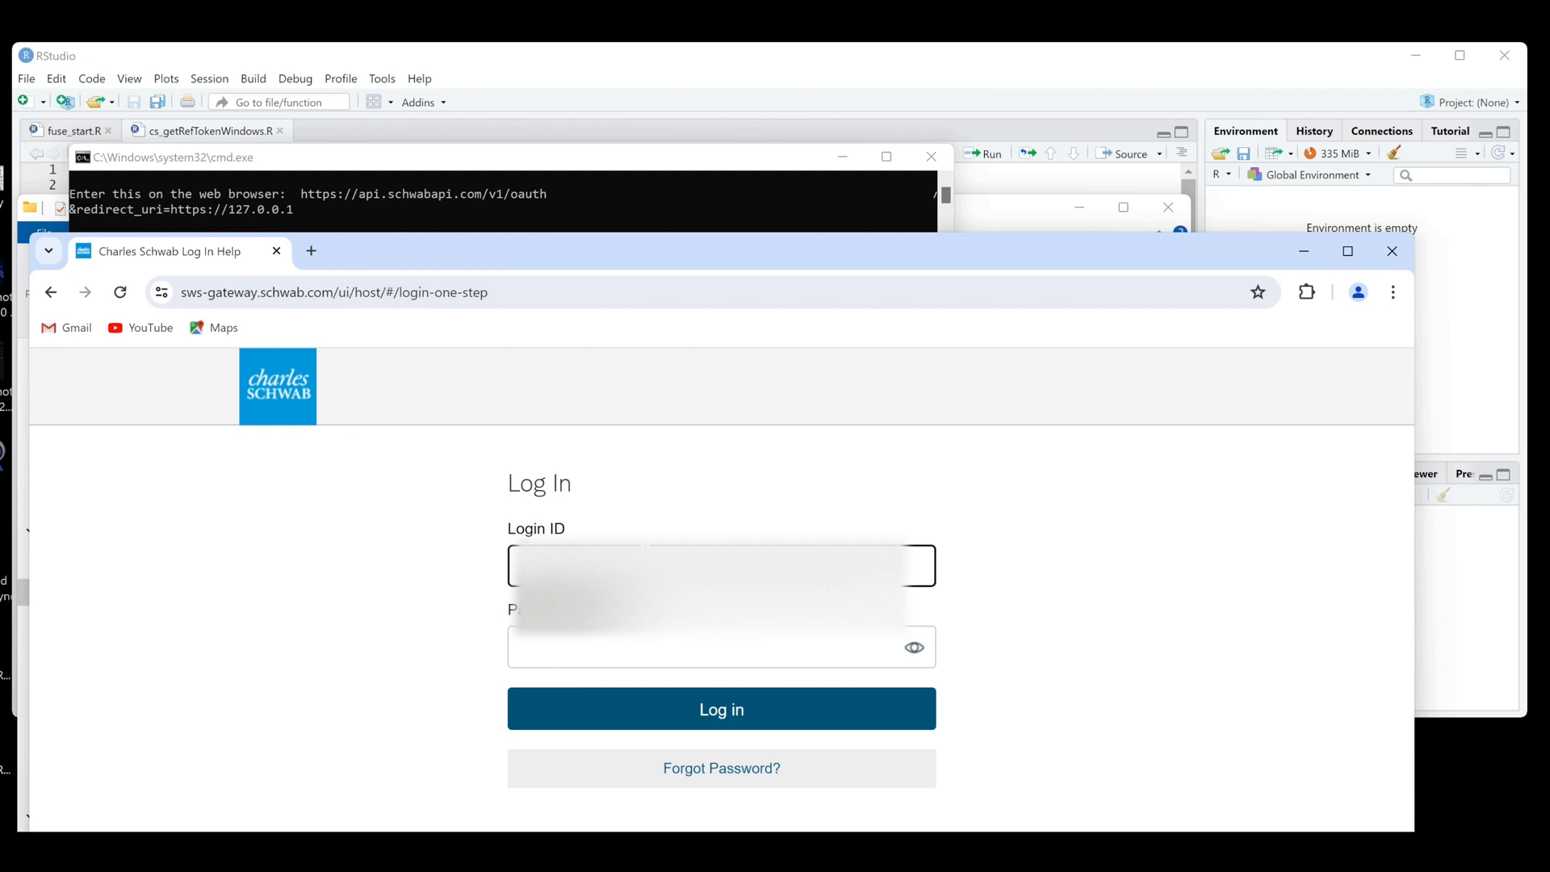
{"action": "left_click", "coordinate": [721, 709]}
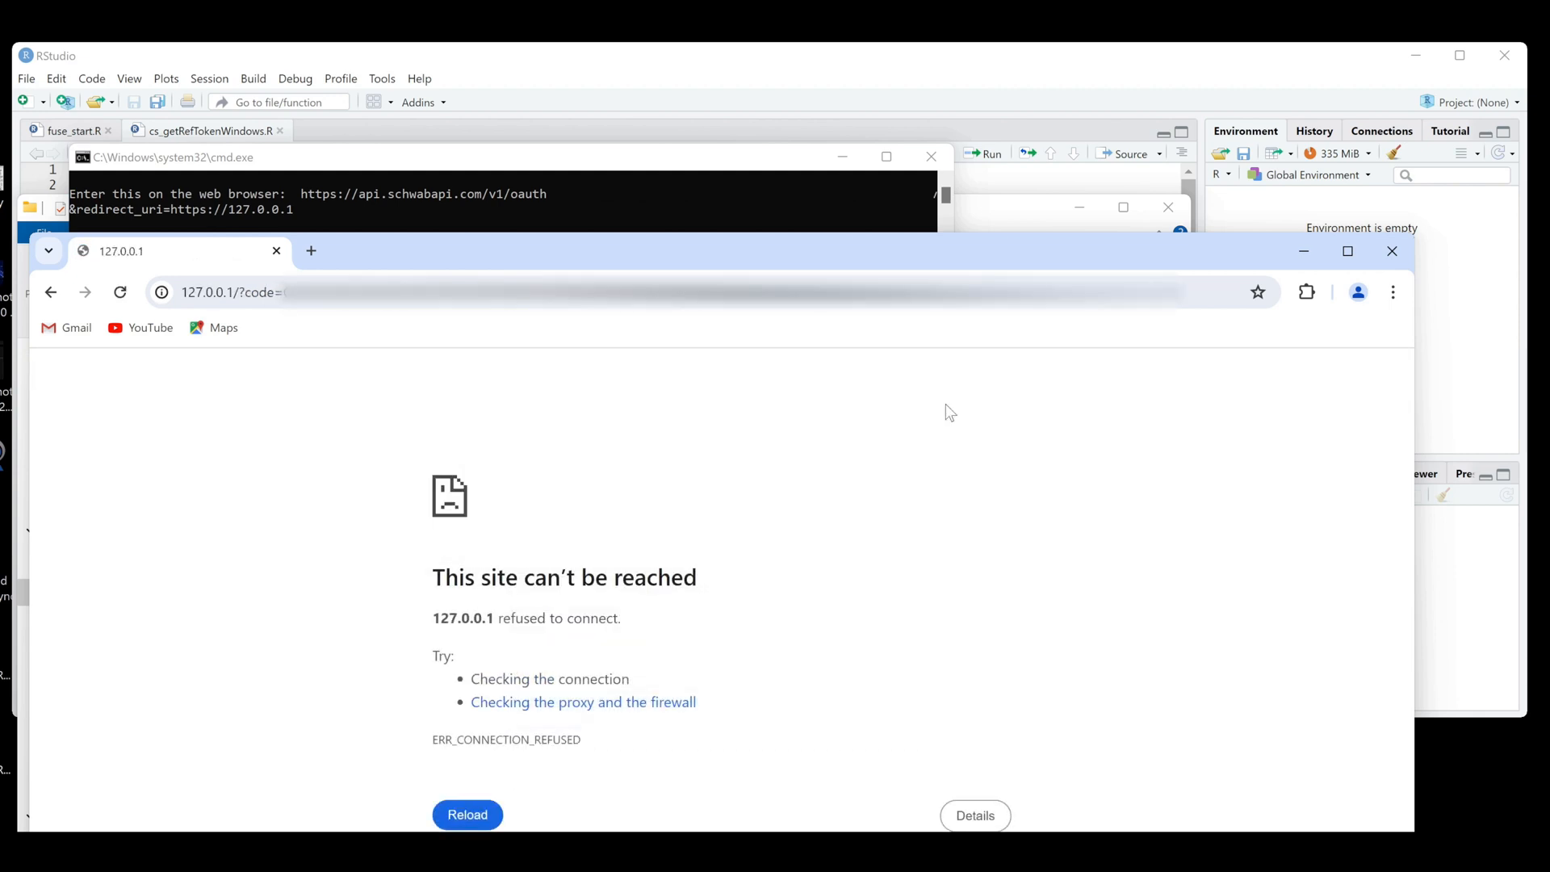
{"action": "mouse_move", "coordinate": [1184, 315]}
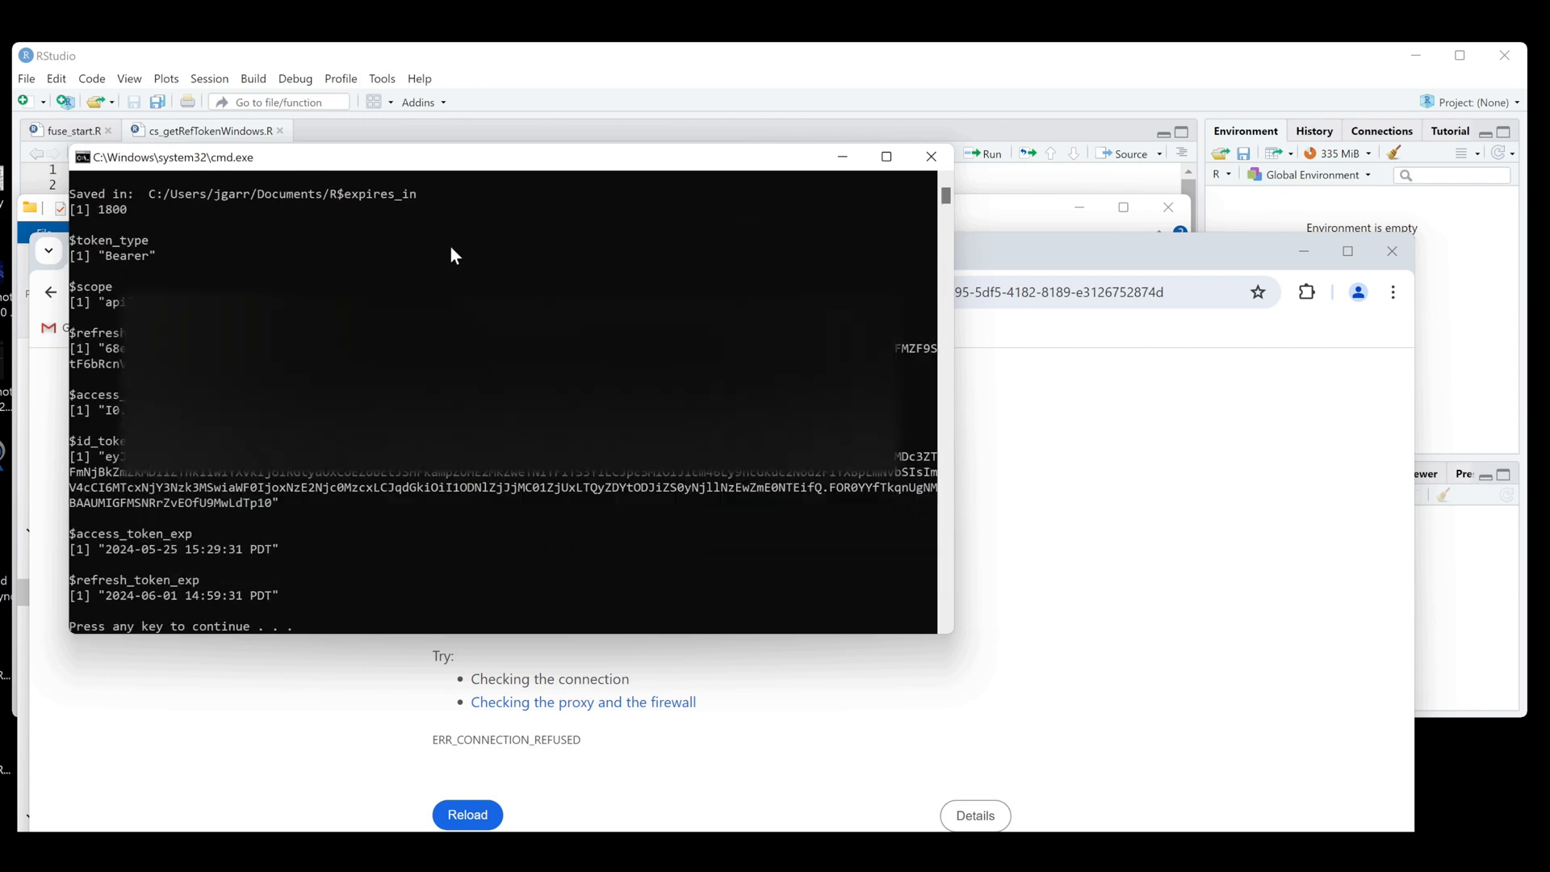
{"action": "mouse_move", "coordinate": [299, 609]}
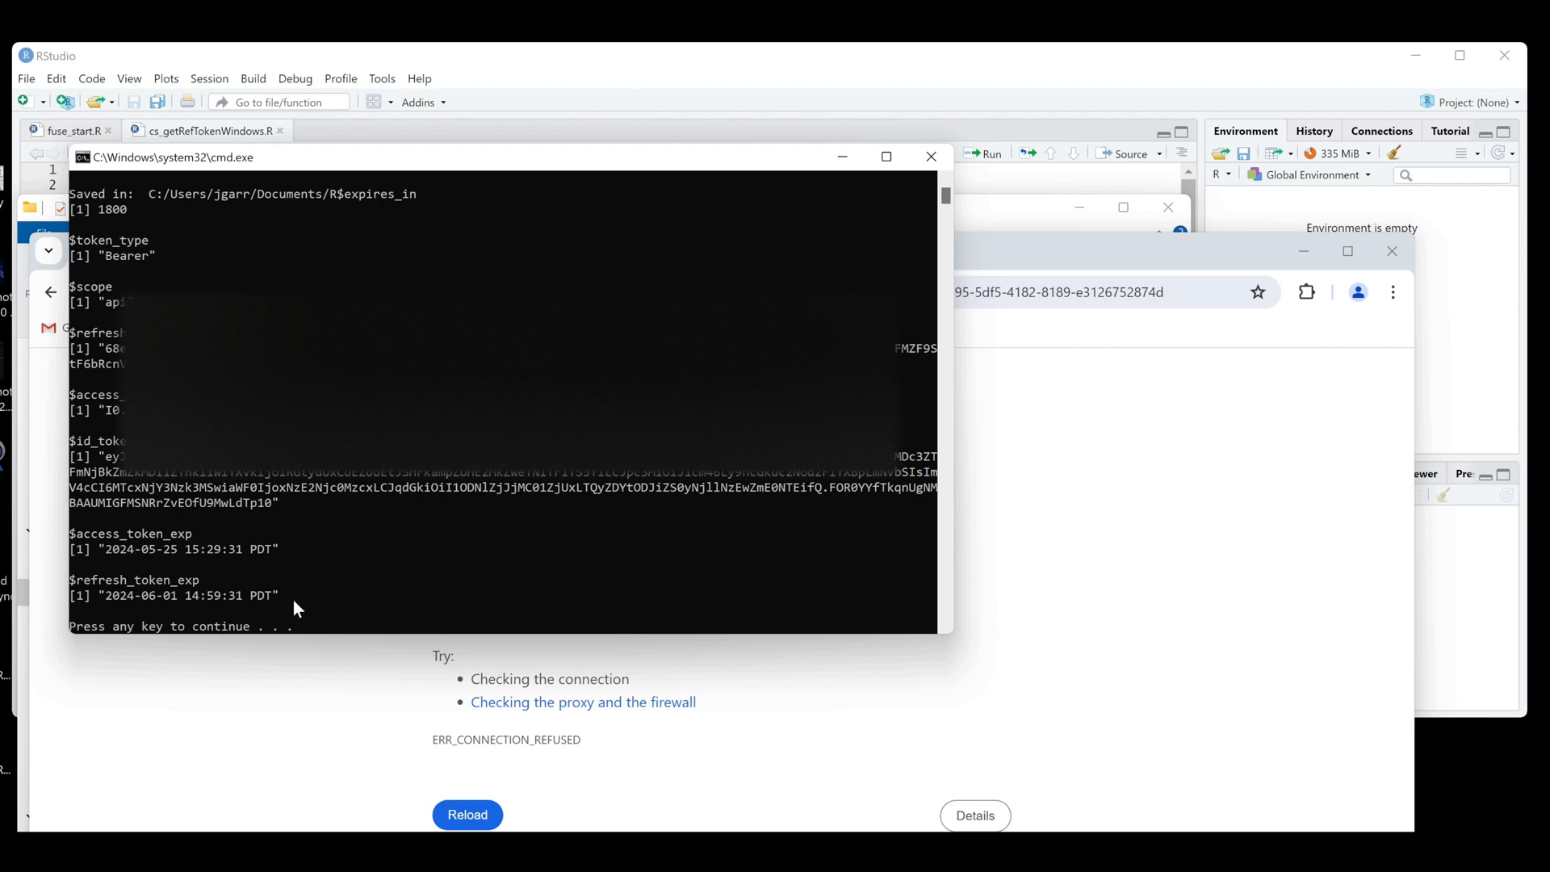
{"action": "mouse_move", "coordinate": [301, 608]}
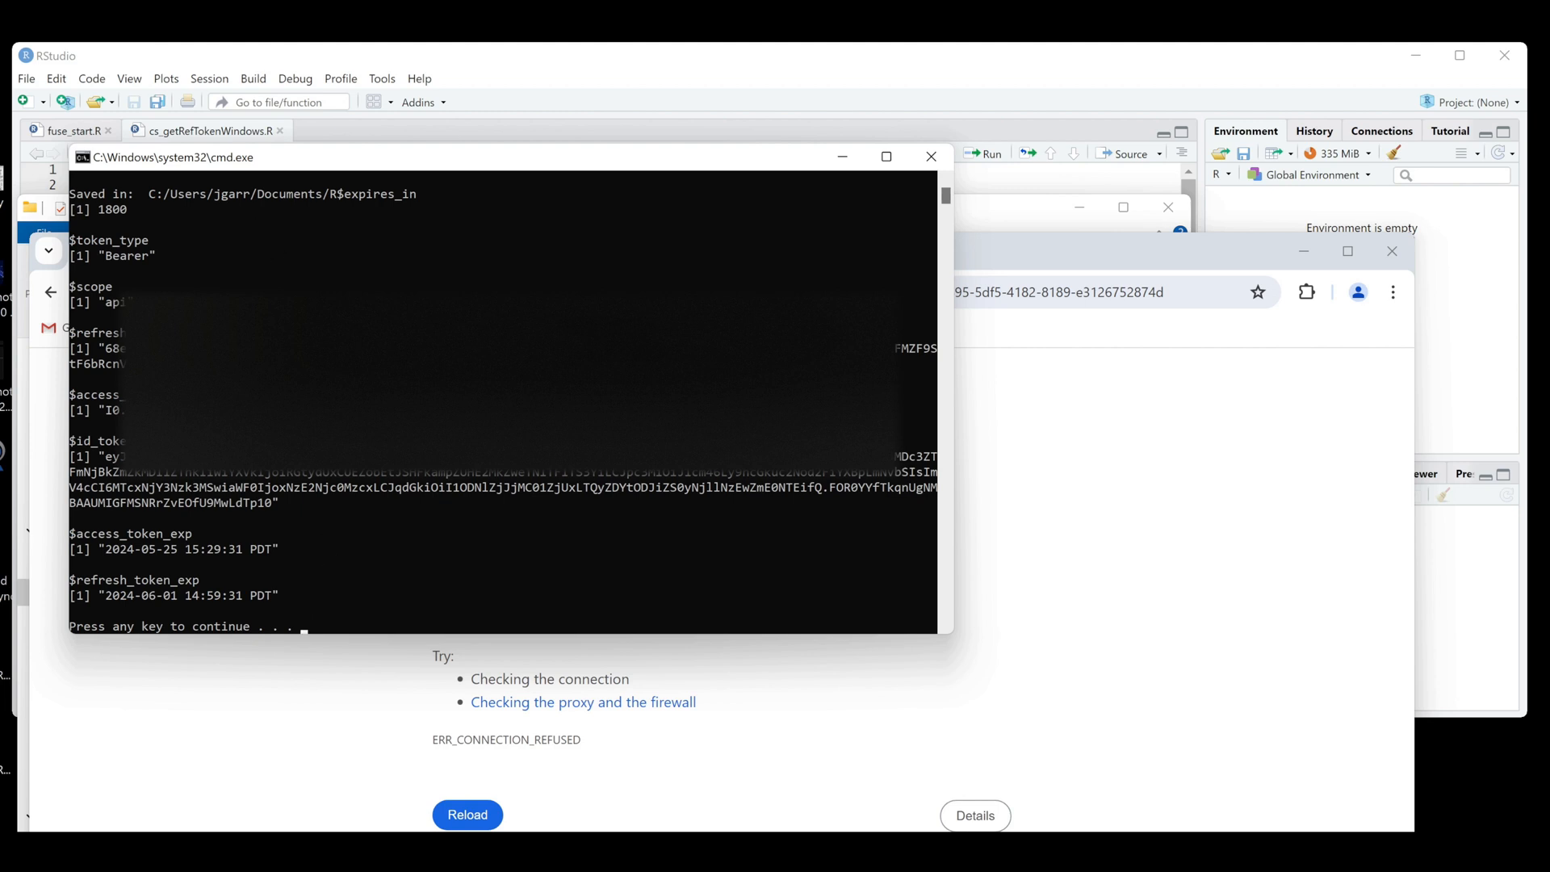
{"action": "mouse_move", "coordinate": [331, 209]}
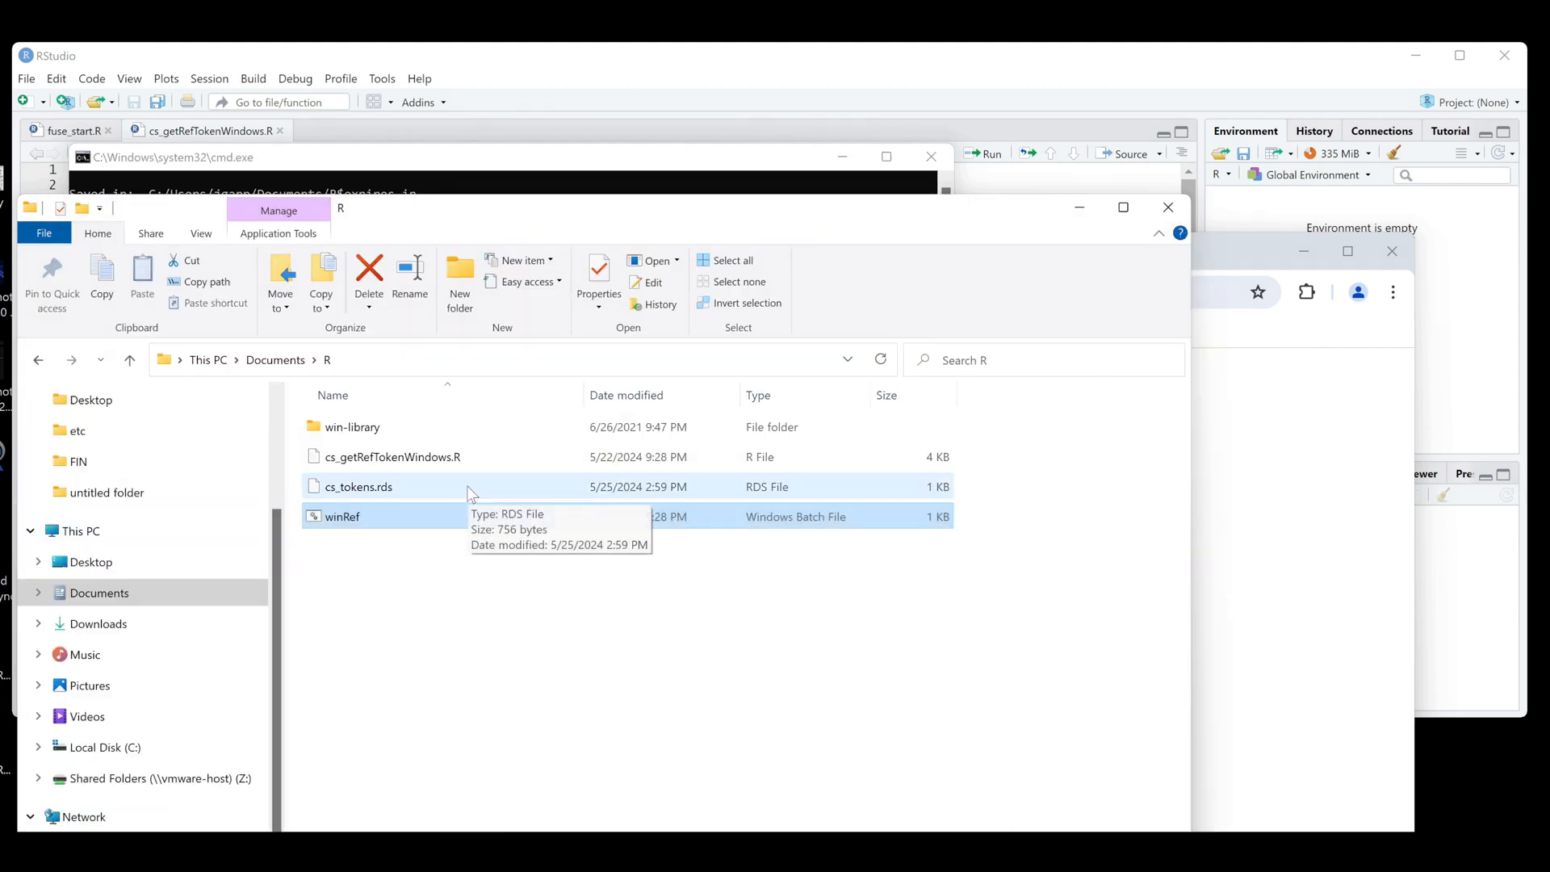
- Select the newly created cs_tokens.rds in Documents\R to confirm it exists
{"action": "left_click", "coordinate": [359, 486]}
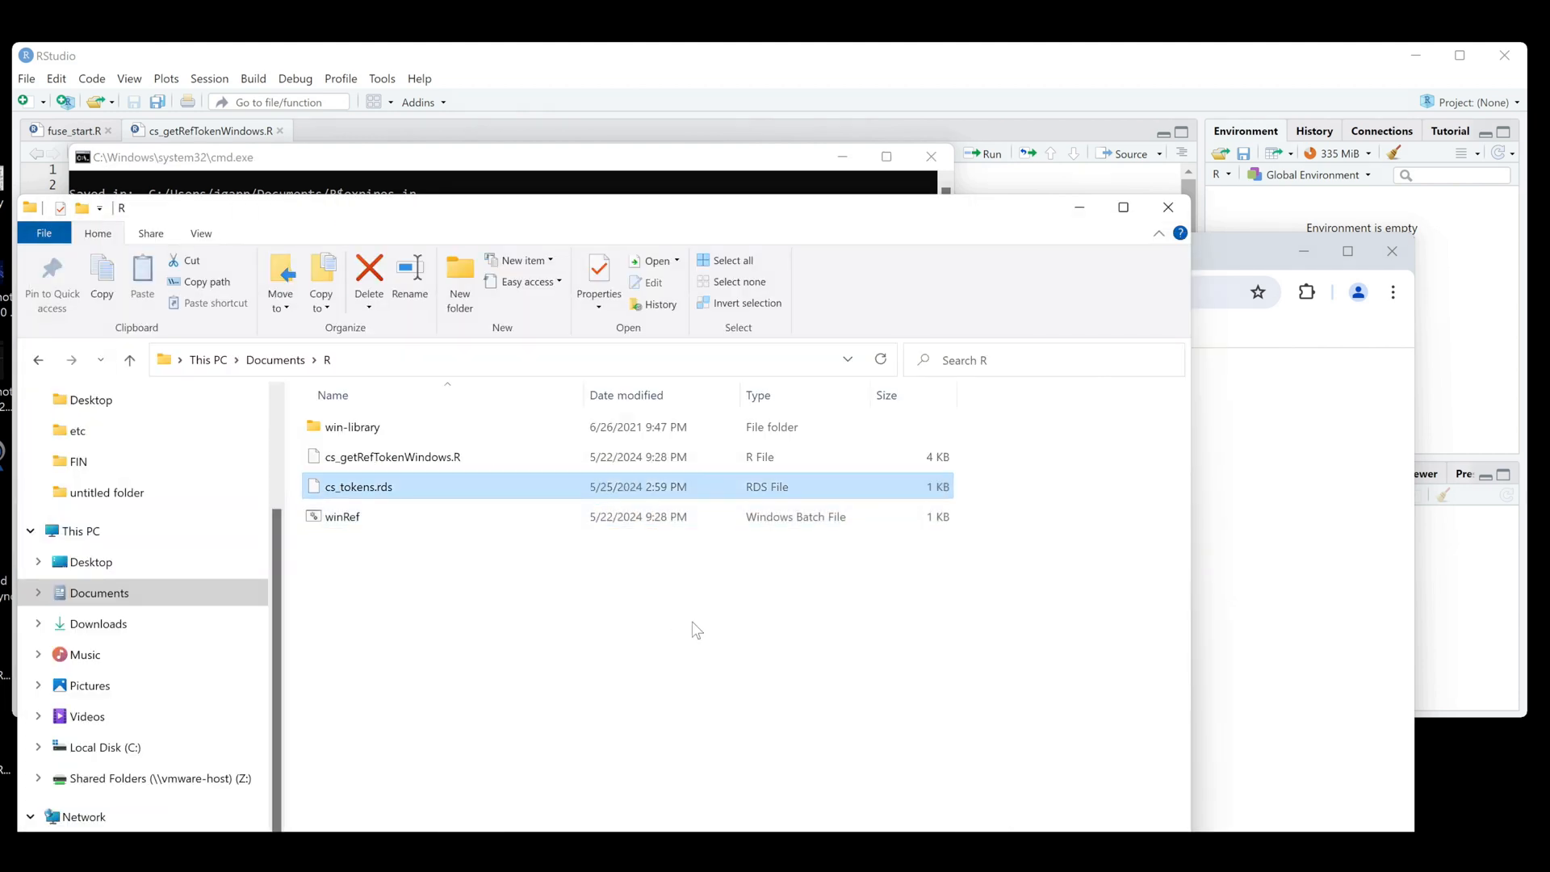